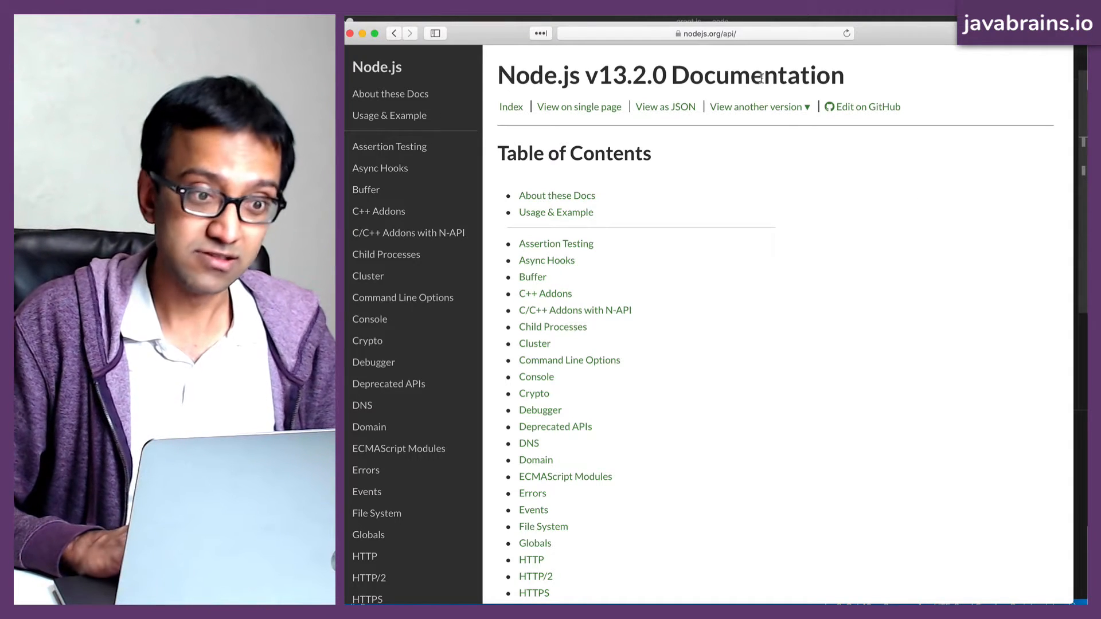
Step: Scroll the Node.js v13.2.0 API index and go to the File System module page
{"action": "left_click", "coordinate": [756, 107]}
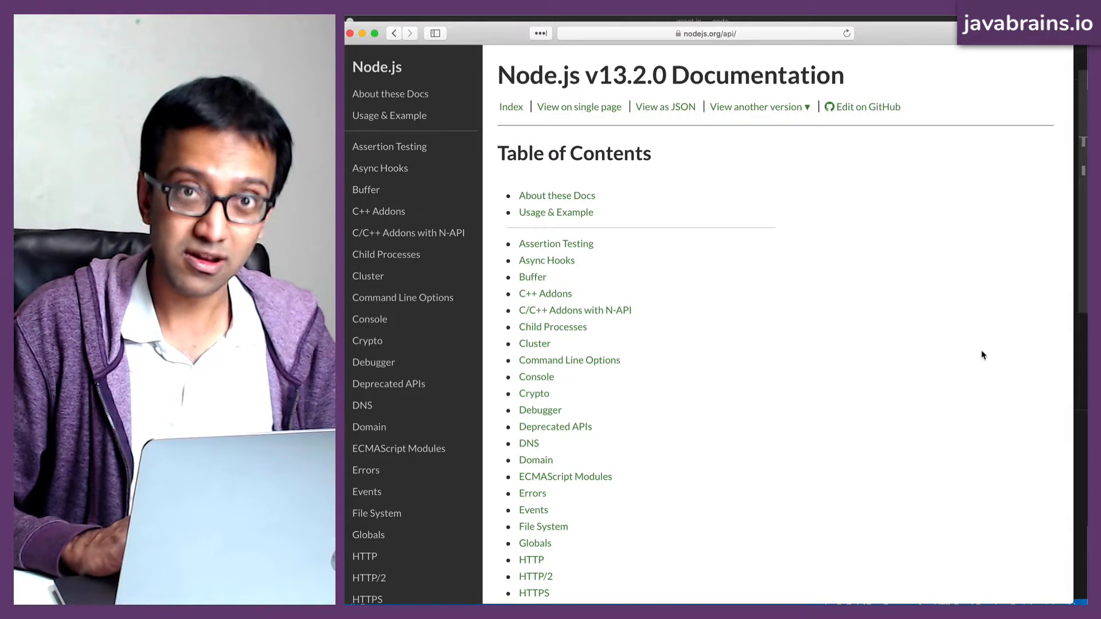
{"action": "mouse_move", "coordinate": [593, 317]}
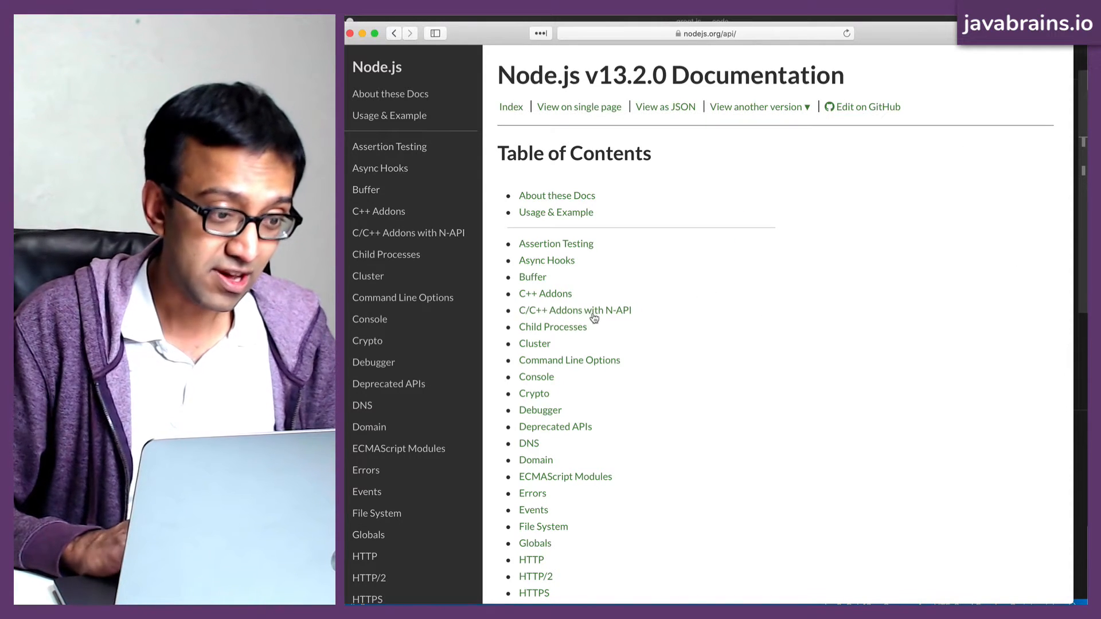
{"action": "scroll", "scroll_direction": "down", "scroll_amount": 3}
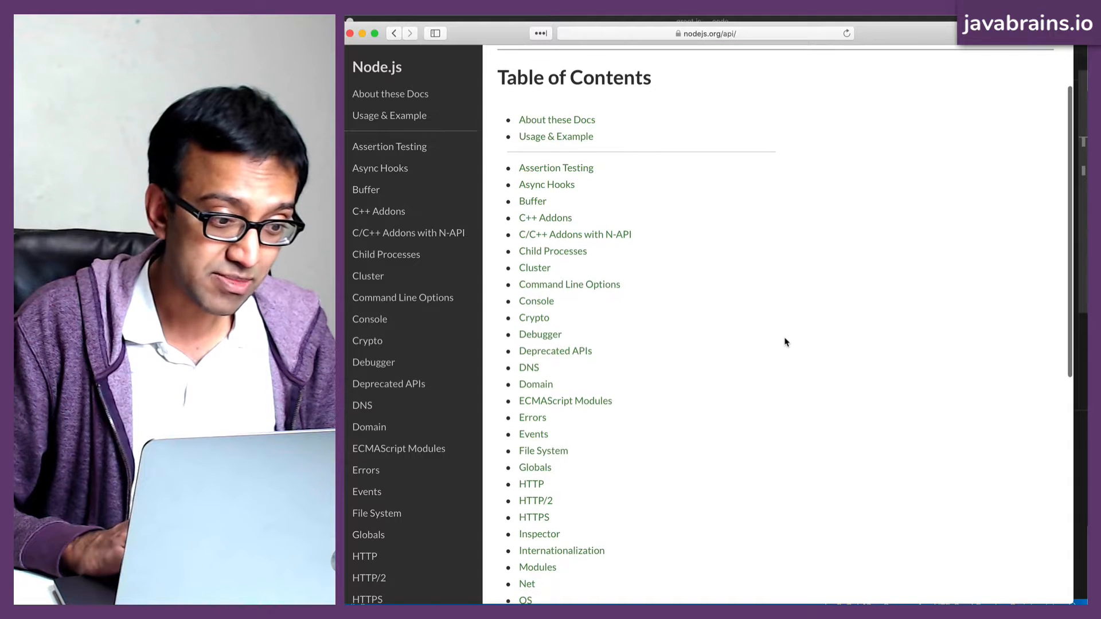
{"action": "scroll", "scroll_direction": "down", "scroll_amount": 3}
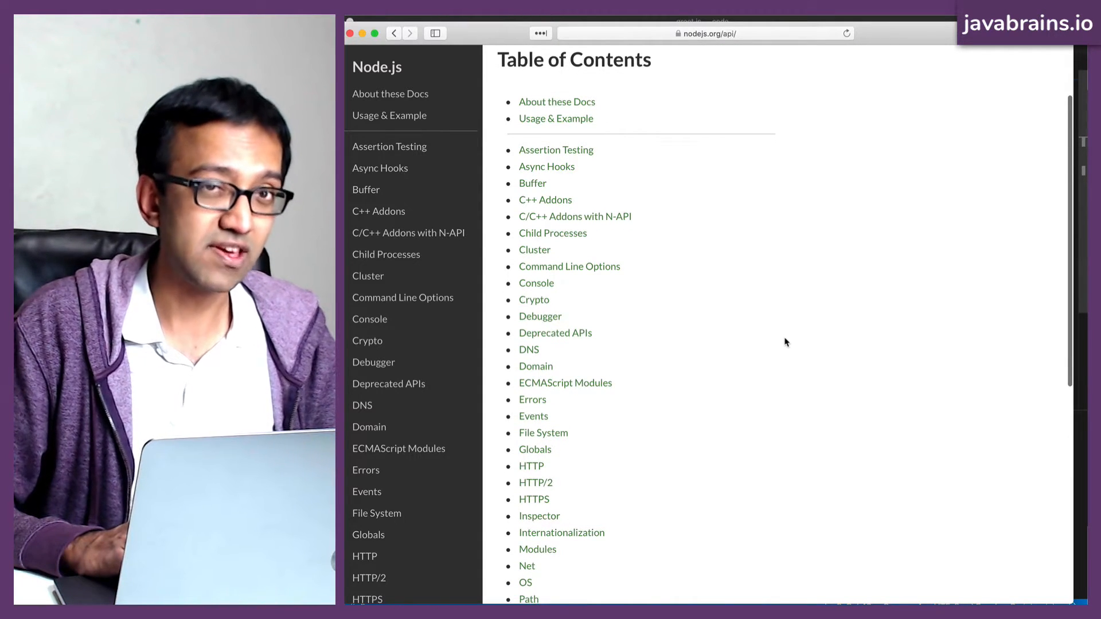
{"action": "scroll", "scroll_direction": "down", "scroll_amount": 3}
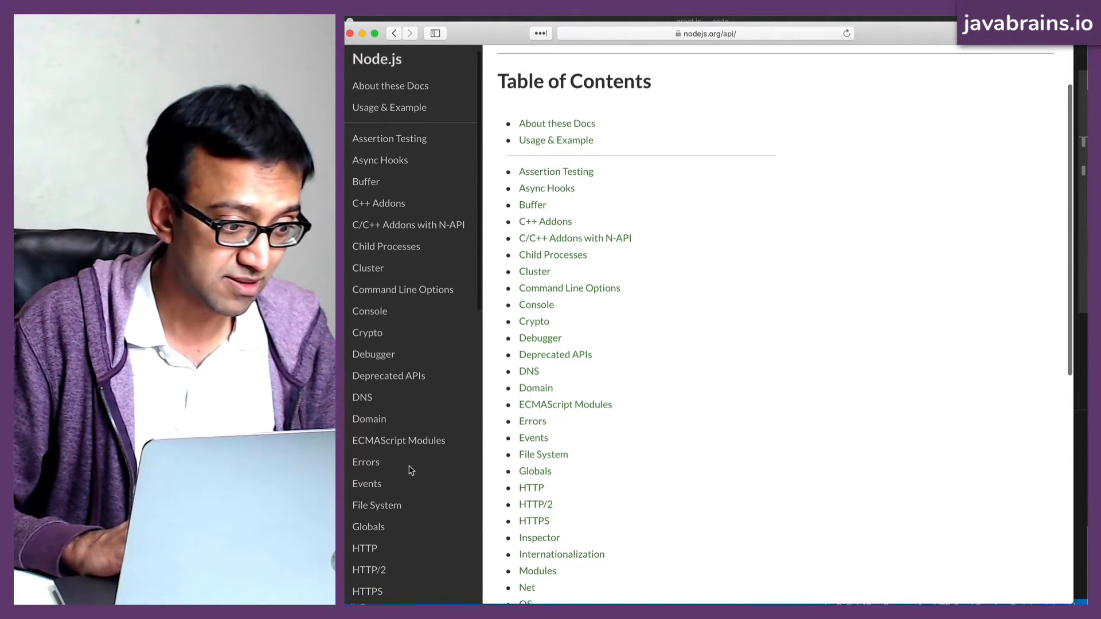
{"action": "scroll", "scroll_direction": "down", "scroll_amount": 3}
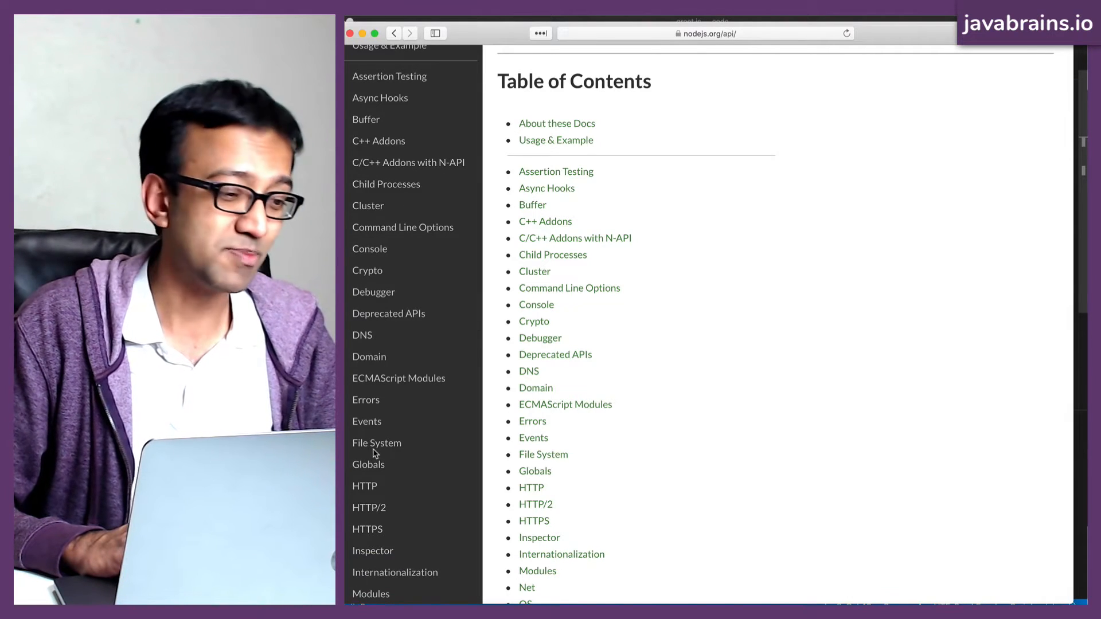
{"action": "left_click", "coordinate": [376, 443]}
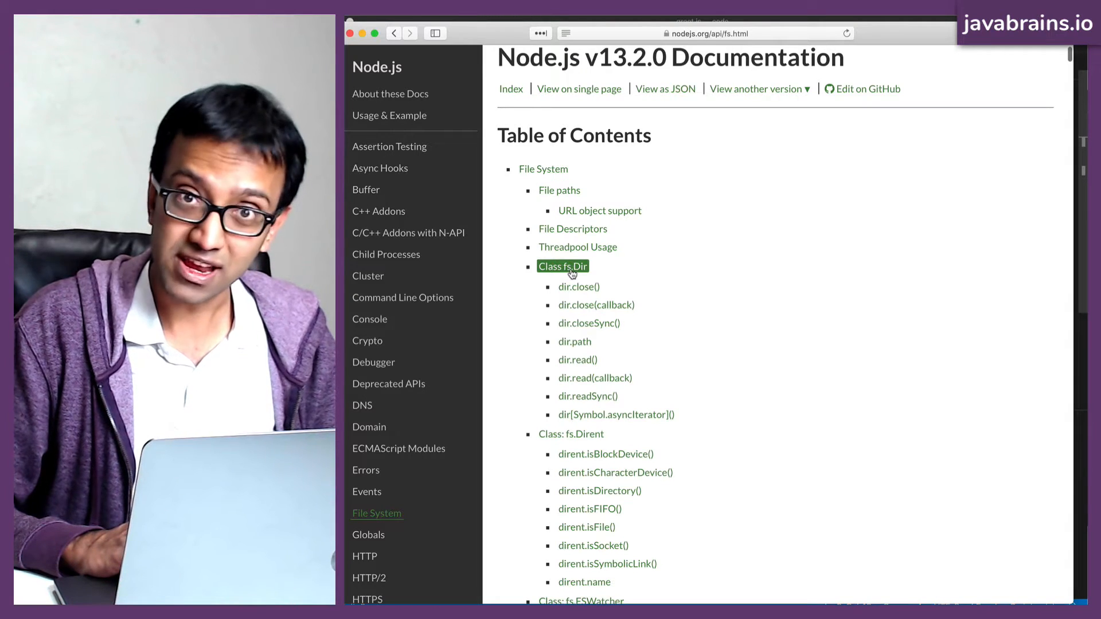
Step: Scroll the File System table of contents down to the fs.writeFile(file, data[, options], callback) entry and go to it
{"action": "scroll", "scroll_direction": "down", "scroll_amount": 3}
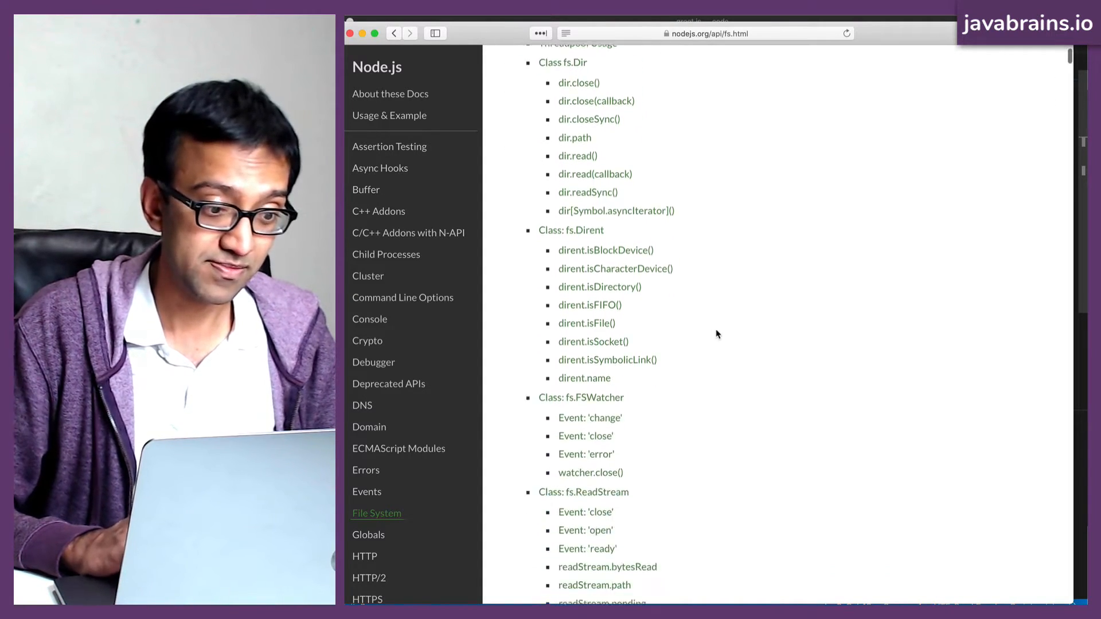
{"action": "scroll", "scroll_direction": "down", "scroll_amount": 3}
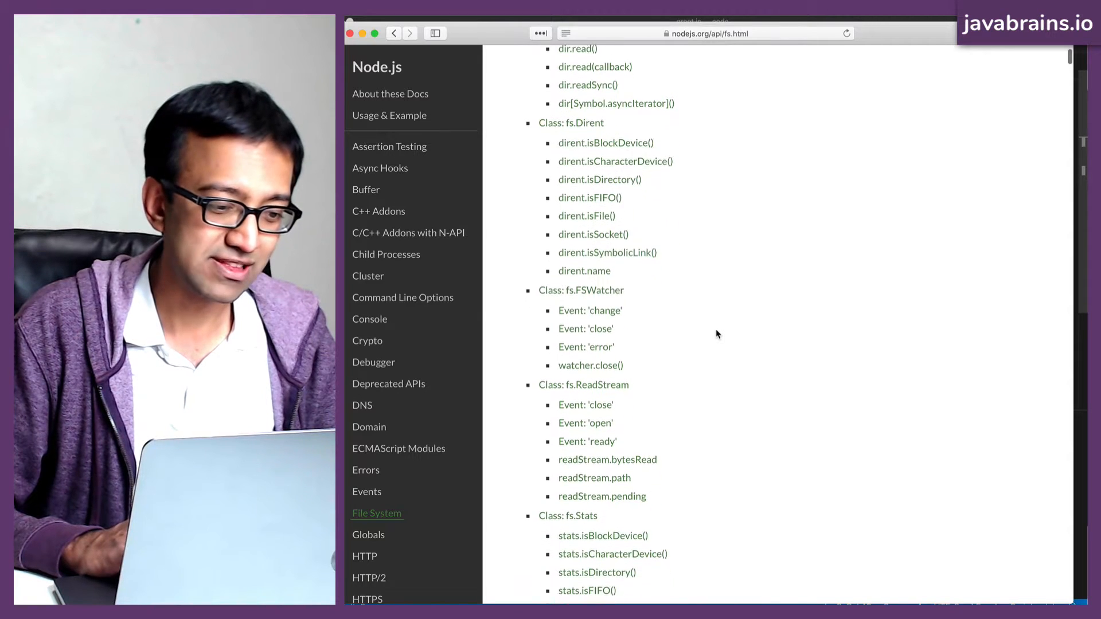
{"action": "scroll", "scroll_direction": "down", "scroll_amount": 3}
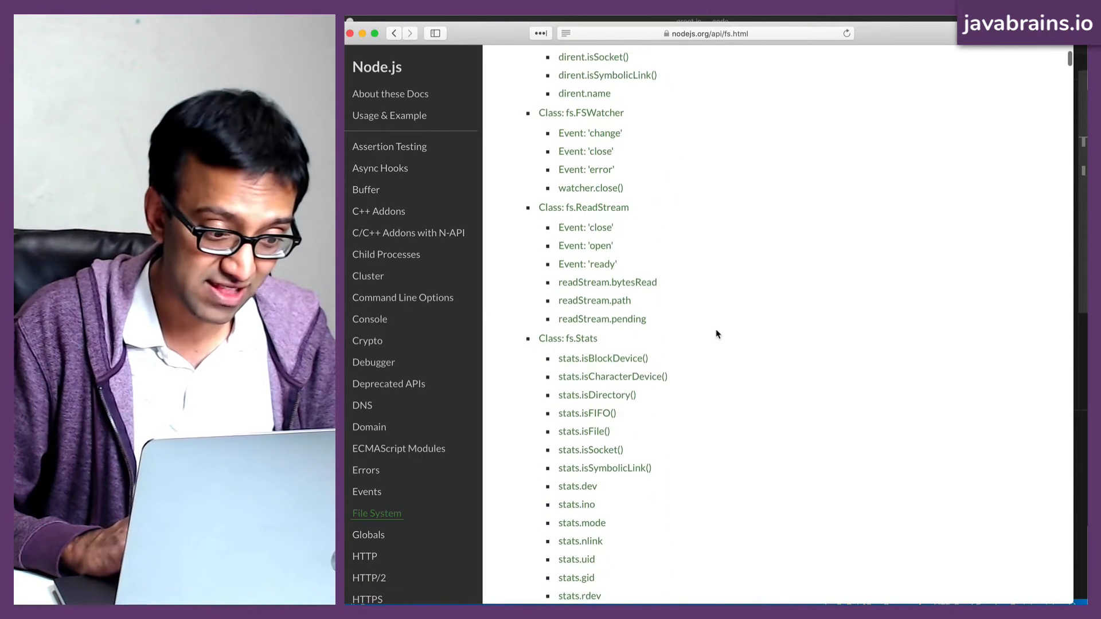
{"action": "scroll", "scroll_direction": "down", "scroll_amount": 3}
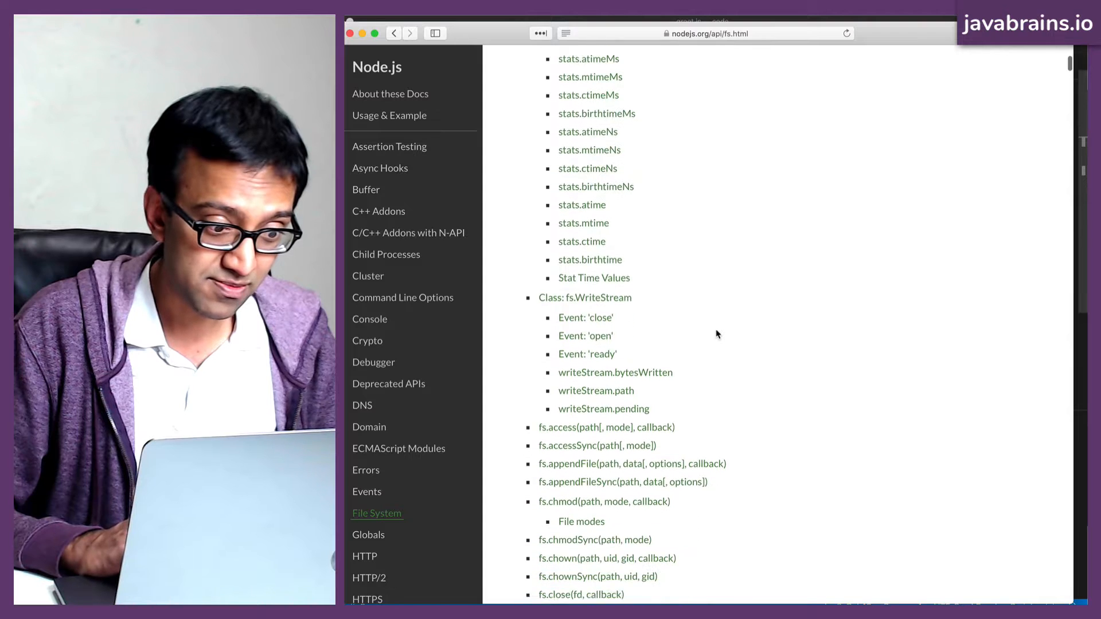
{"action": "scroll", "scroll_direction": "down", "scroll_amount": 3}
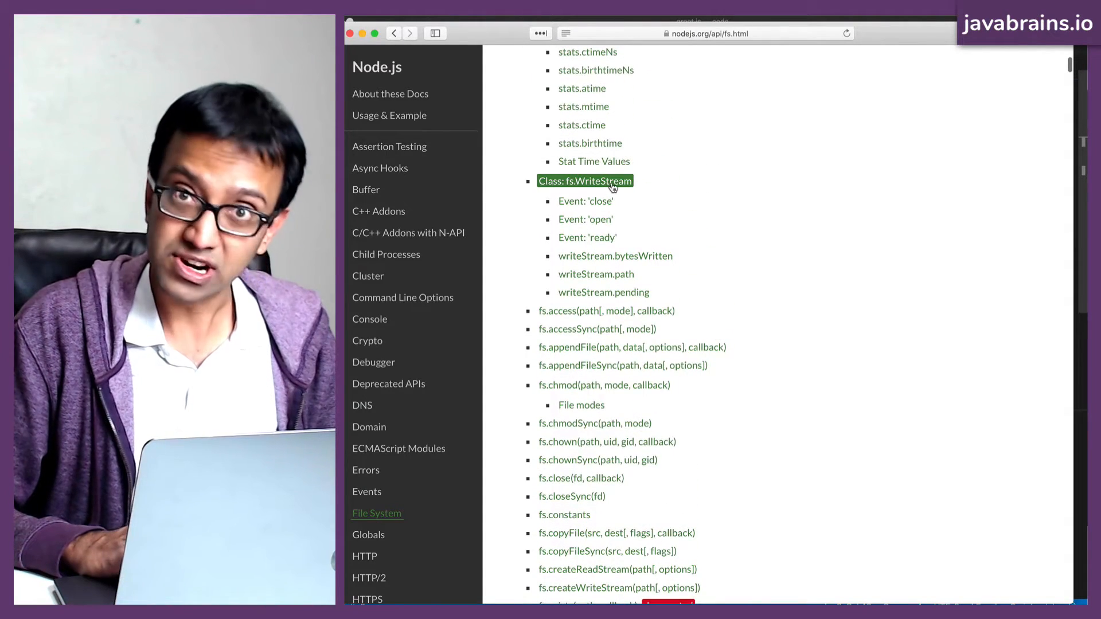
{"action": "scroll", "scroll_direction": "down", "scroll_amount": 3}
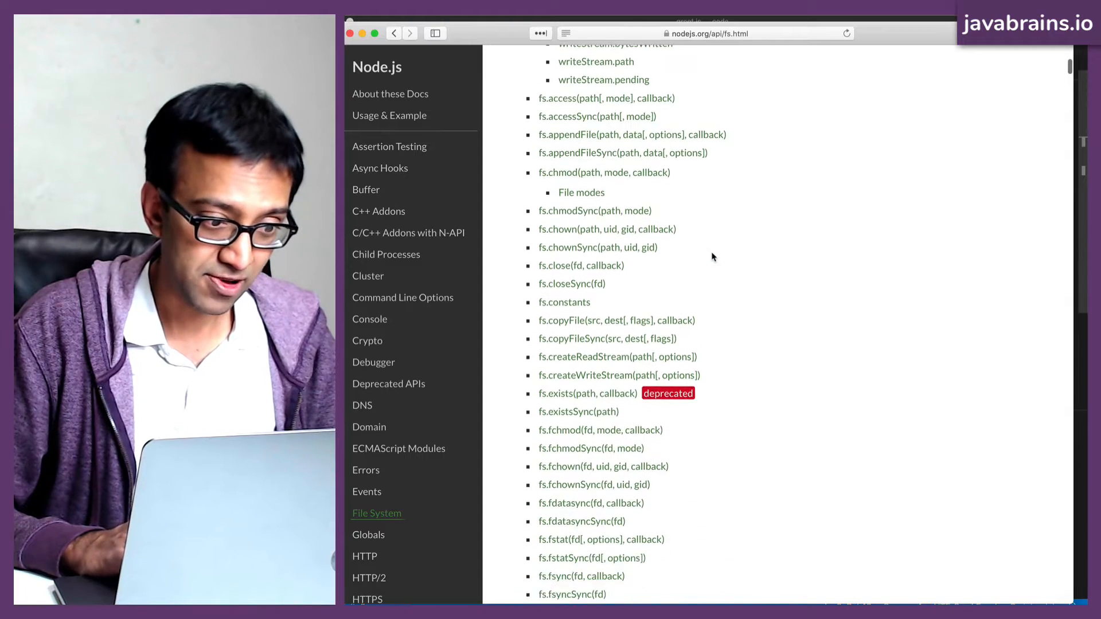
{"action": "scroll", "scroll_direction": "down", "scroll_amount": 3}
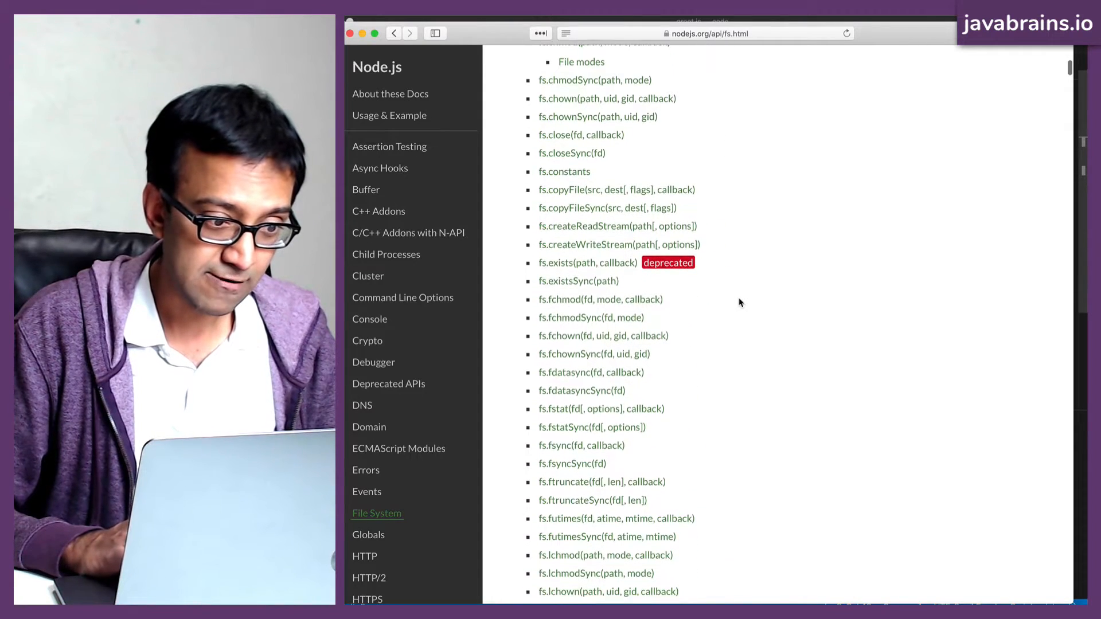
{"action": "scroll", "scroll_direction": "down", "scroll_amount": 3}
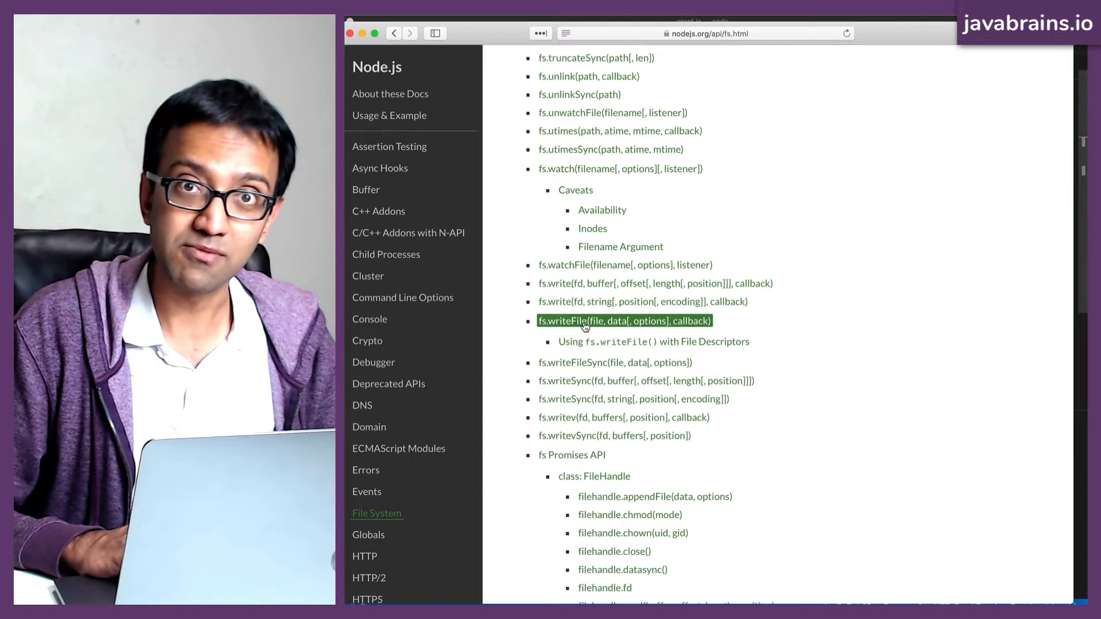
{"action": "left_click", "coordinate": [623, 321]}
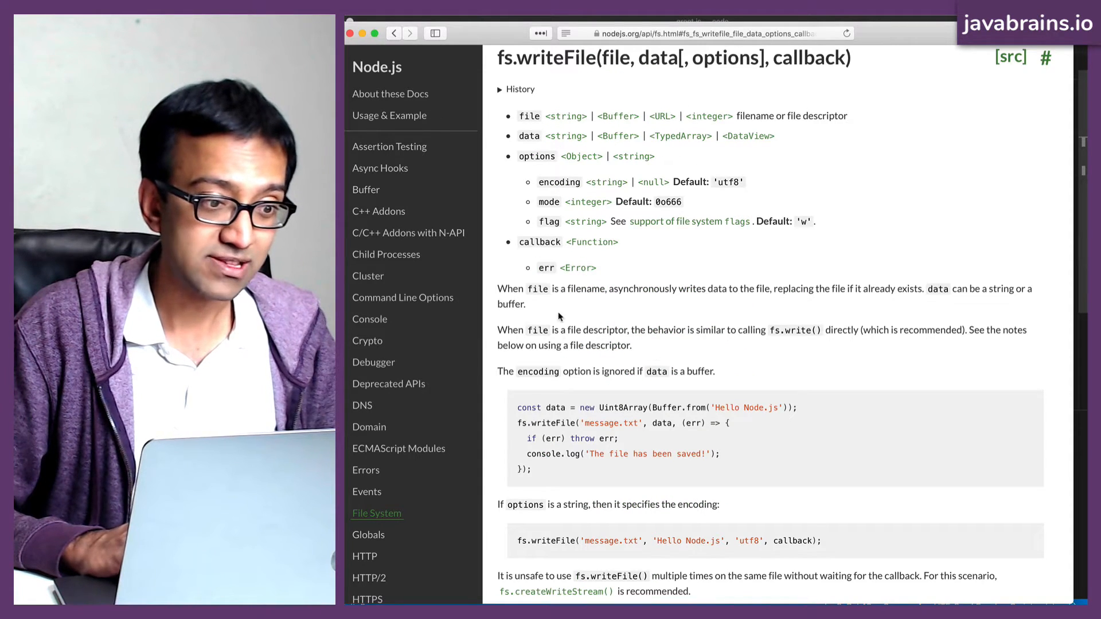
{"action": "left_click_drag", "start_coordinate": [499, 288], "coordinate": [568, 288]}
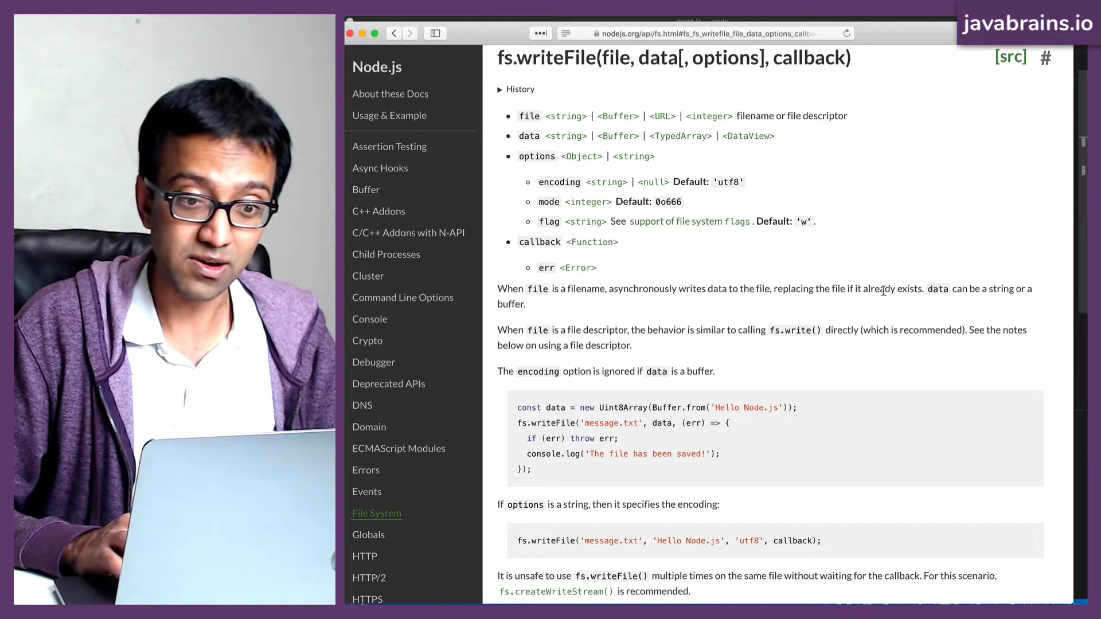
{"action": "mouse_move", "coordinate": [882, 305]}
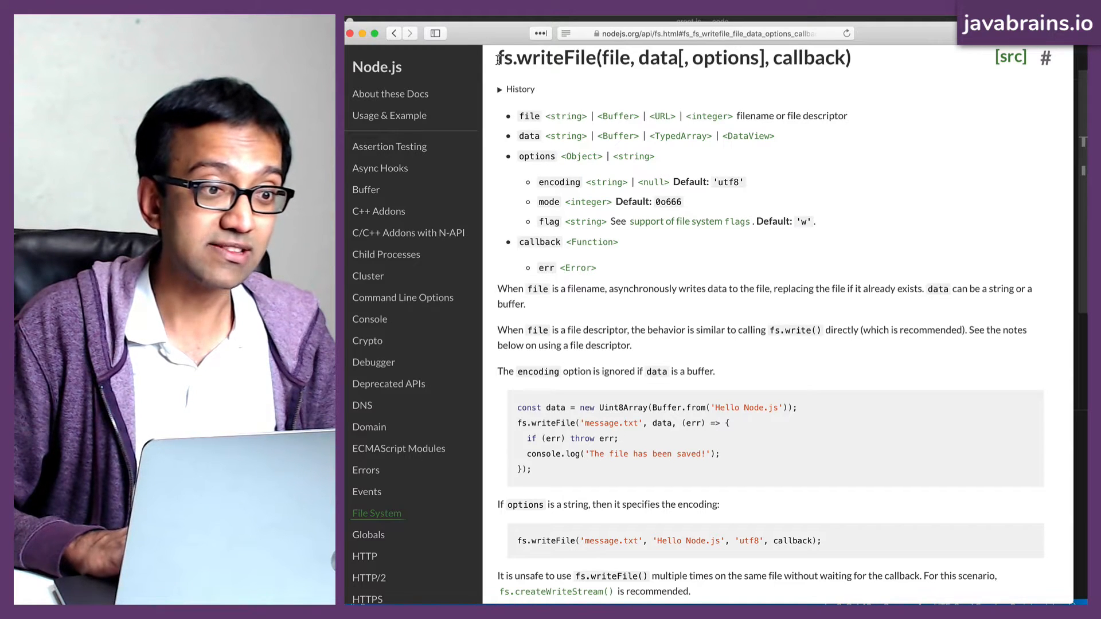
{"action": "double_click", "coordinate": [546, 57]}
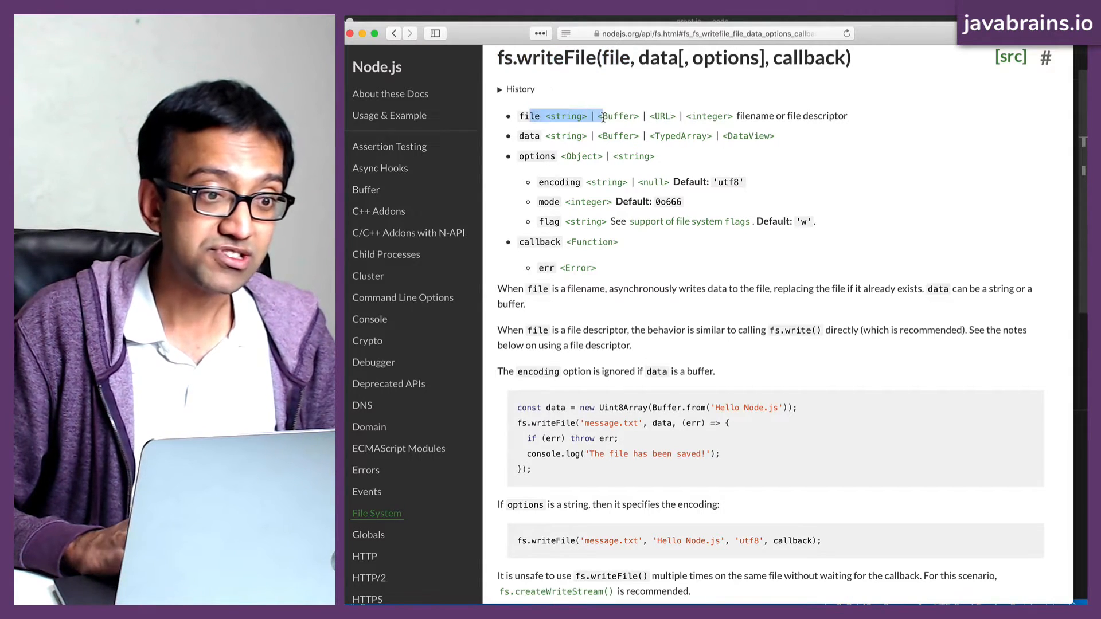
{"action": "left_click_drag", "start_coordinate": [600, 115], "coordinate": [748, 116]}
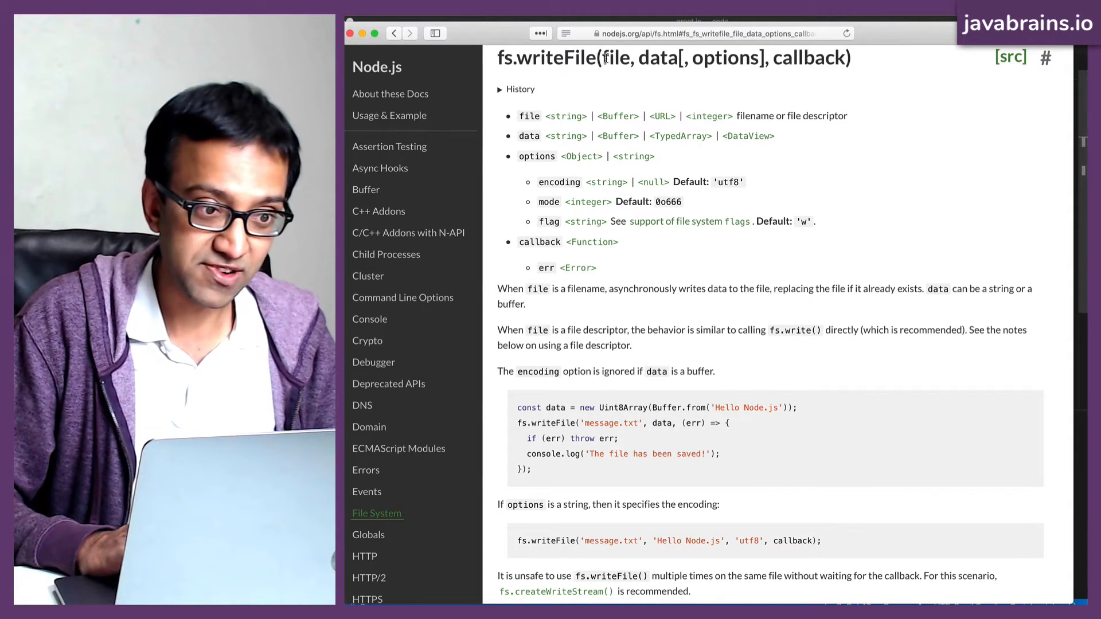
{"action": "double_click", "coordinate": [528, 136]}
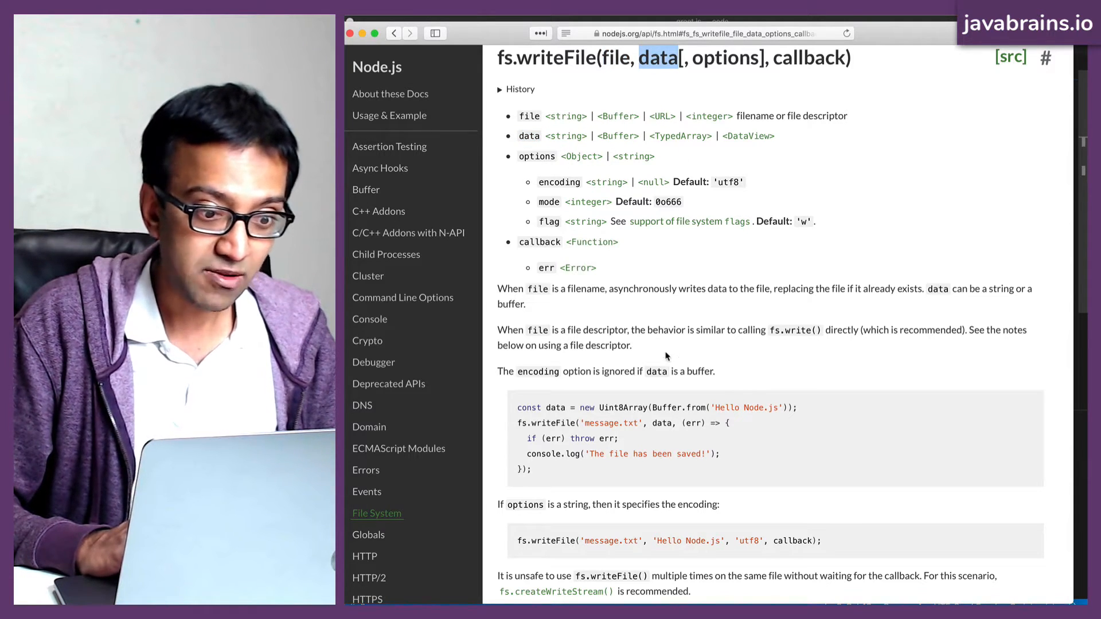
{"action": "mouse_move", "coordinate": [609, 311]}
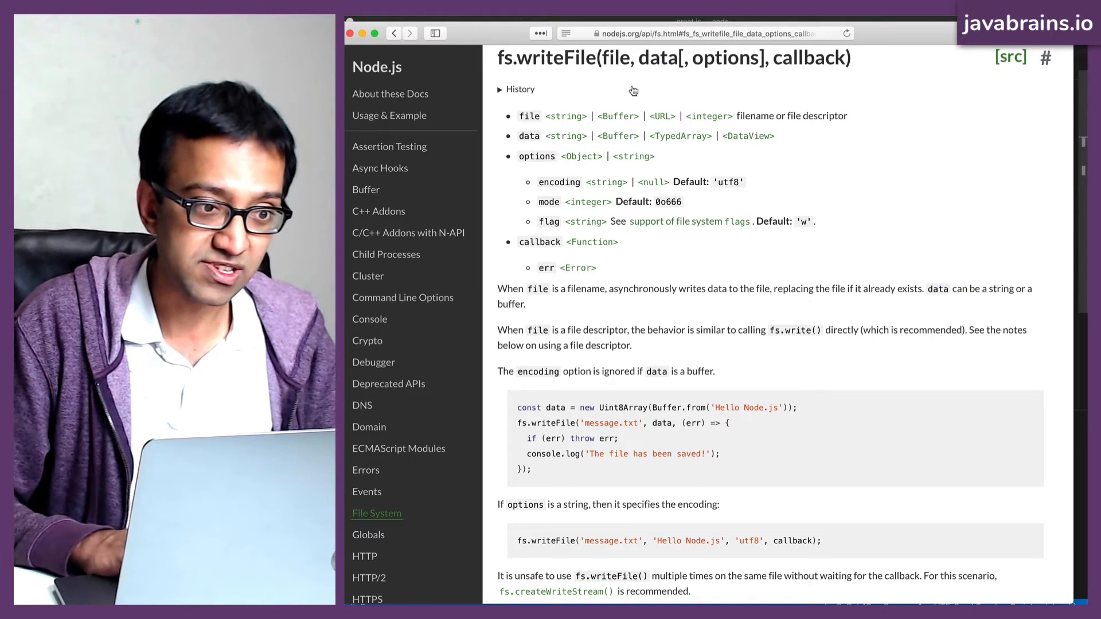
{"action": "double_click", "coordinate": [659, 57]}
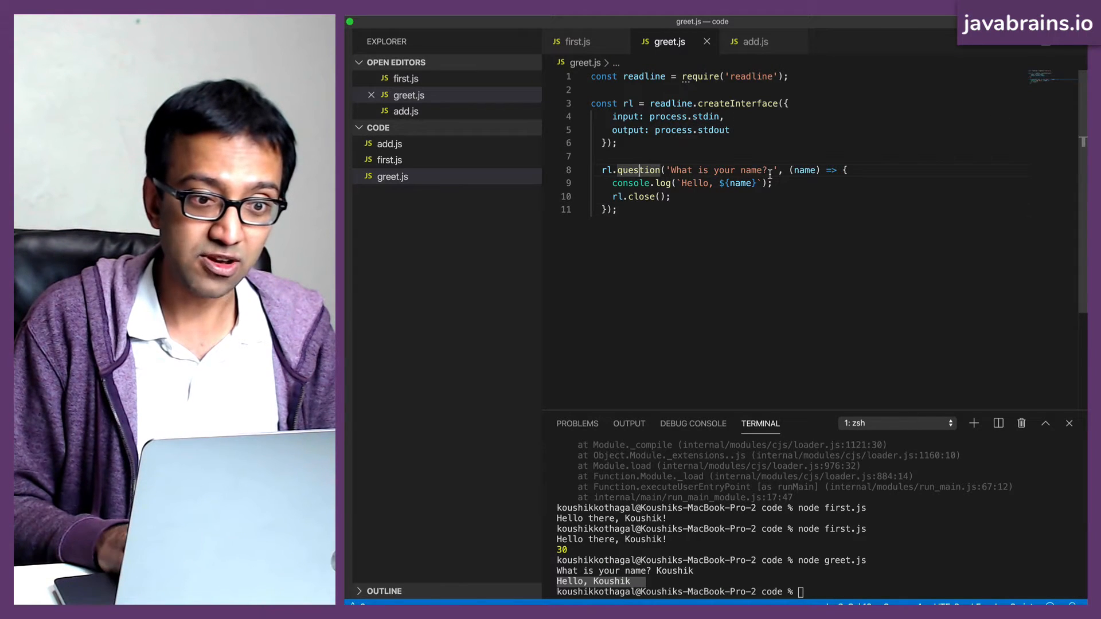
{"action": "left_click_drag", "start_coordinate": [629, 170], "coordinate": [615, 209]}
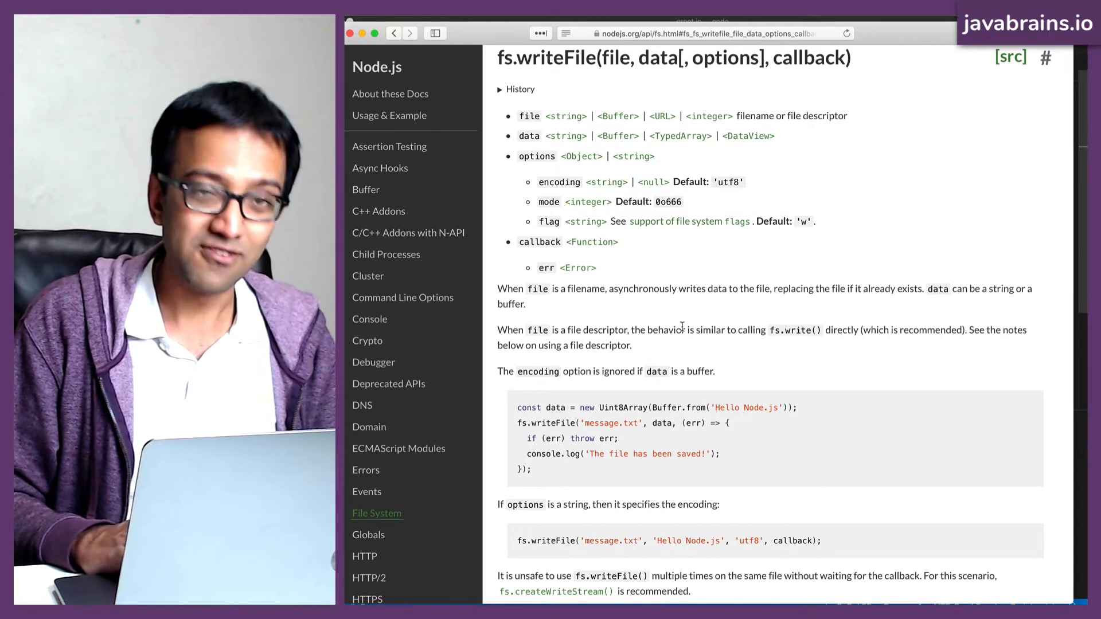
Step: Read through the fs.writeFile section, highlighting a line, and return toward the require('fs') snippet
{"action": "scroll", "scroll_direction": "down", "scroll_amount": 3}
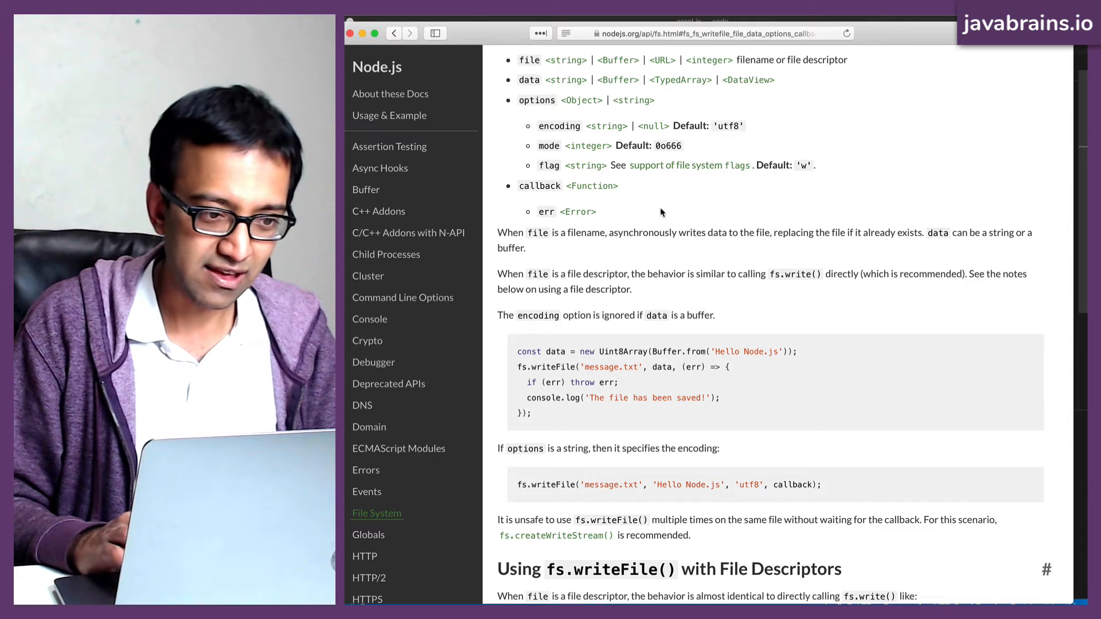
{"action": "left_click_drag", "start_coordinate": [597, 211], "coordinate": [1068, 211]}
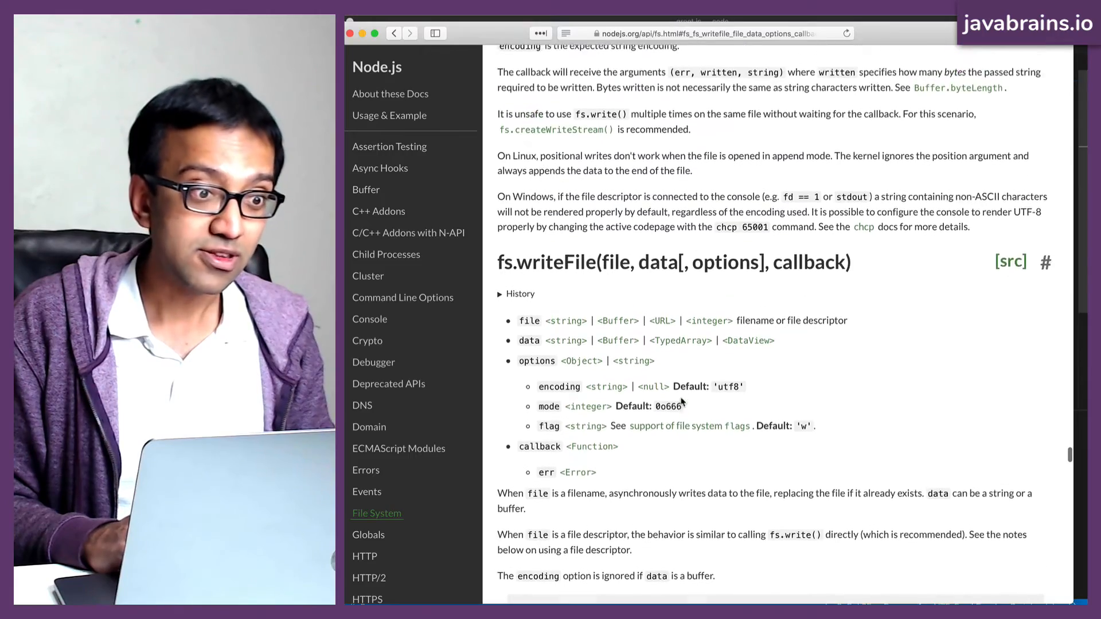
{"action": "scroll", "scroll_direction": "down", "scroll_amount": 3}
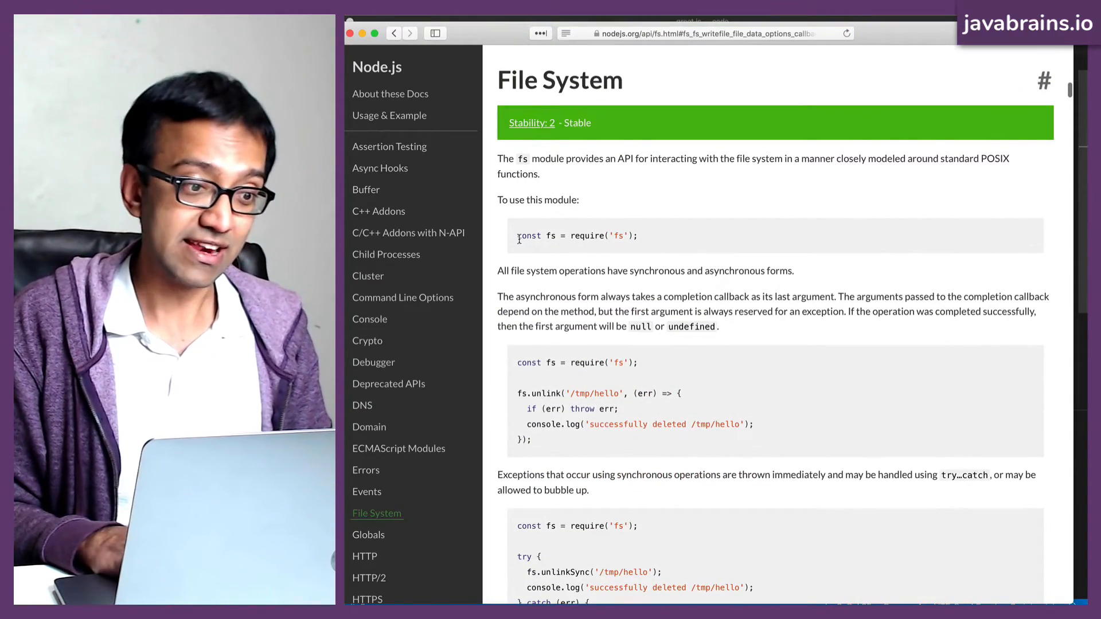
Step: Select the const fs = require('fs') snippet in the docs to copy it
{"action": "double_click", "coordinate": [587, 235]}
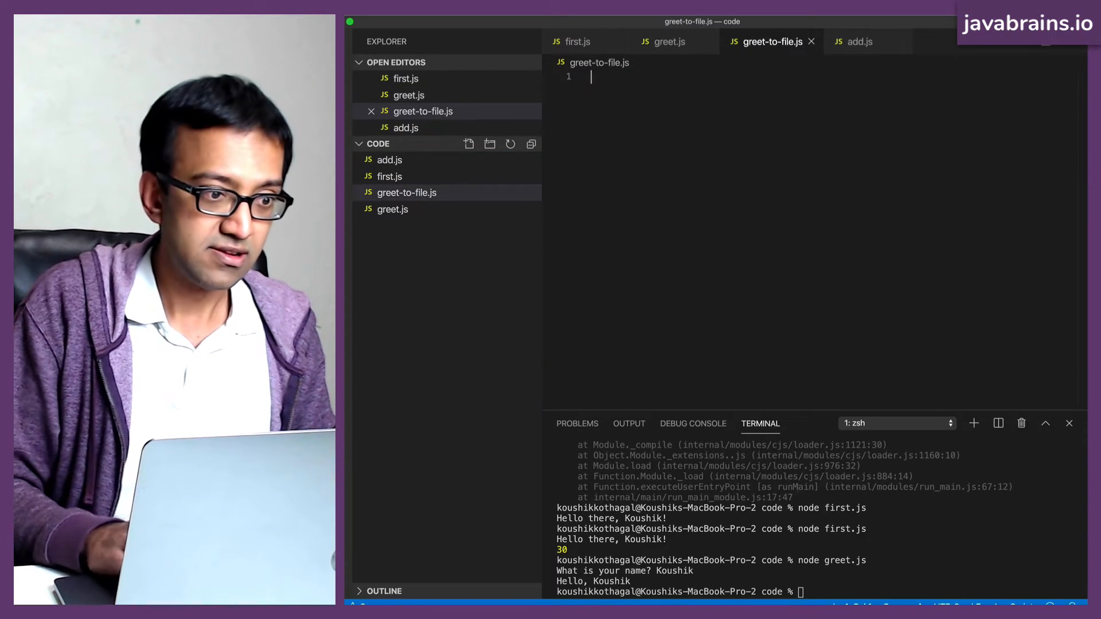
Step: Paste const fs = require('fs'); into greet-to-file.js and look up writeFile in the Safari docs
{"action": "type", "text": "const fs = require('fs');"}
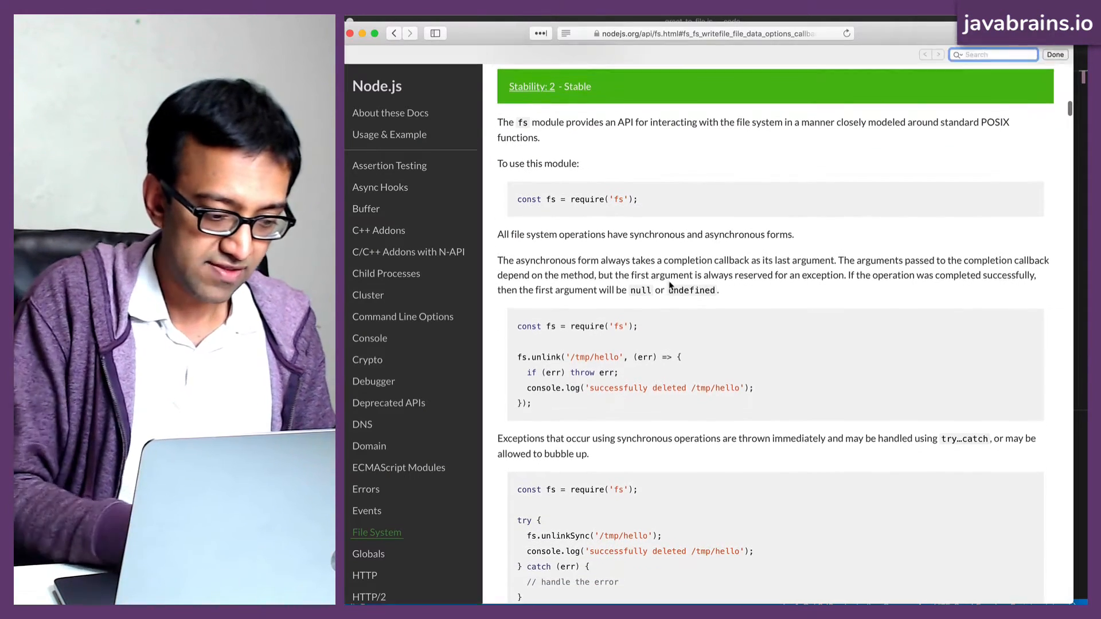
{"action": "type", "text": "writefile"}
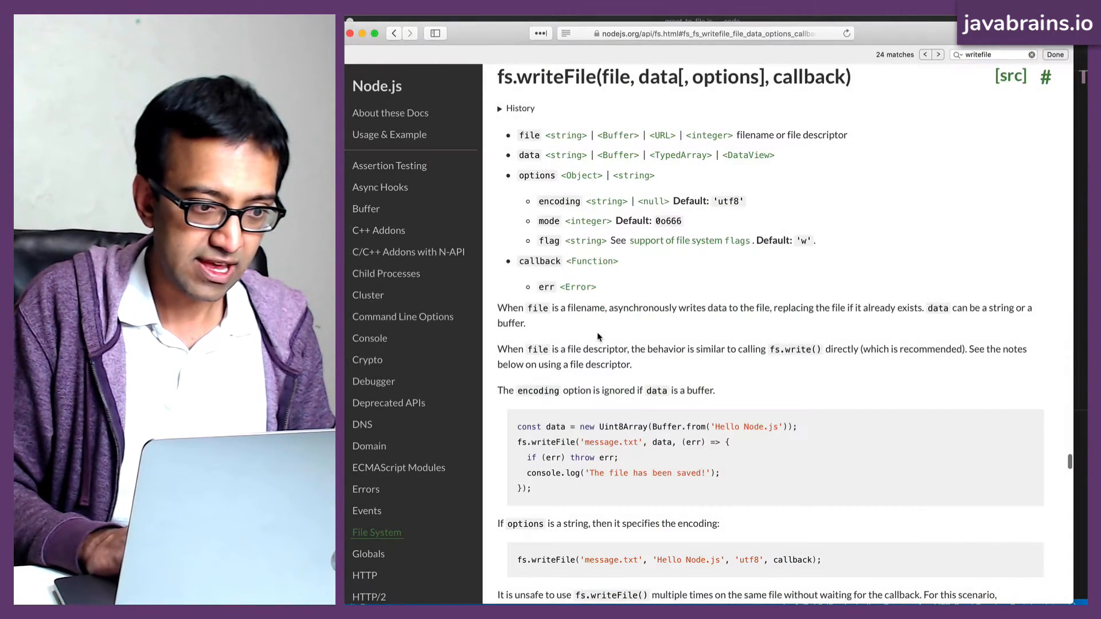
{"action": "scroll", "scroll_direction": "down", "scroll_amount": 3}
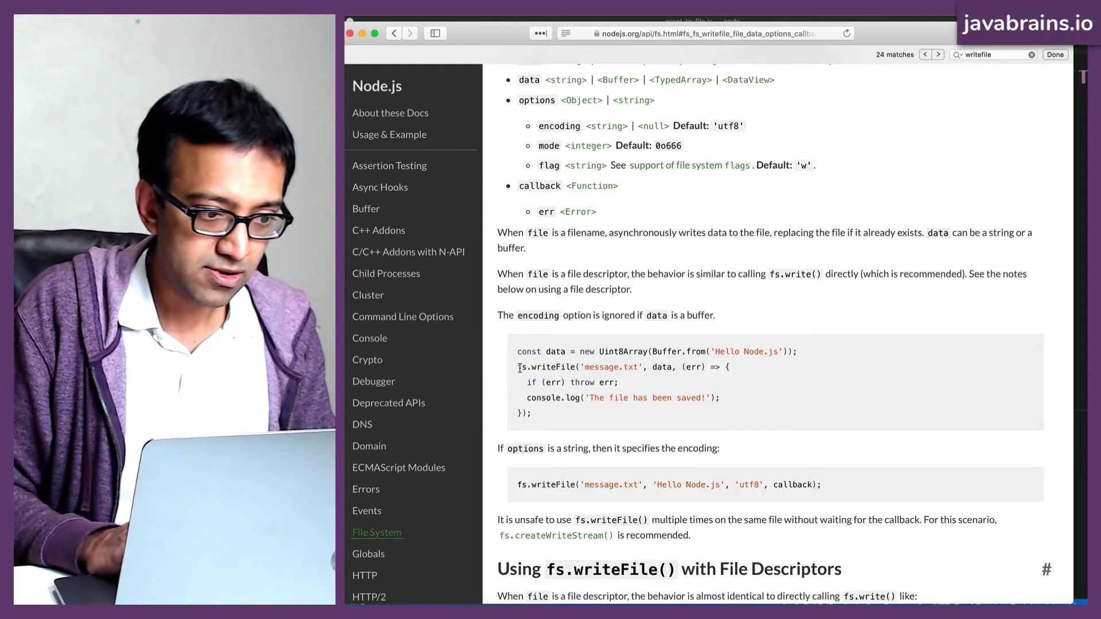
{"action": "double_click", "coordinate": [548, 367]}
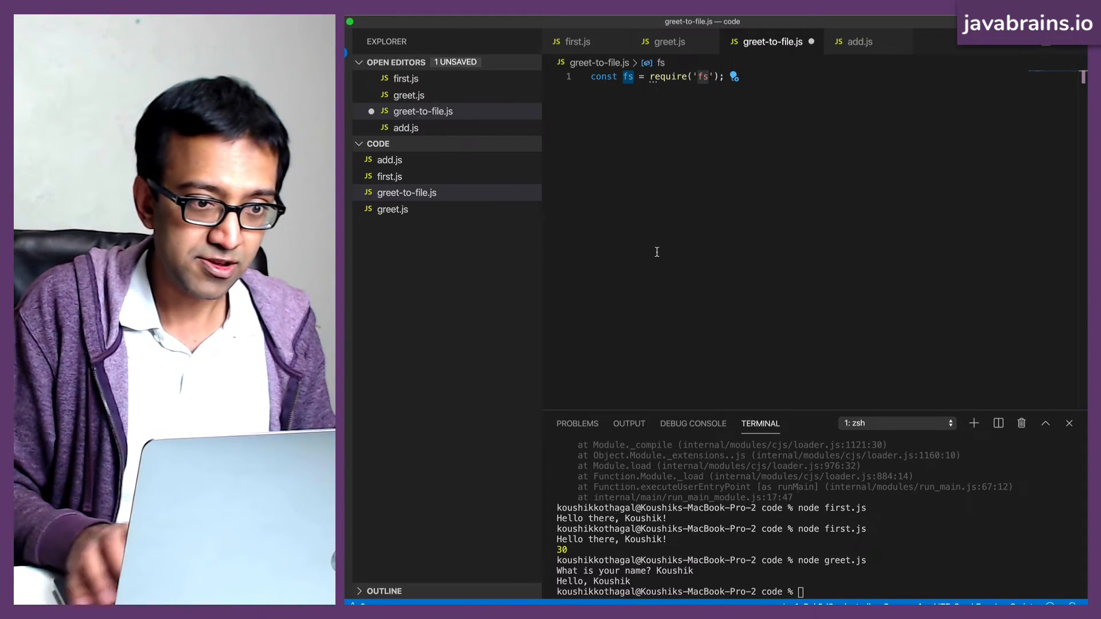
{"action": "key", "text": "Enter"}
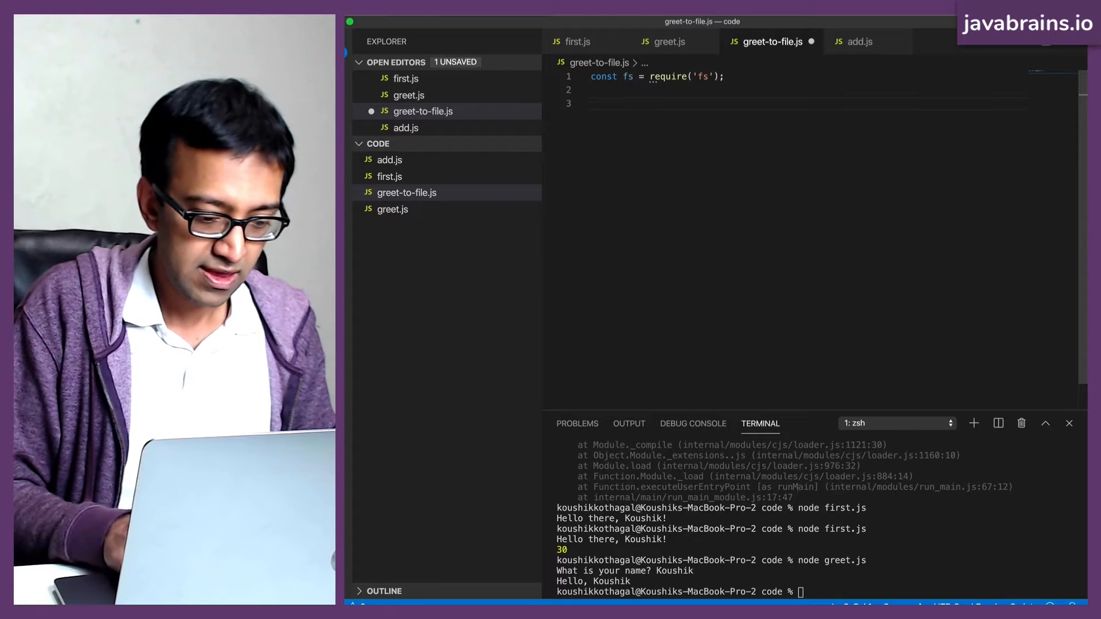
Step: Write the call fs.writeFile('greeting.txt', 'Hello World!', ...) with its two string arguments
{"action": "type", "text": "fs.writeFile"}
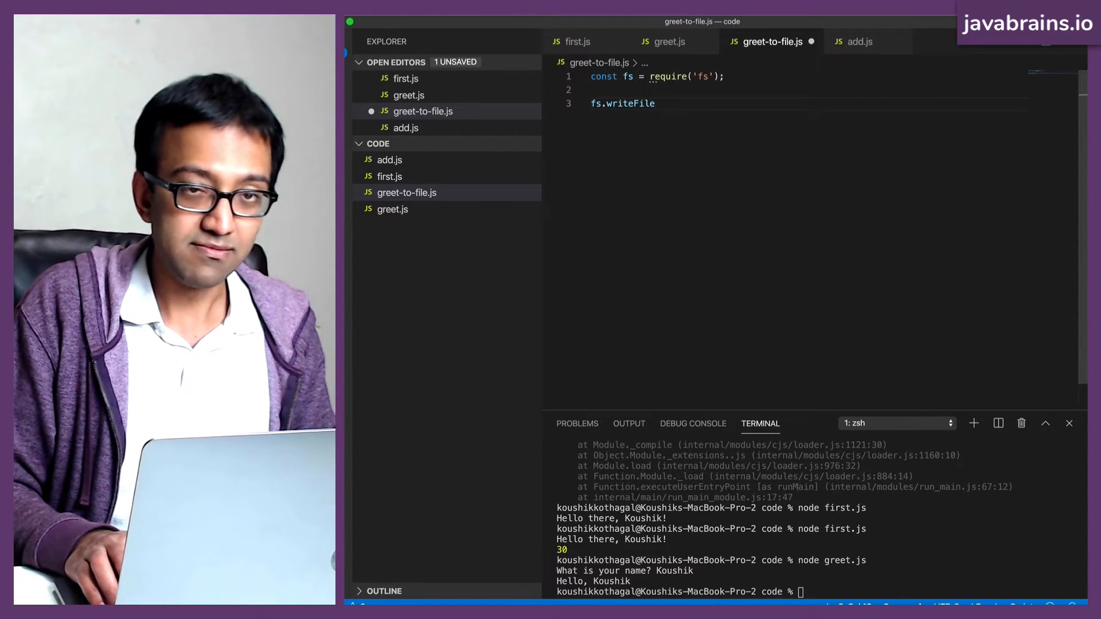
{"action": "type", "text": "()"}
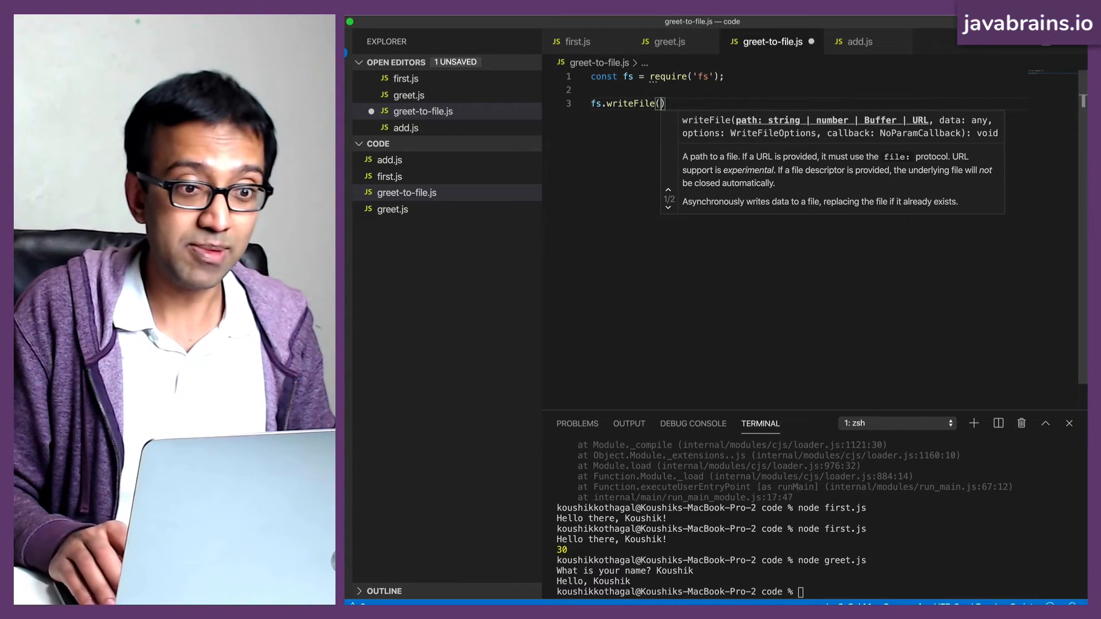
{"action": "type", "text": "\"\""}
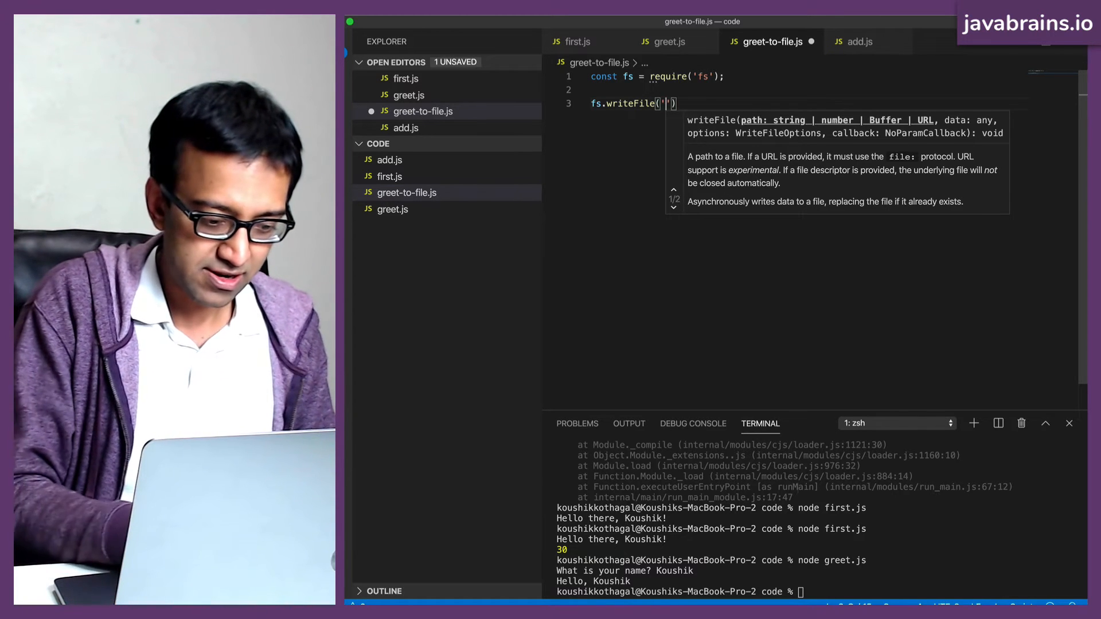
{"action": "type", "text": "greeting.txt"}
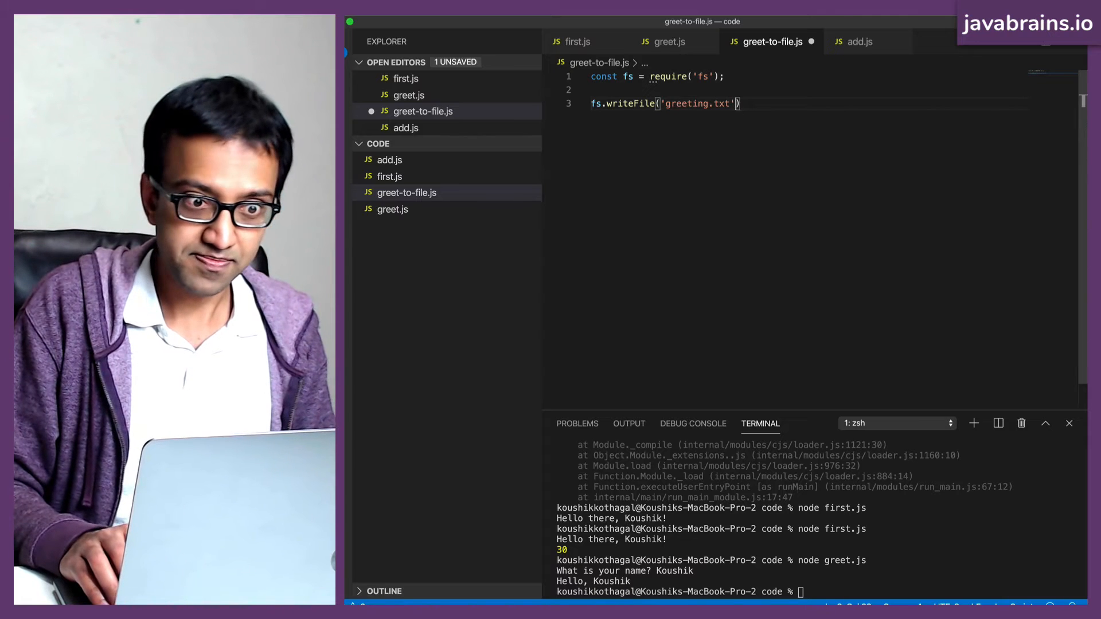
{"action": "type", "text": ","}
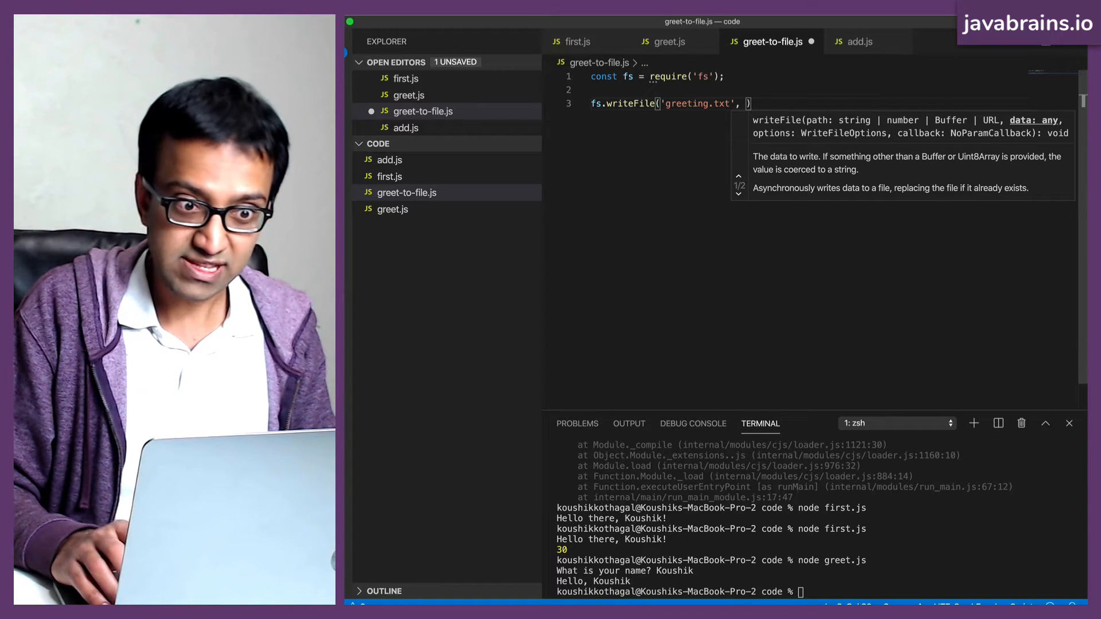
{"action": "type", "text": "''"}
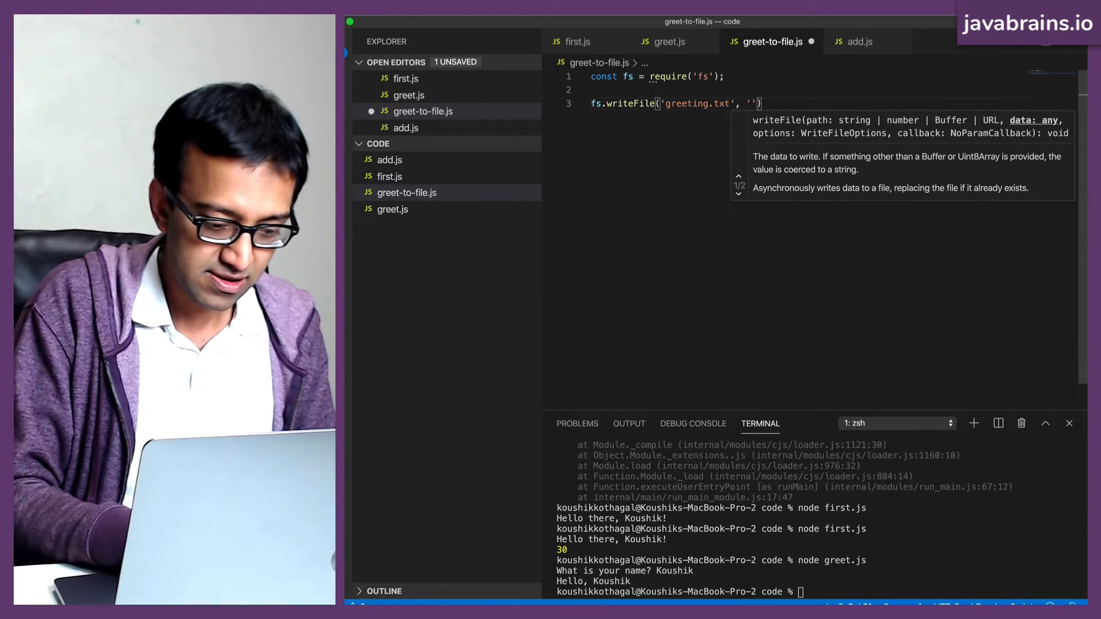
{"action": "type", "text": "Hello World"}
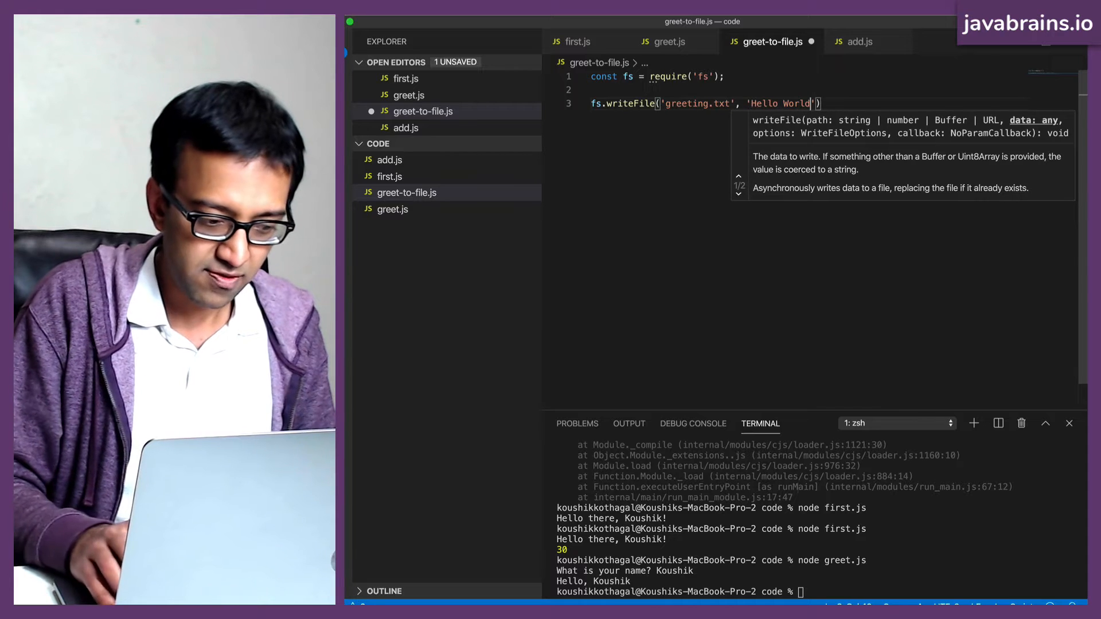
{"action": "type", "text": "!,"}
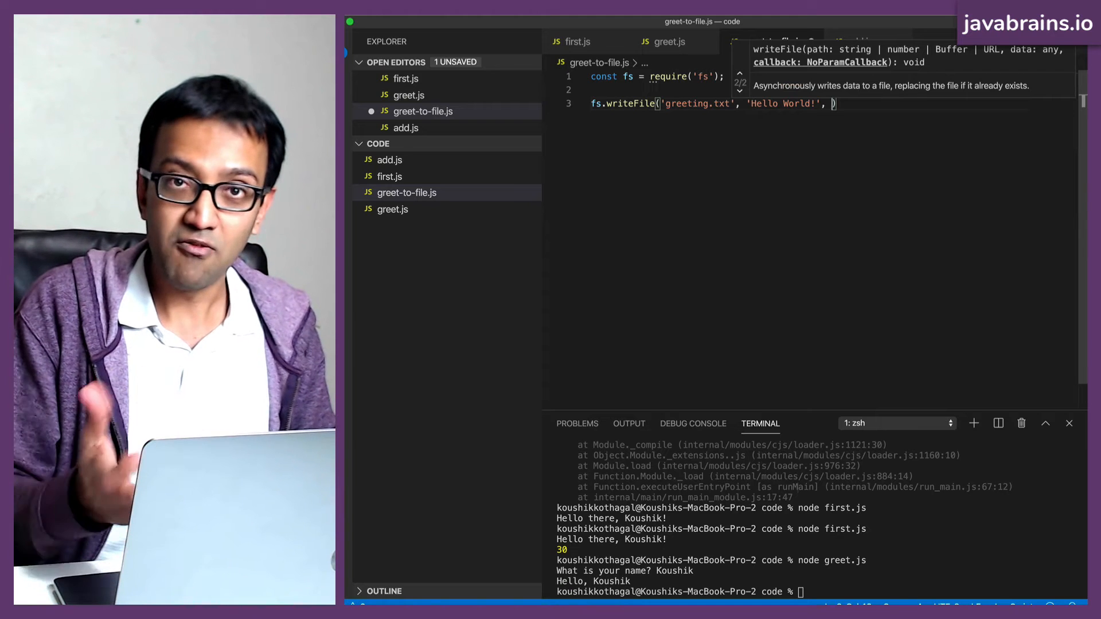
Step: Add the err => { console.log(...) } callback logging that an error occurred when writing
{"action": "type", "text": "err =>"}
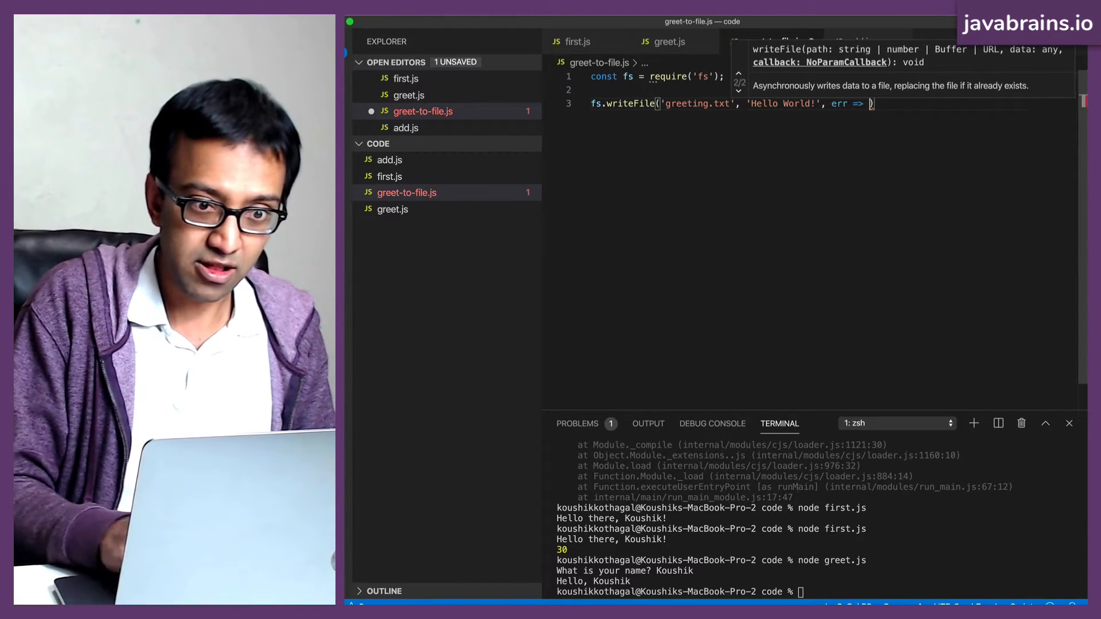
{"action": "type", "text": "{"}
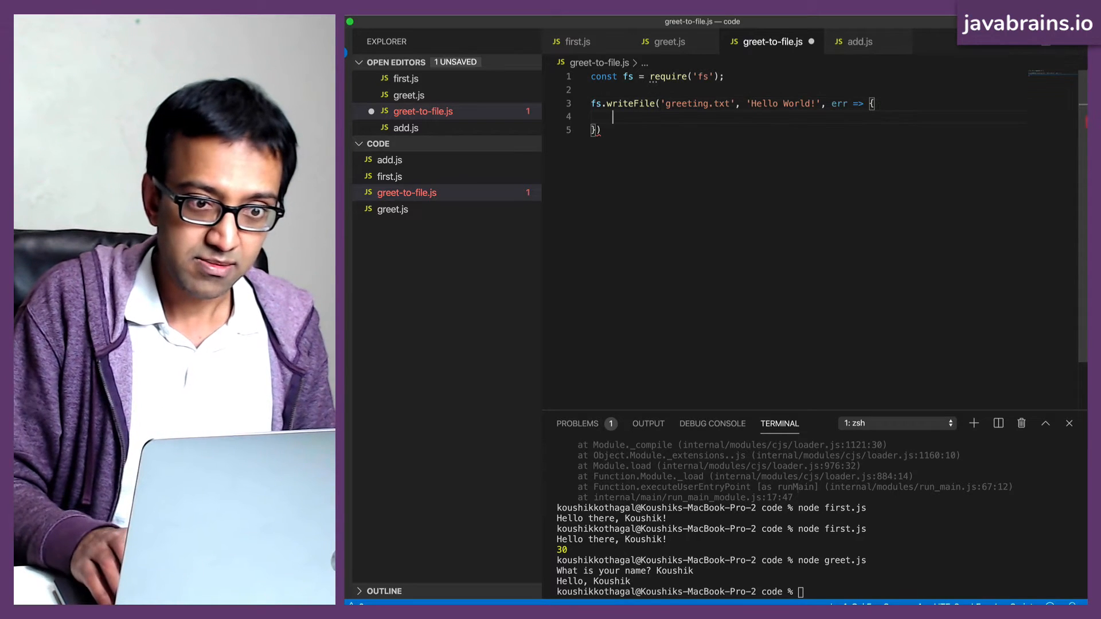
{"action": "type", "text": "console."}
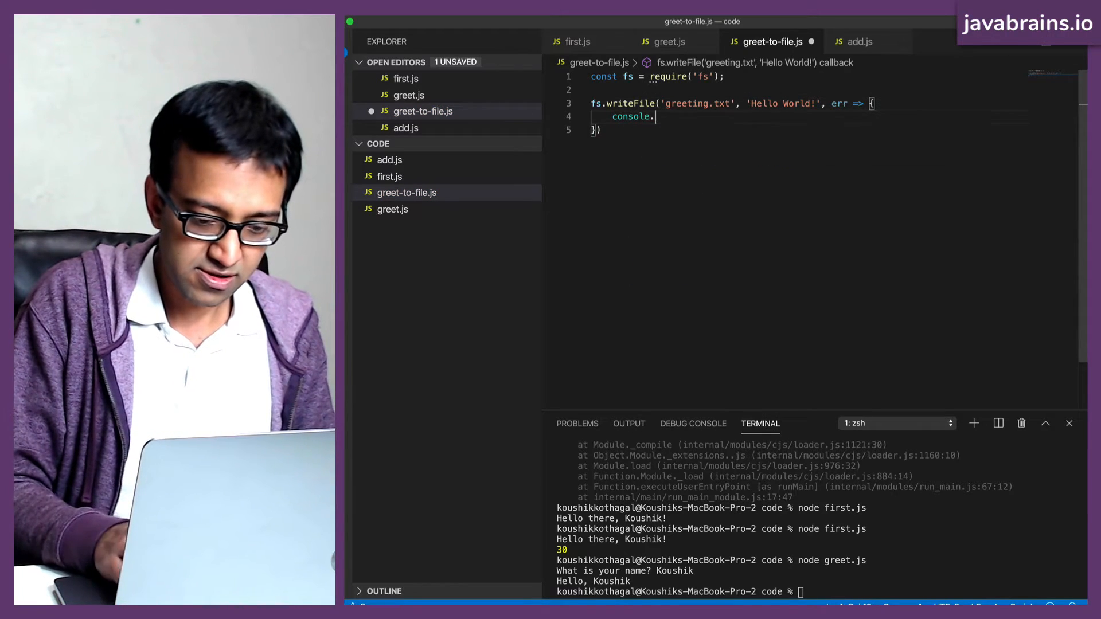
{"action": "type", "text": "log()"}
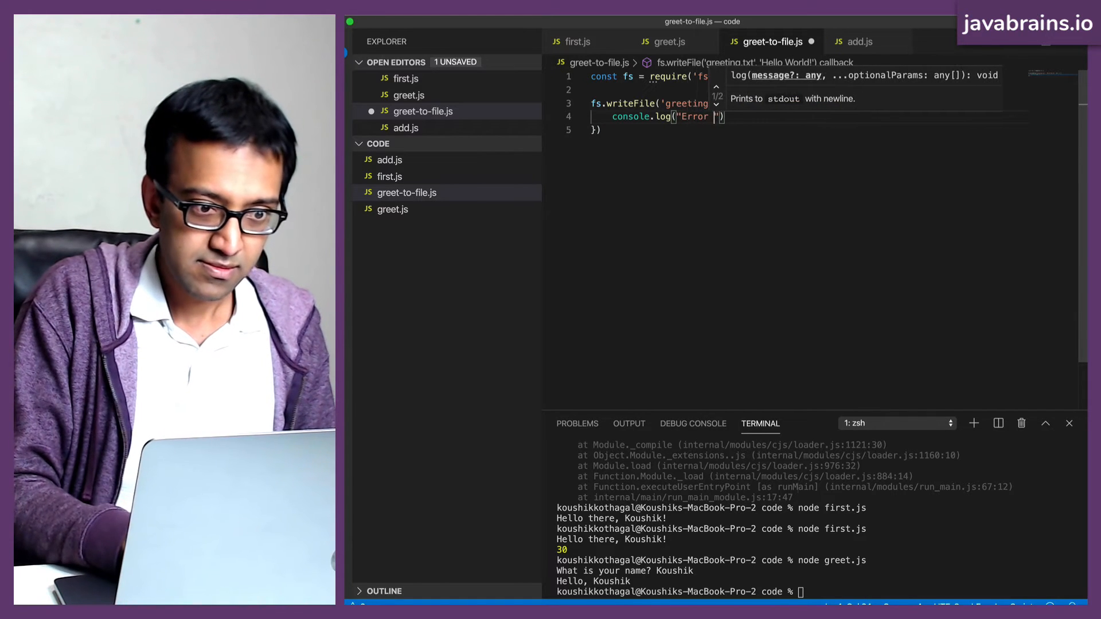
{"action": "type", "text": "occured"}
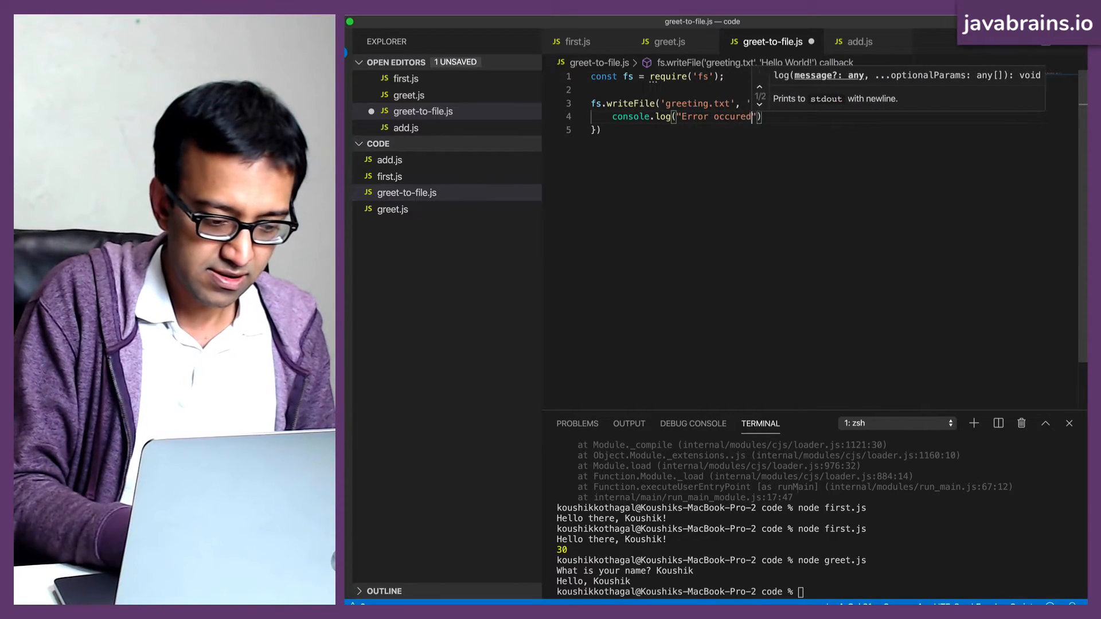
{"action": "type", "text": "when writing to file"}
{"action": "left_click", "coordinate": [595, 128]}
{"action": "type", "text": ";"}
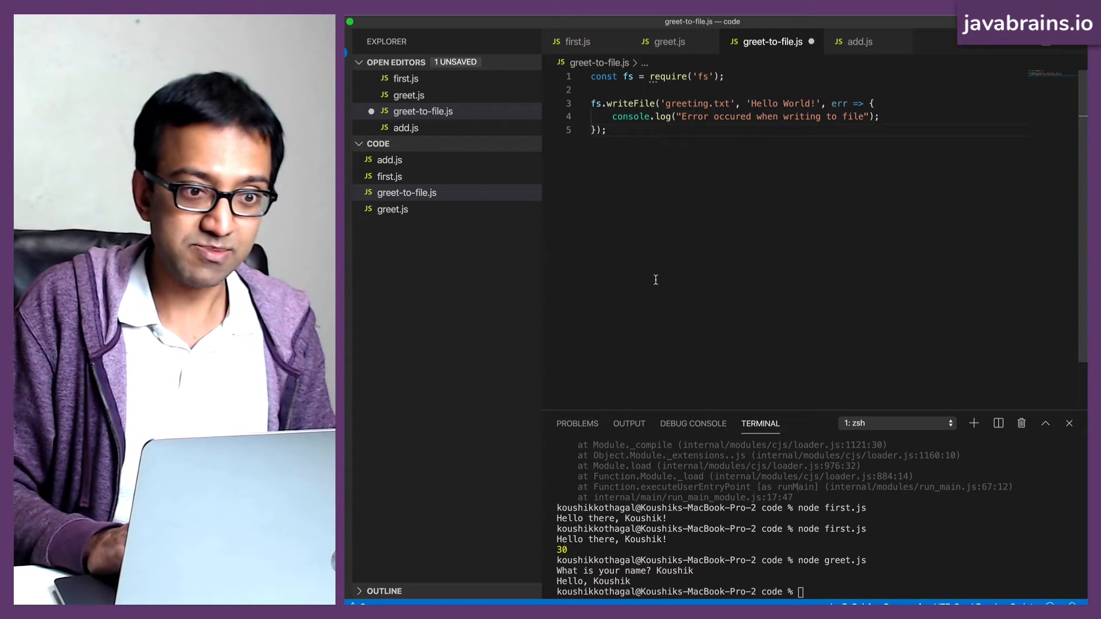
Step: Run node greet-to-file.js in the integrated terminal, printing the error message and creating greeting.txt
{"action": "left_click", "coordinate": [680, 117]}
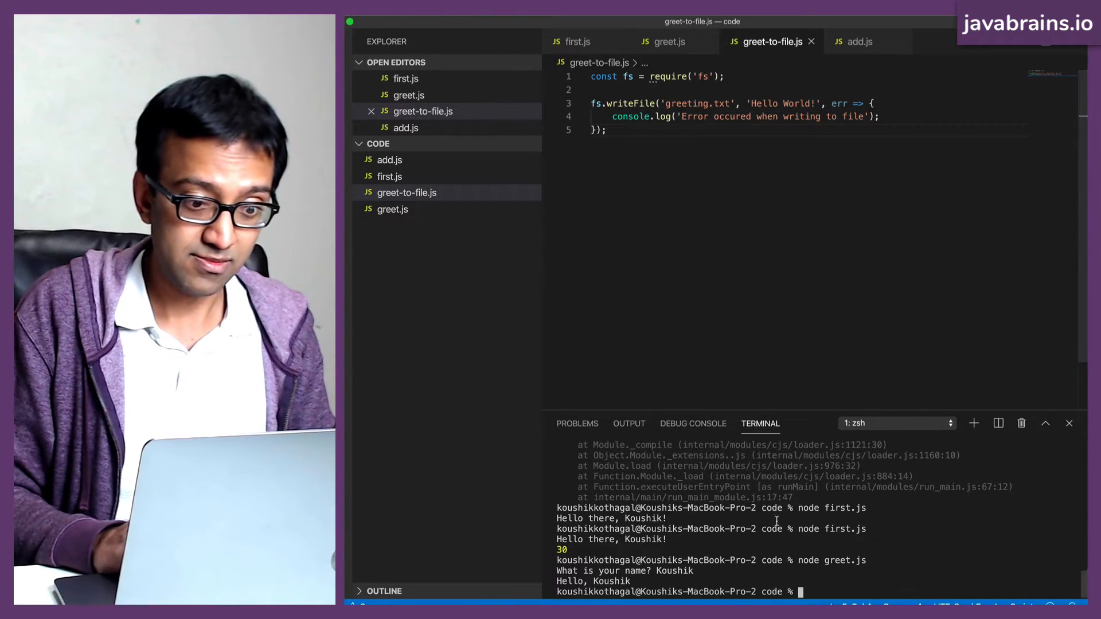
{"action": "type", "text": "node"}
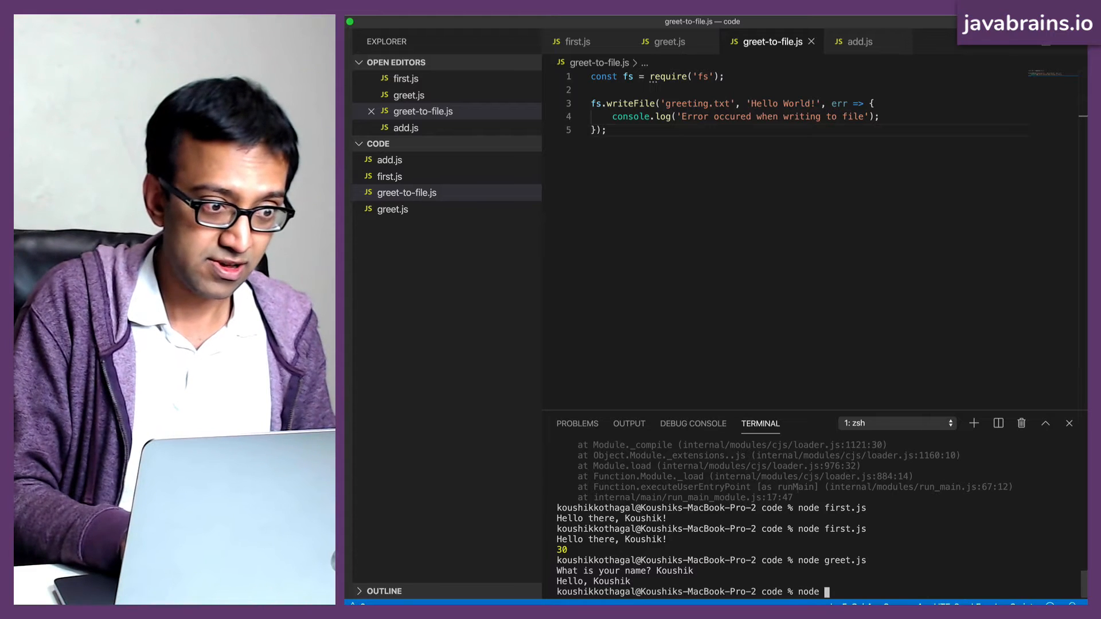
{"action": "type", "text": "gret-t"}
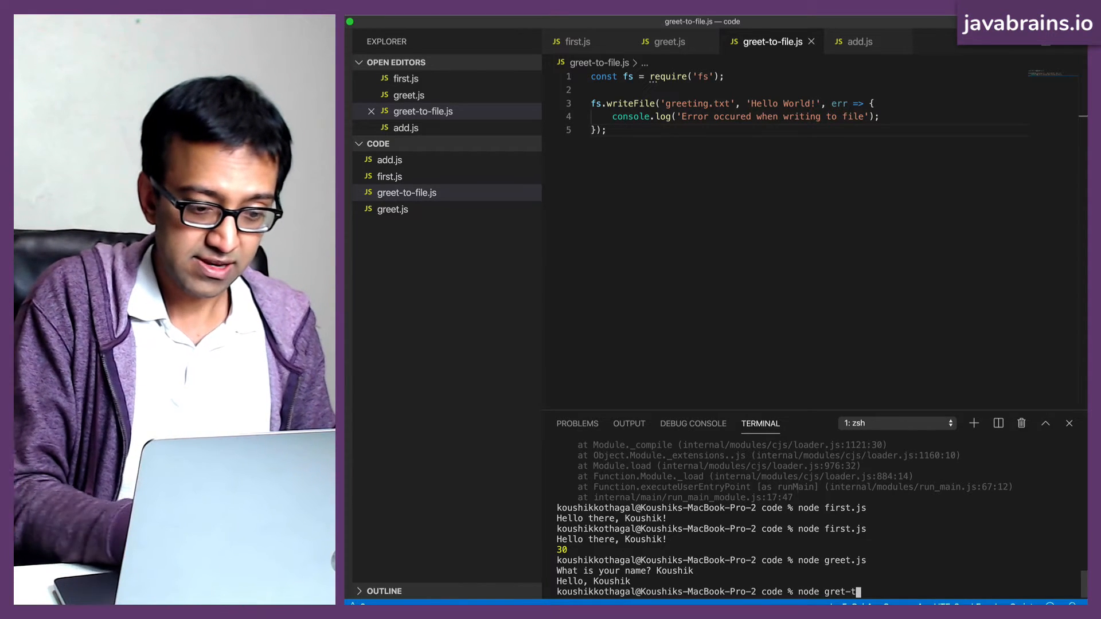
{"action": "key", "text": "Backspace"}
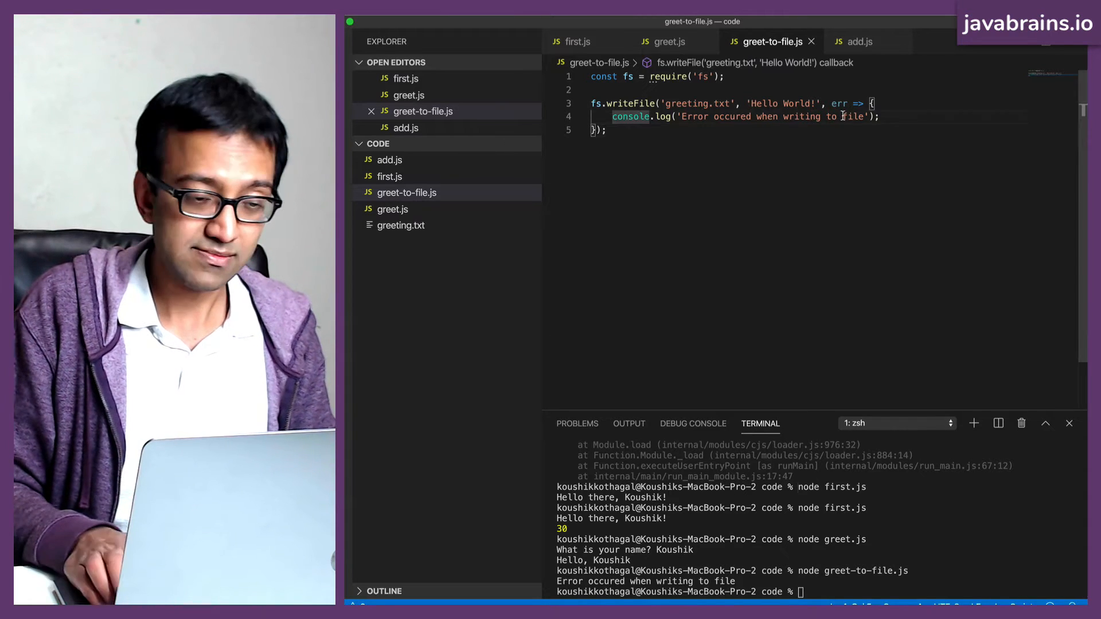
Step: Wrap the console.log in an if (err) { } check, save the script and open greeting.txt
{"action": "key", "text": "Enter"}
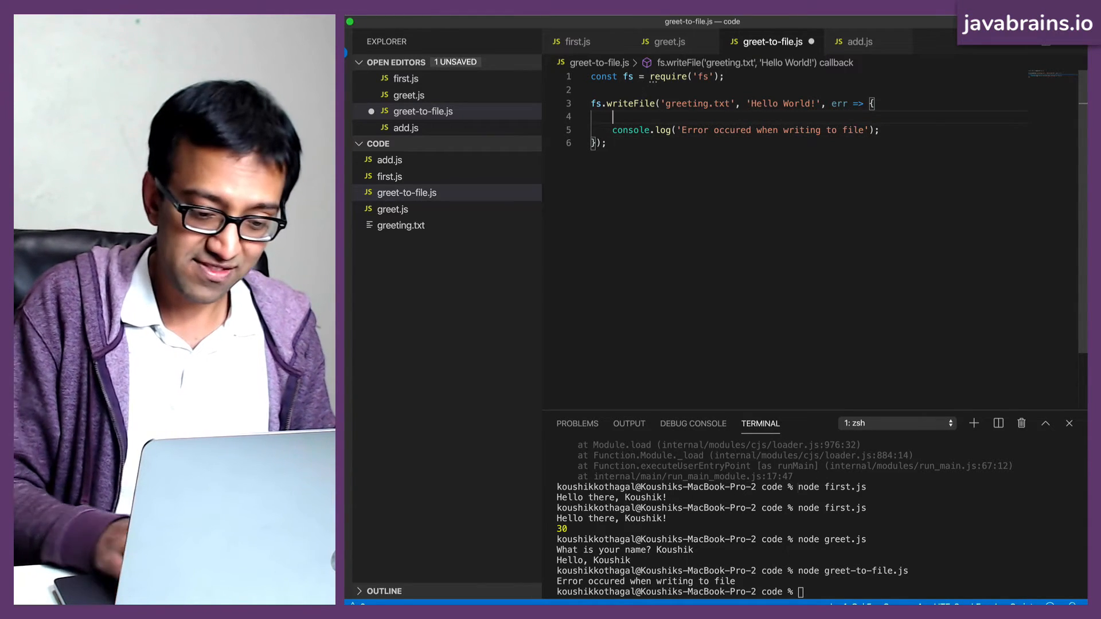
{"action": "type", "text": "if (err) {"}
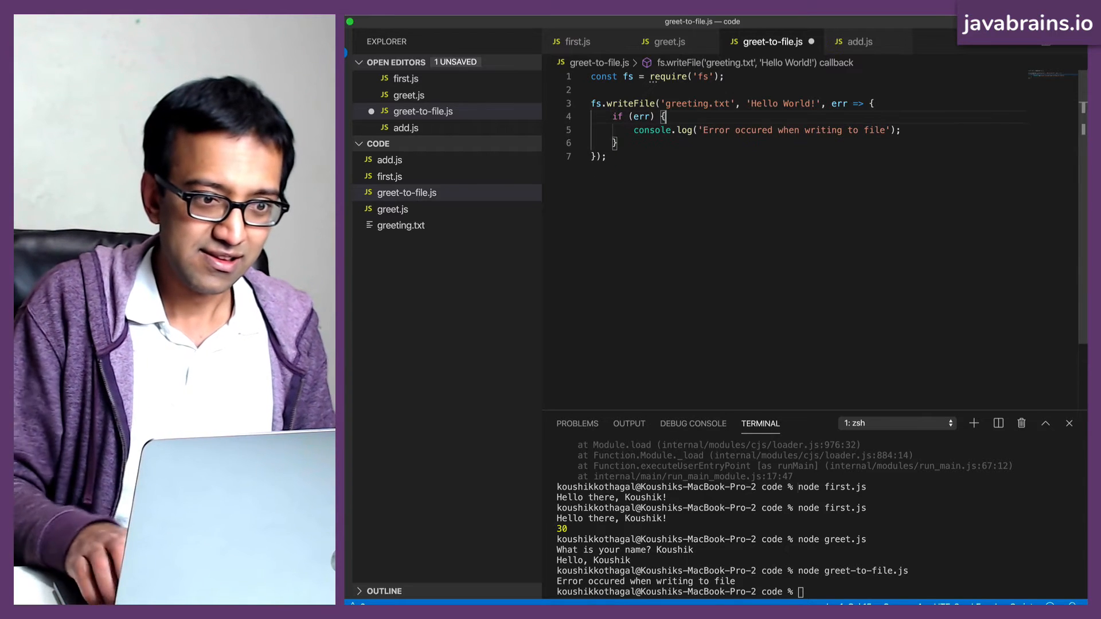
{"action": "key", "text": "cmd+s"}
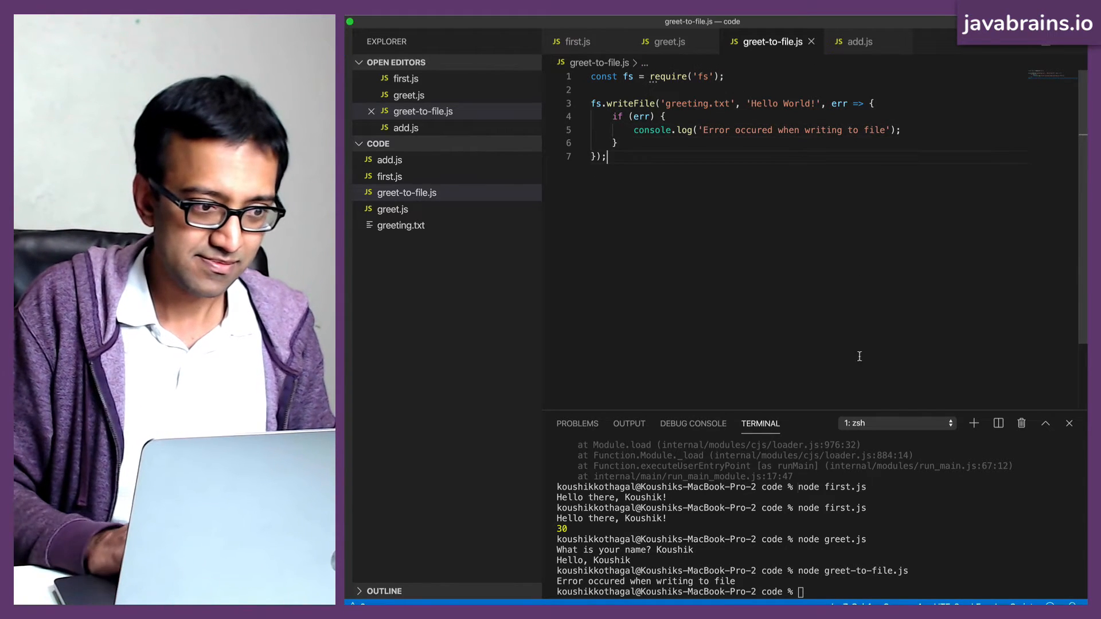
{"action": "left_click", "coordinate": [401, 226]}
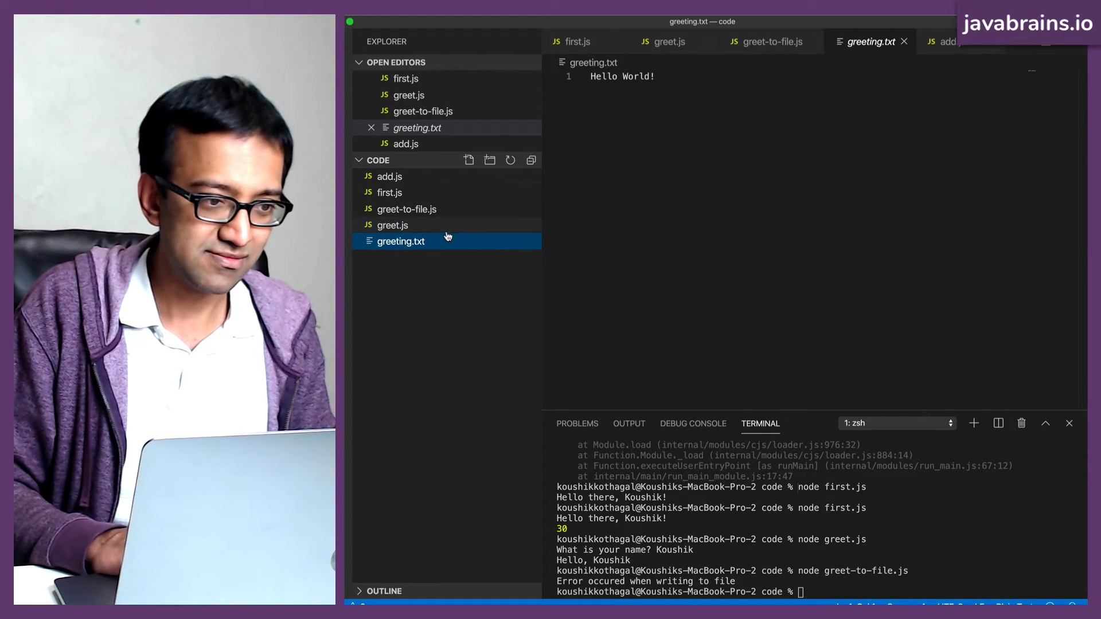
Step: Delete greeting.txt to the Trash, rerun the script with no error printed, and open the recreated greeting.txt
{"action": "right_click", "coordinate": [401, 242]}
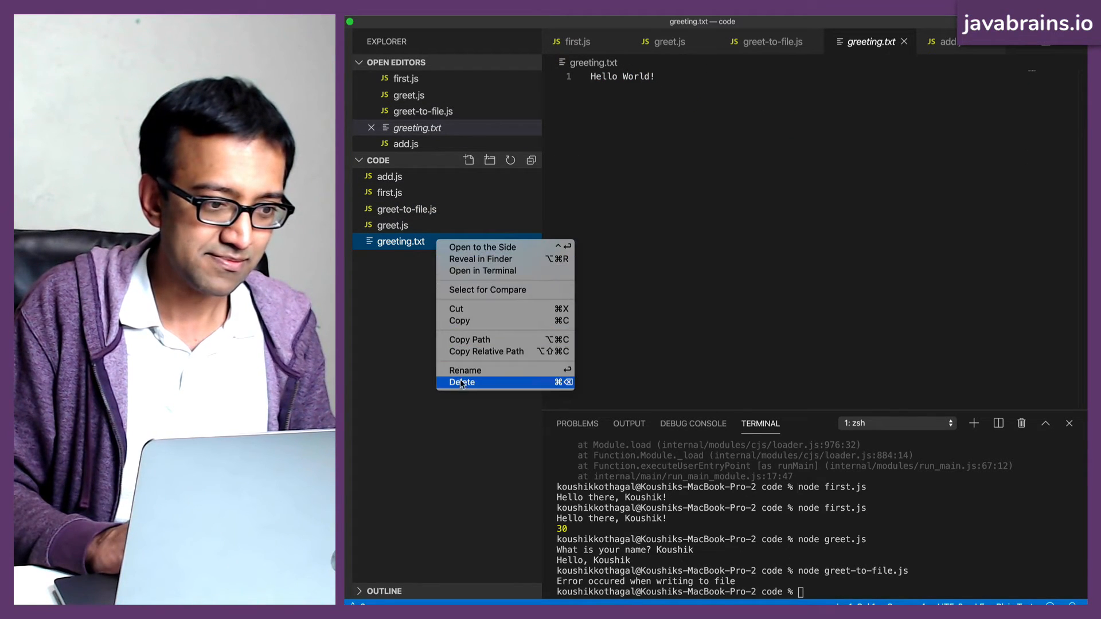
{"action": "left_click", "coordinate": [461, 382]}
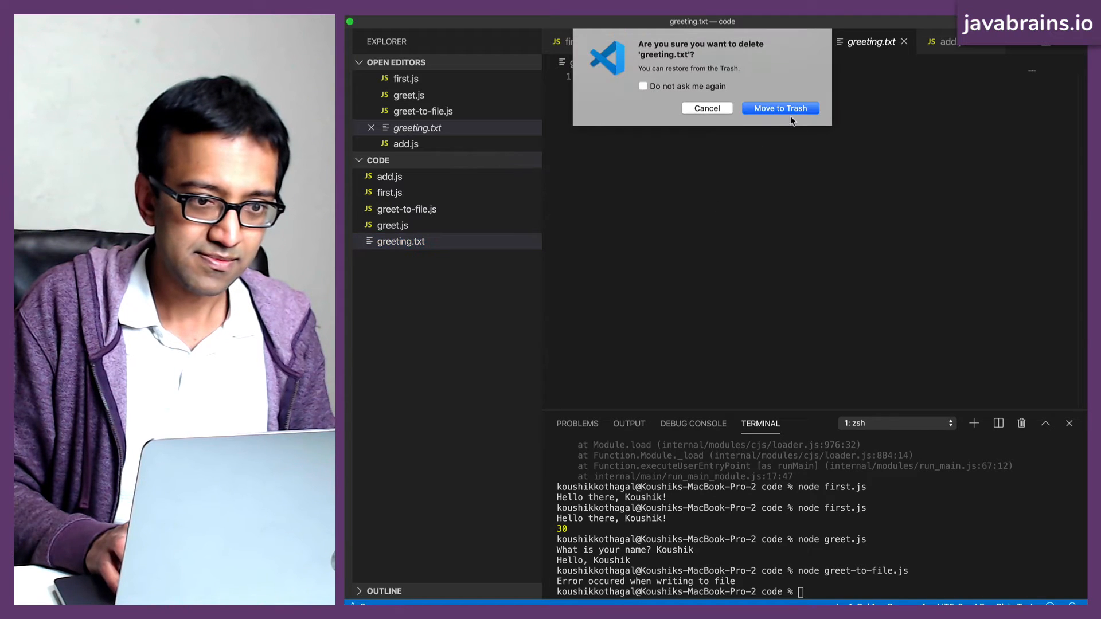
{"action": "left_click", "coordinate": [780, 107]}
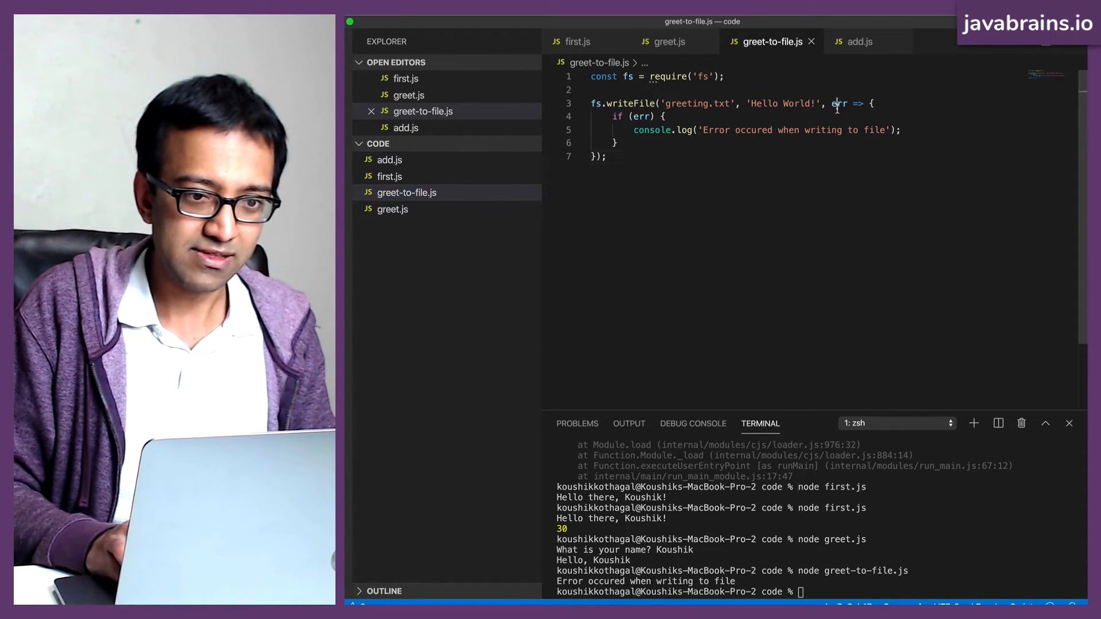
{"action": "double_click", "coordinate": [640, 115]}
{"action": "type", "text": "node greet-to-file.js"}
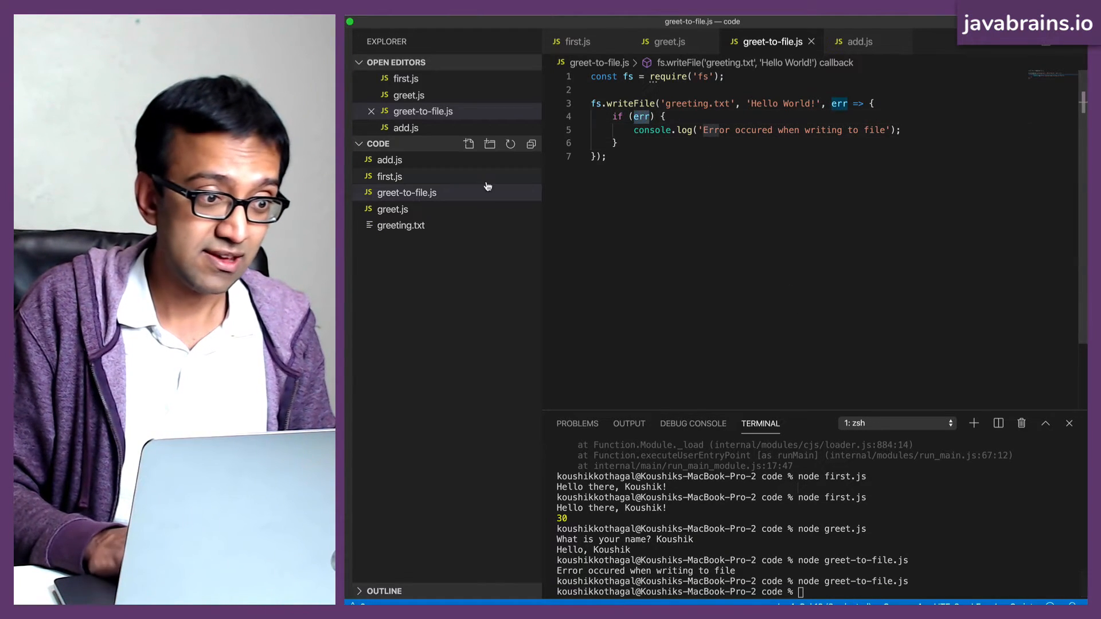
{"action": "left_click", "coordinate": [401, 226]}
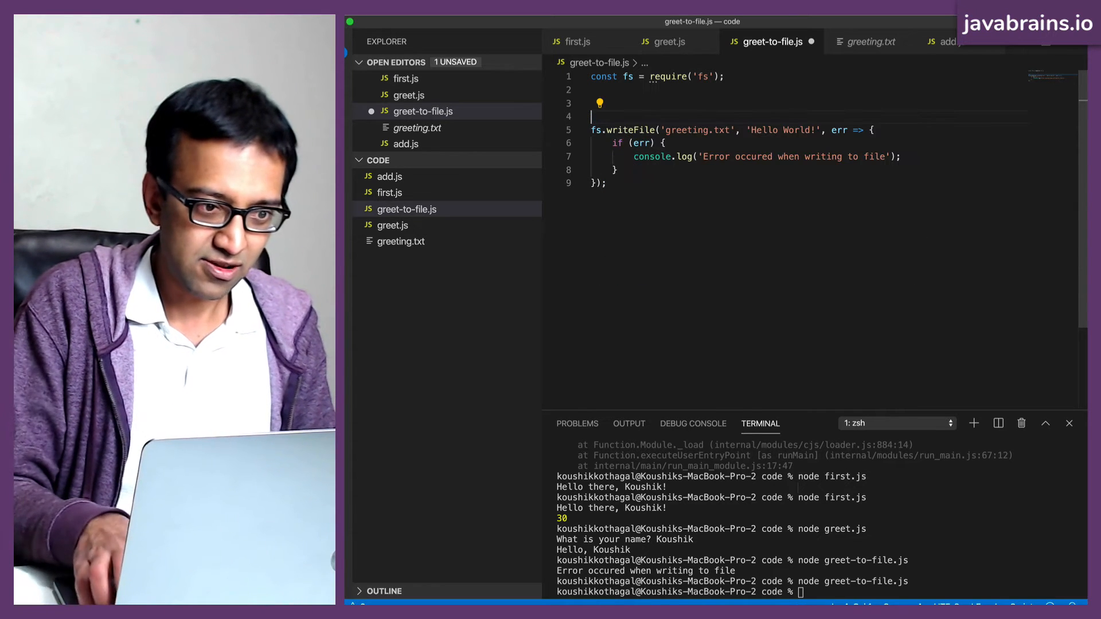
Step: Wrap fs.writeFile in a const writeGreetingToFile = (name) => { } arrow function
{"action": "type", "text": "const"}
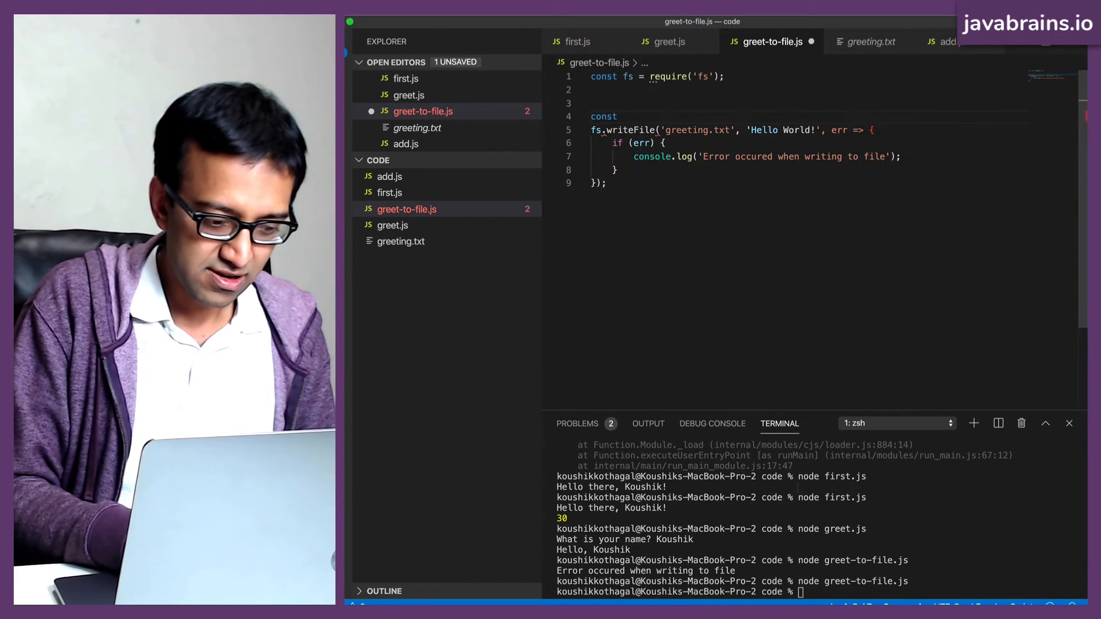
{"action": "type", "text": "writeToFile"}
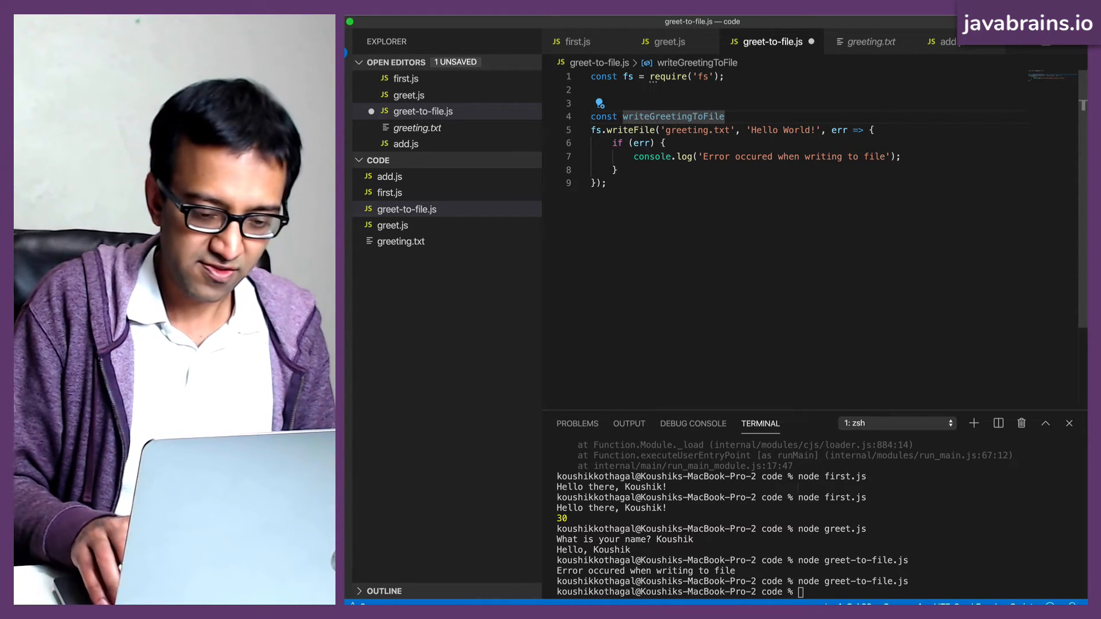
{"action": "type", "text": "(name) {"}
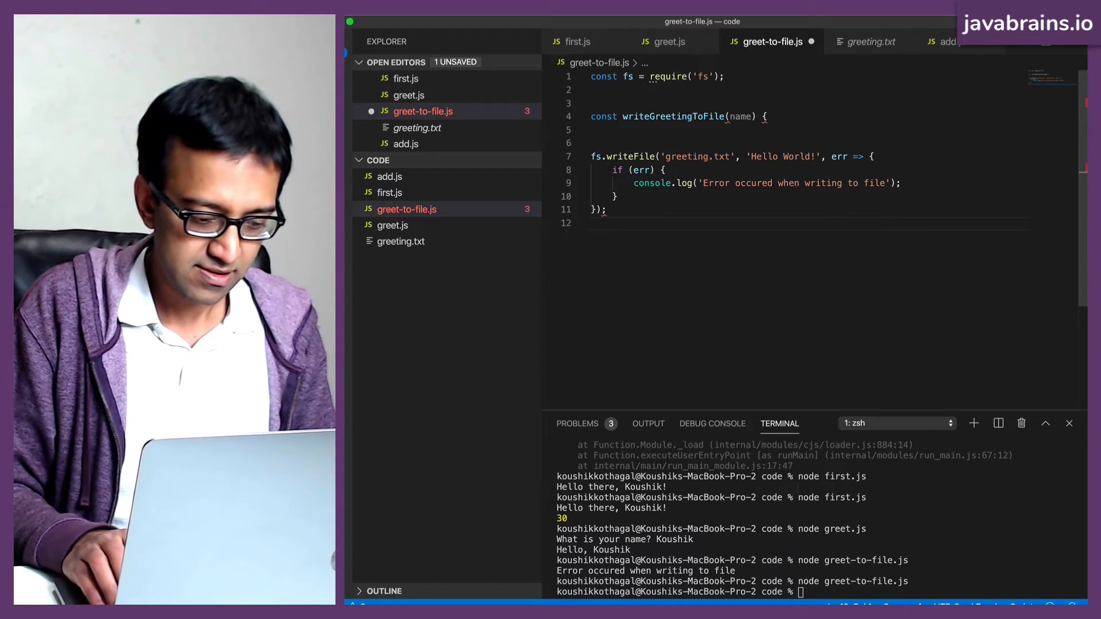
{"action": "type", "text": "}"}
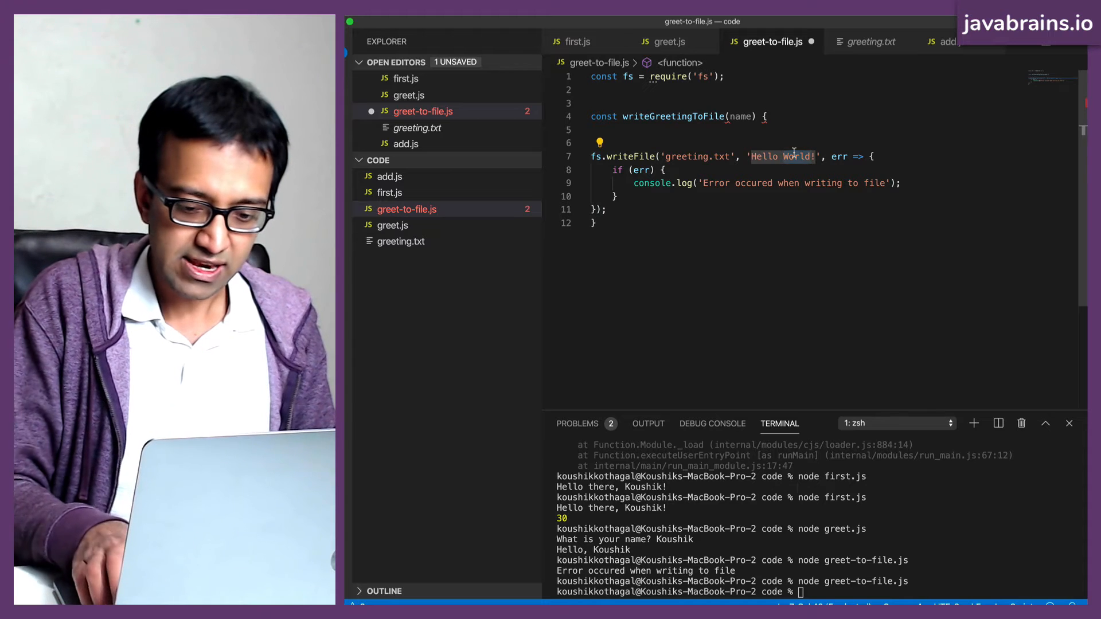
Step: Change the written string to the template literal `Hello, ${name}!` and tidy the blank line
{"action": "type", "text": "Hello,"}
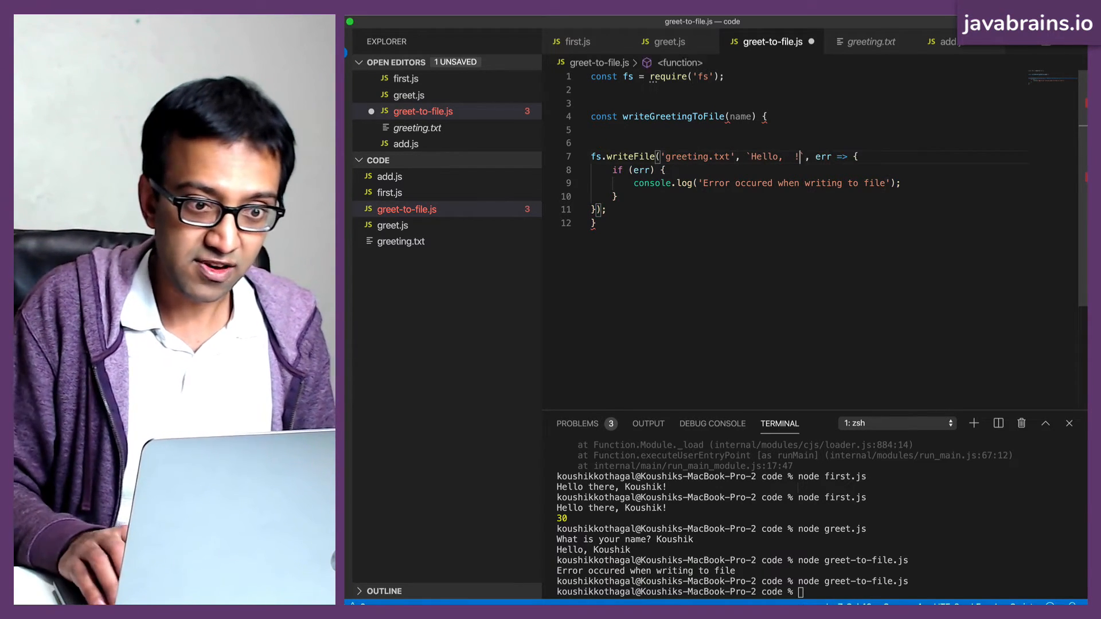
{"action": "type", "text": "$"}
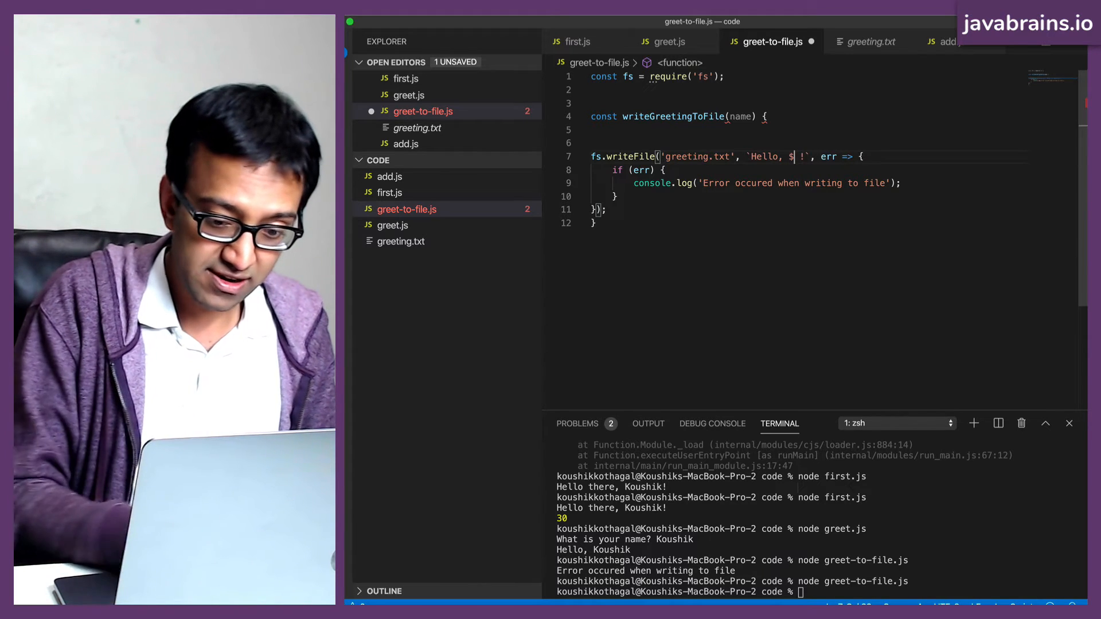
{"action": "type", "text": "{}"}
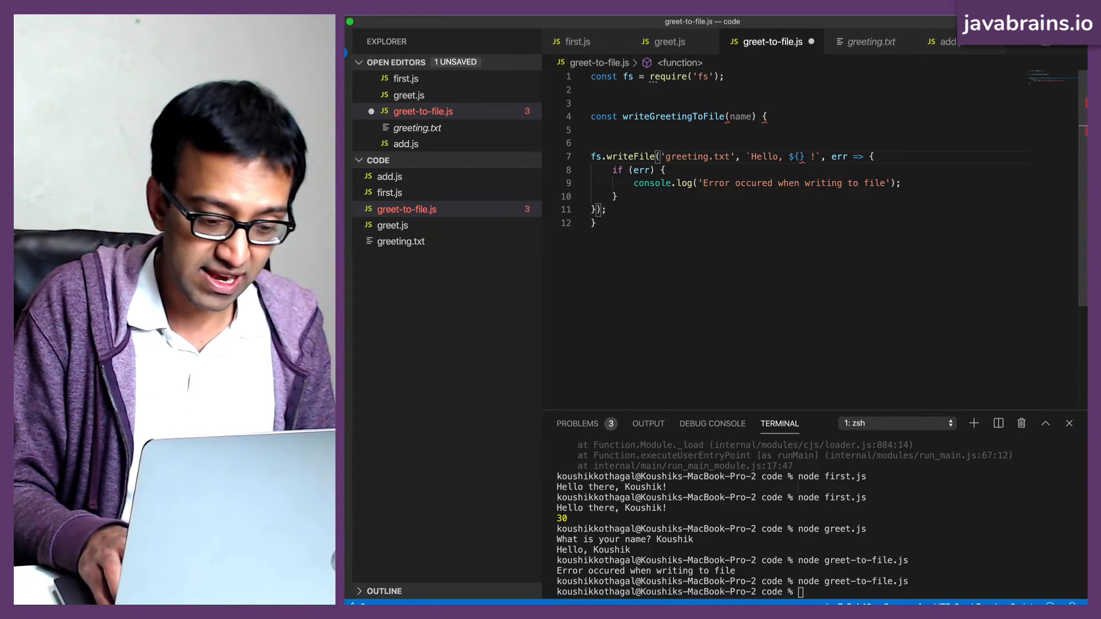
{"action": "type", "text": "name"}
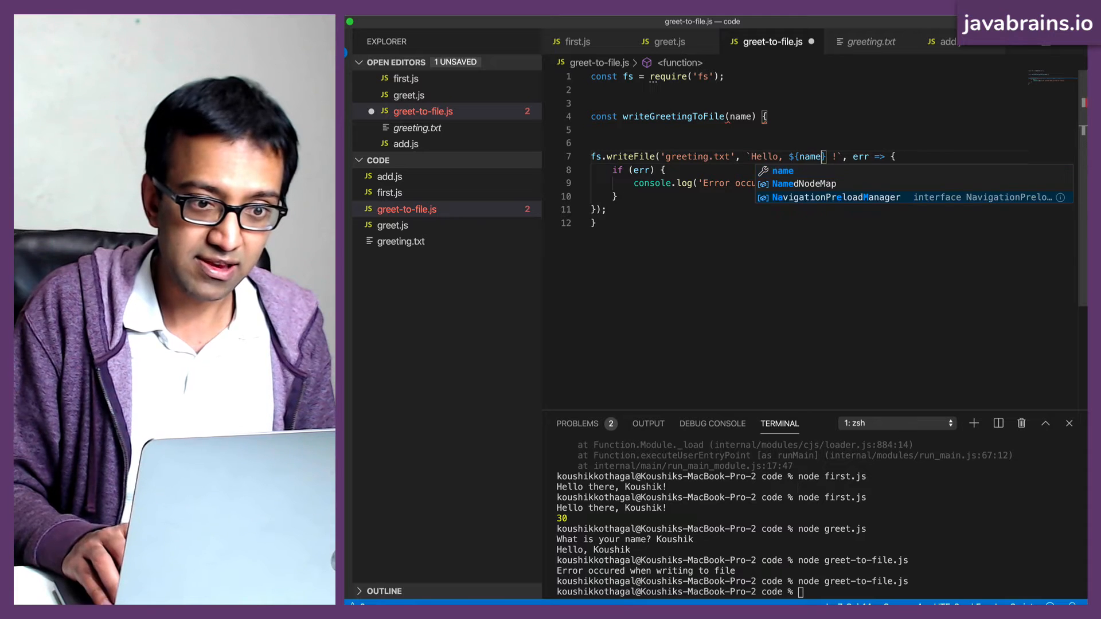
{"action": "key", "text": "Escape"}
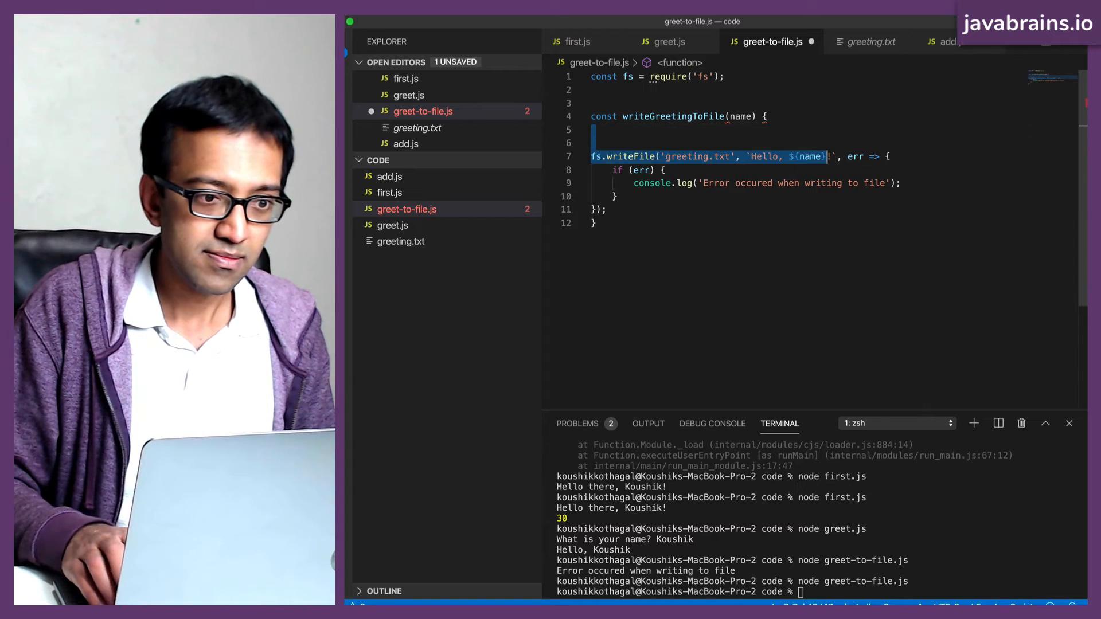
{"action": "key", "text": "Backspace"}
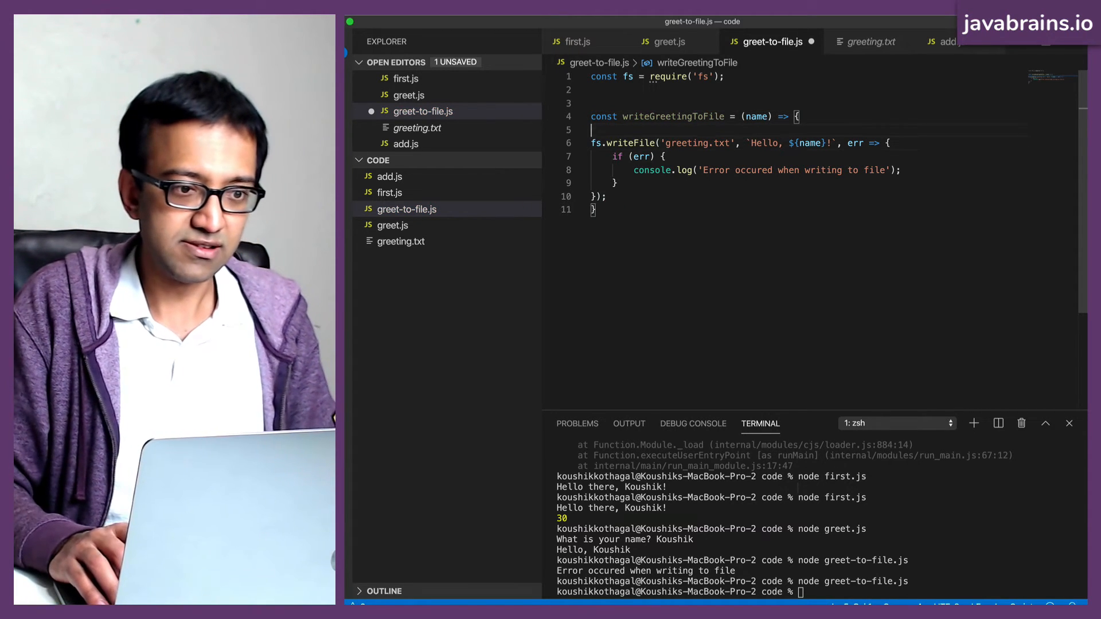
Step: Reformat the script via Format Document, remove the empty line, and review the writeGreetingToFile name and Hello text
{"action": "right_click", "coordinate": [674, 143]}
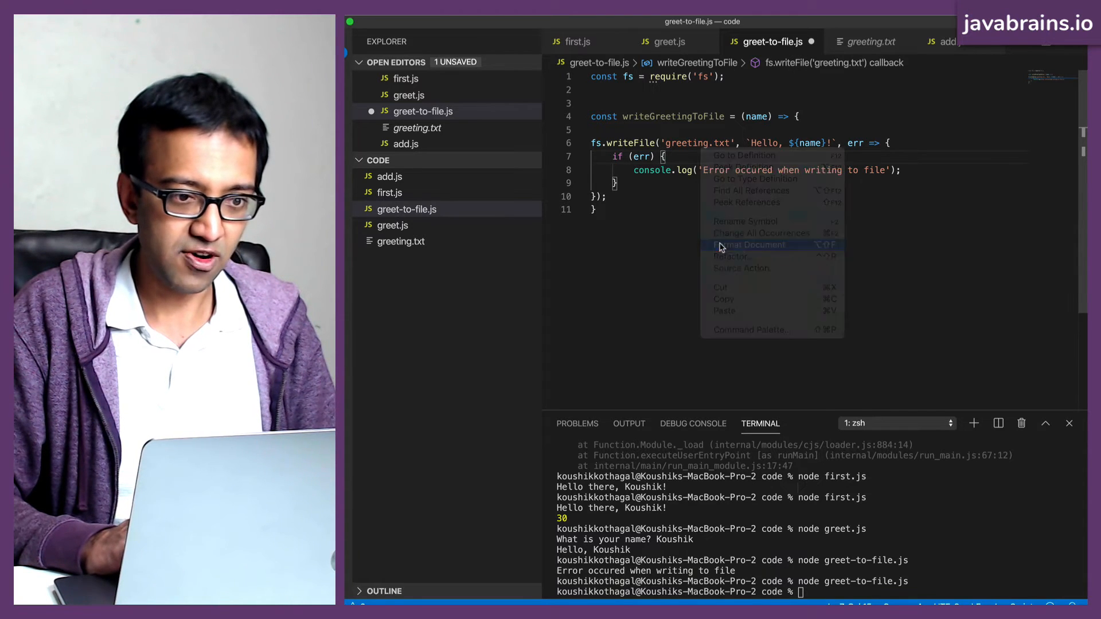
{"action": "left_click", "coordinate": [749, 244]}
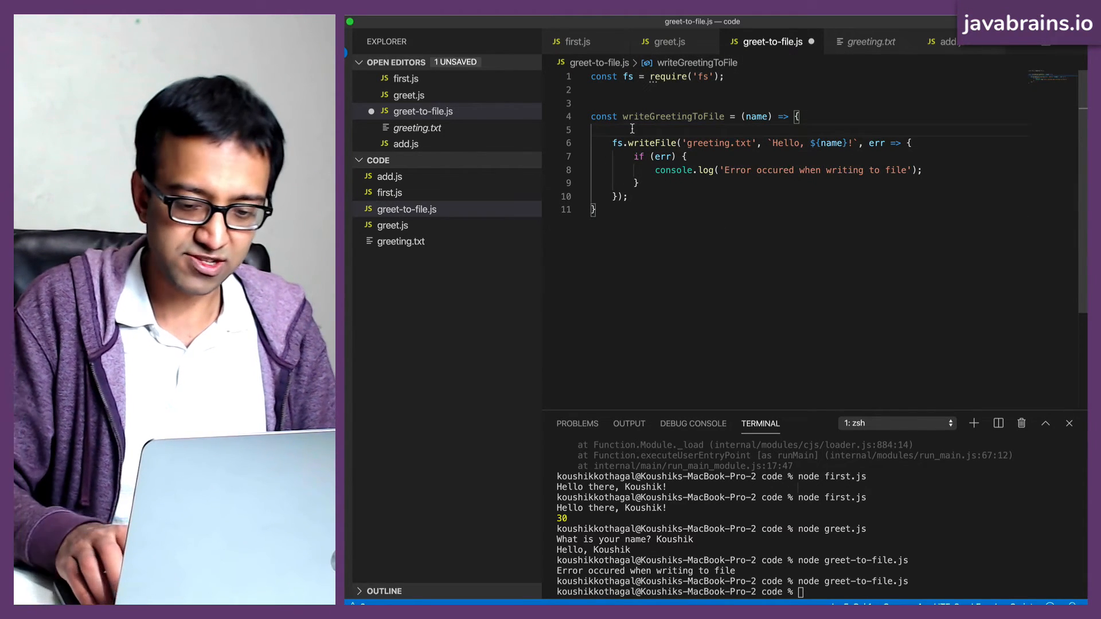
{"action": "key", "text": "Backspace"}
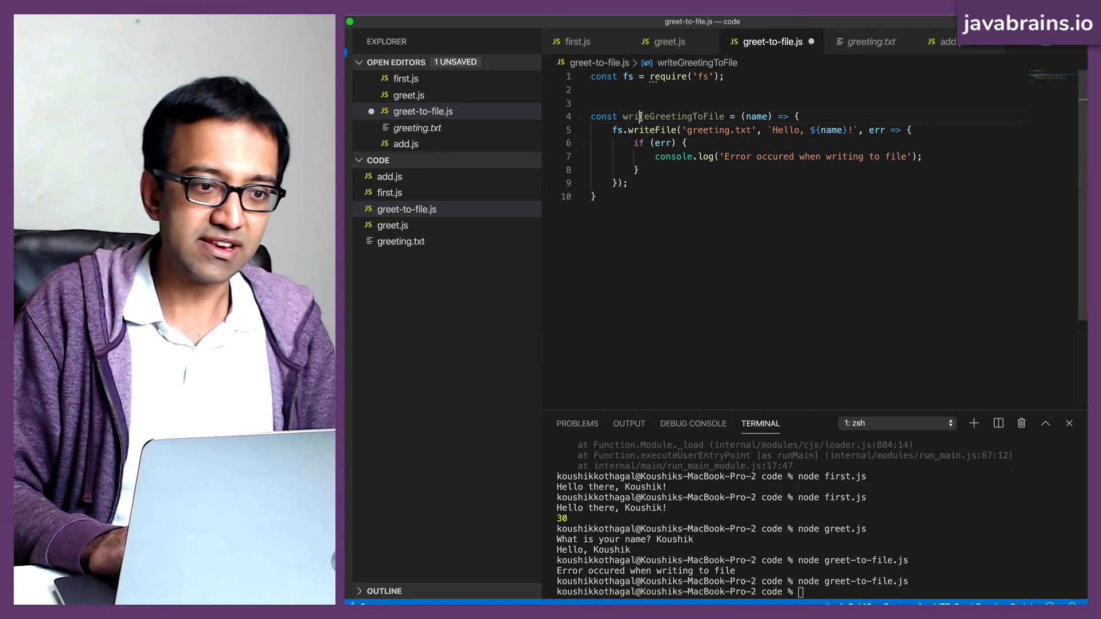
{"action": "double_click", "coordinate": [672, 117]}
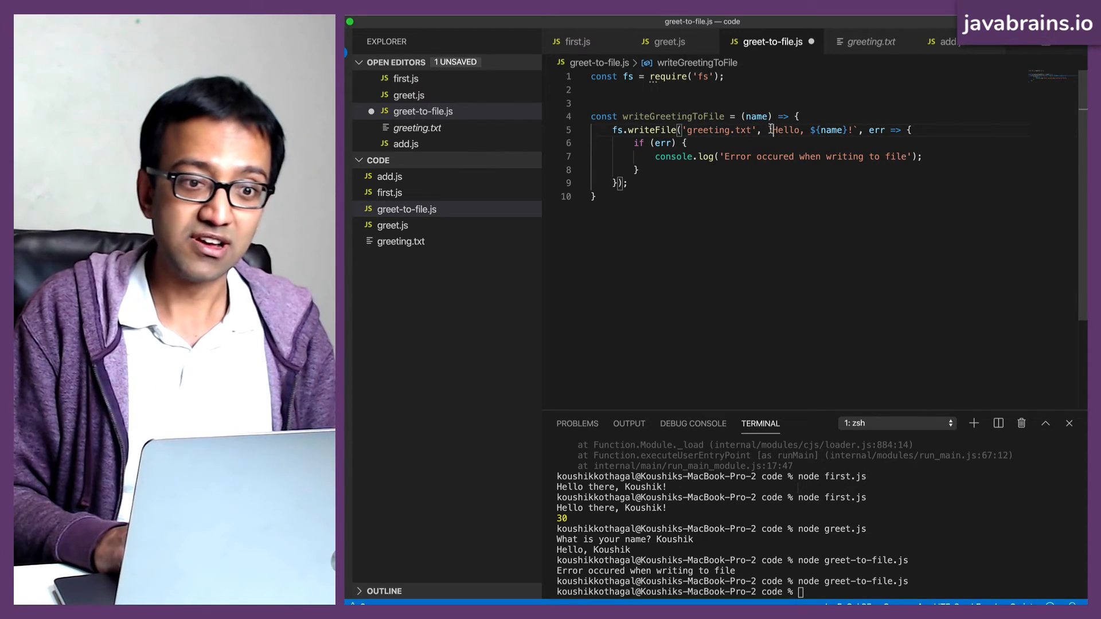
{"action": "double_click", "coordinate": [757, 115]}
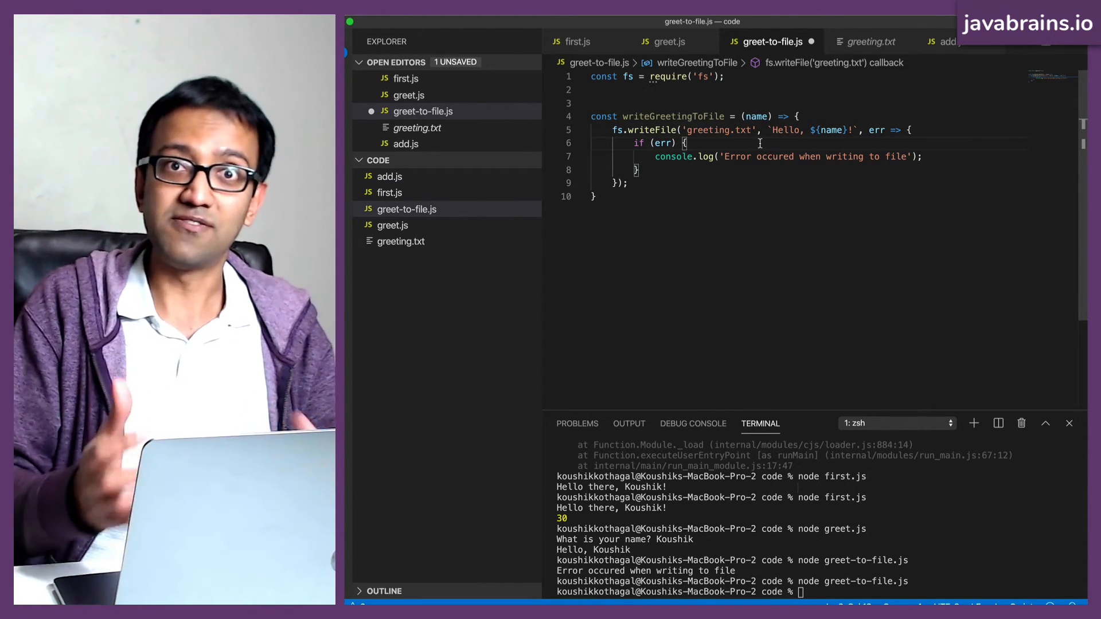
{"action": "double_click", "coordinate": [673, 117]}
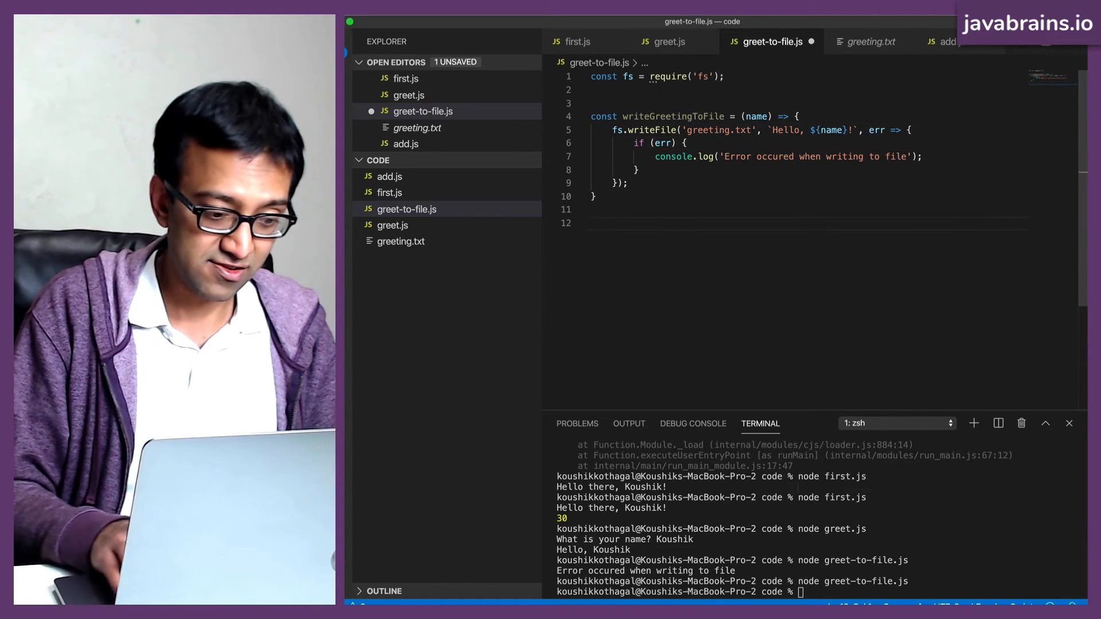
Step: Call writeGreetingToFile('Koushik'), run the script and confirm greeting.txt reads Hello, Koushik!
{"action": "type", "text": "writeGreetingToFile"}
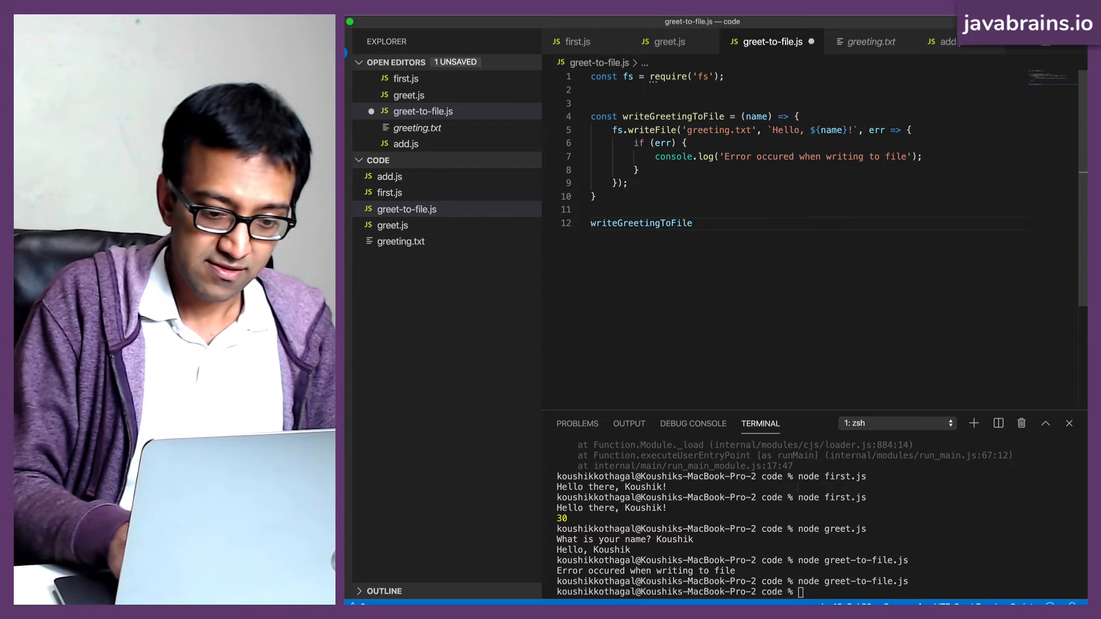
{"action": "type", "text": "('Koushik');"}
{"action": "left_click", "coordinate": [813, 592]}
{"action": "type", "text": "node greet-to-file.js"}
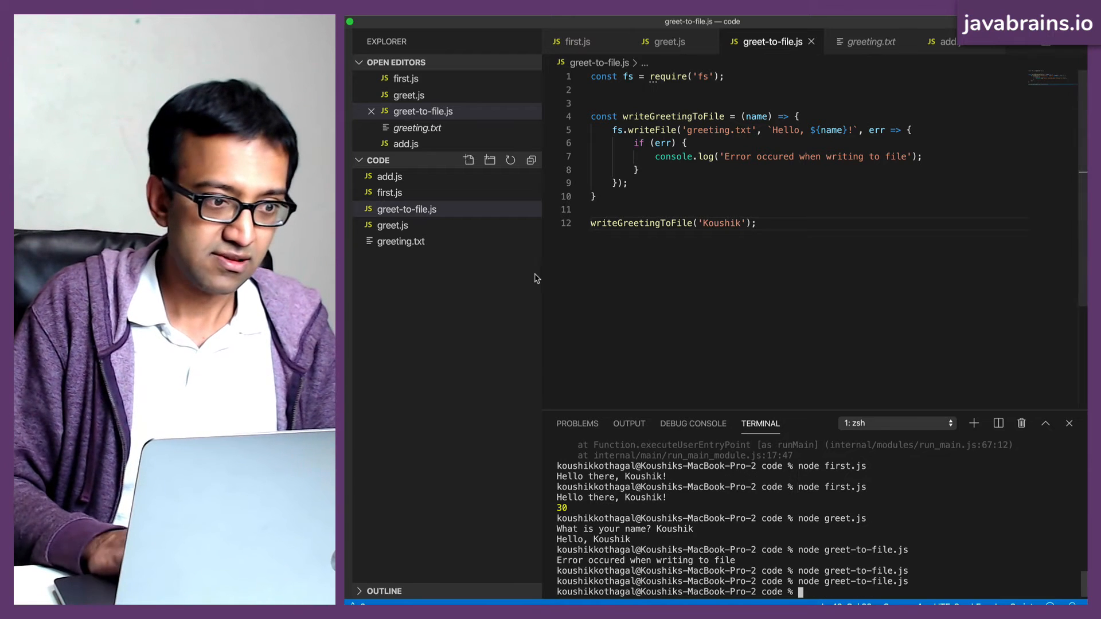
{"action": "left_click", "coordinate": [870, 41]}
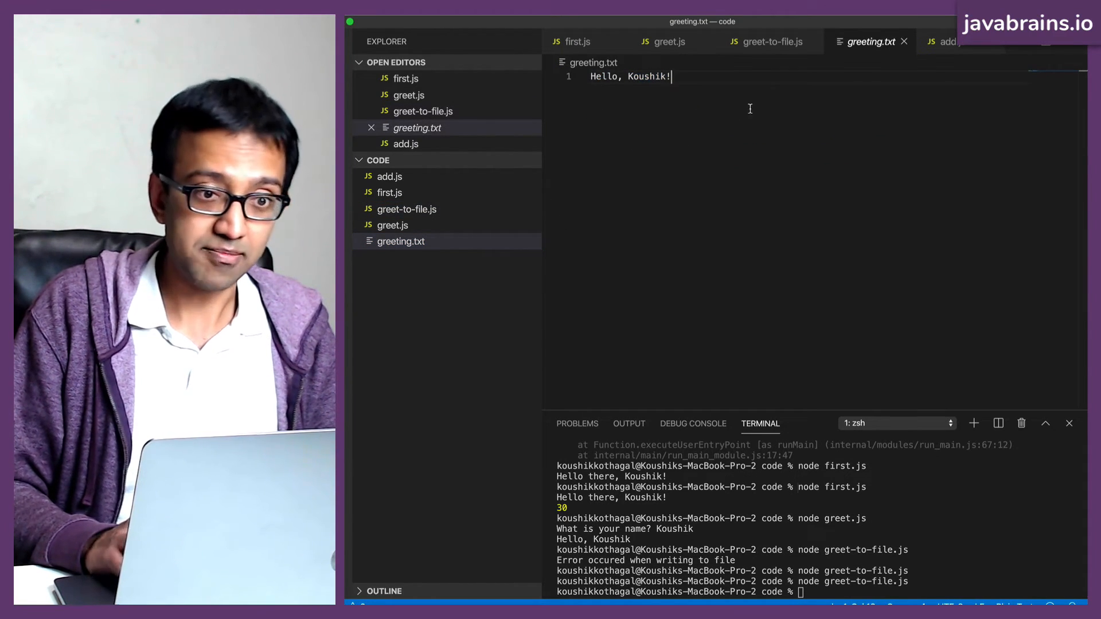
{"action": "left_click", "coordinate": [770, 42]}
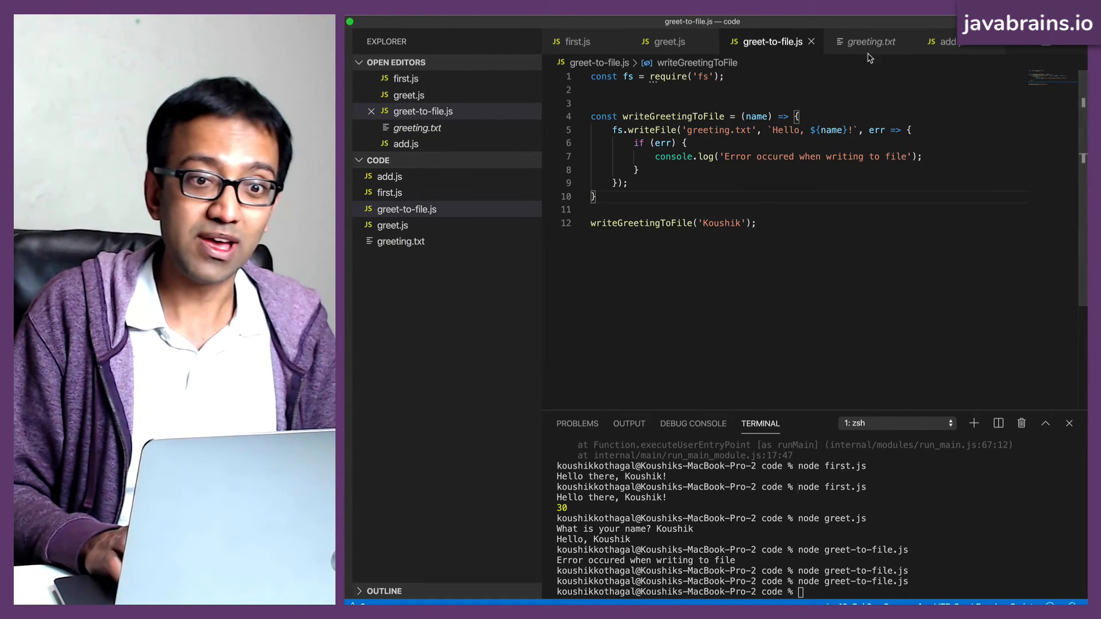
Step: Bring greet.js's readline require and rl createInterface setup into greet-to-file.js, dropping the hard-coded call
{"action": "left_click", "coordinate": [669, 41]}
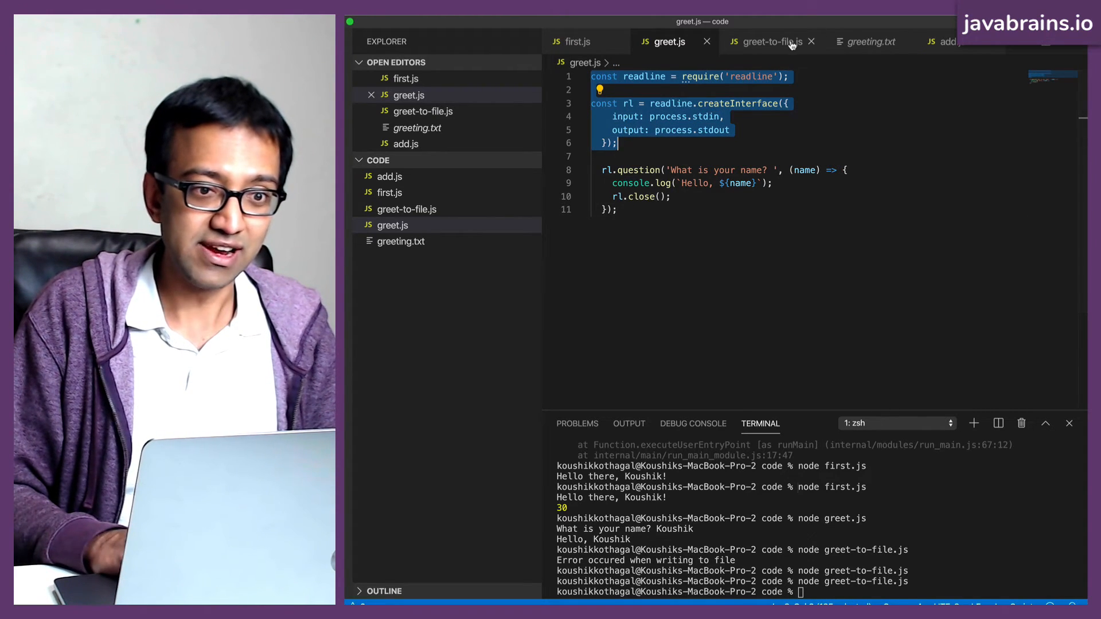
{"action": "left_click", "coordinate": [770, 42]}
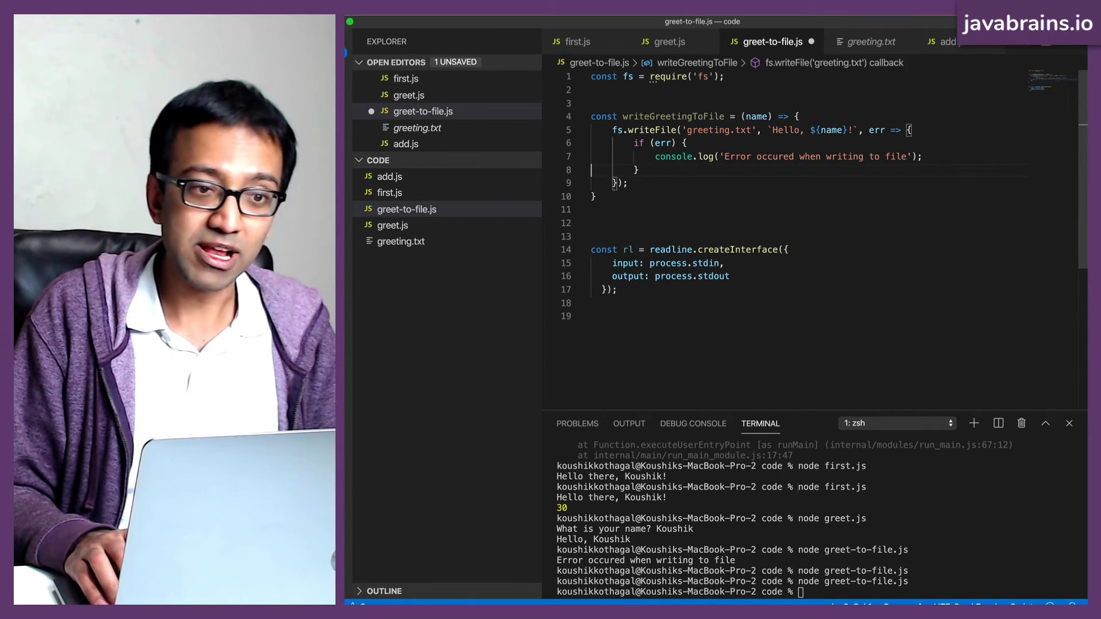
{"action": "type", "text": "const readline = require('readline');"}
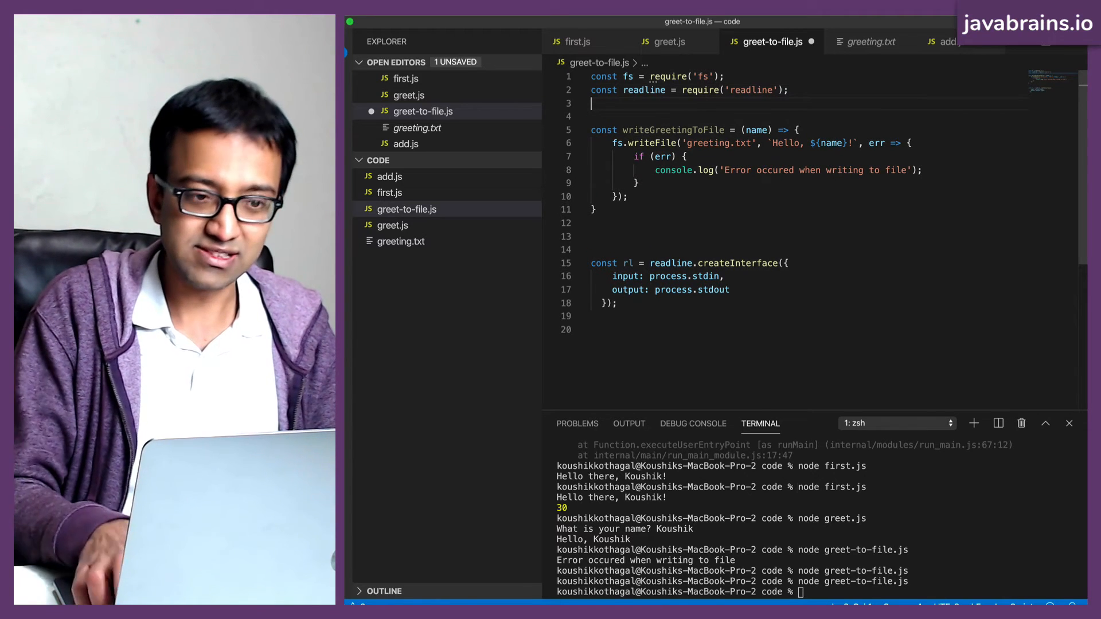
{"action": "key", "text": "Backspace"}
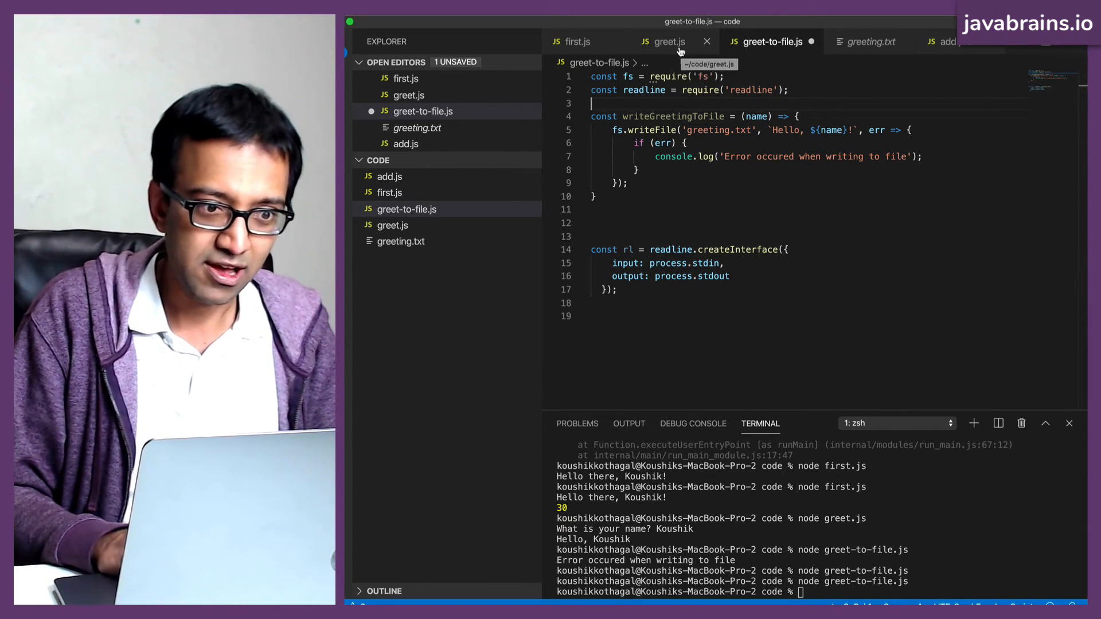
{"action": "double_click", "coordinate": [644, 89]}
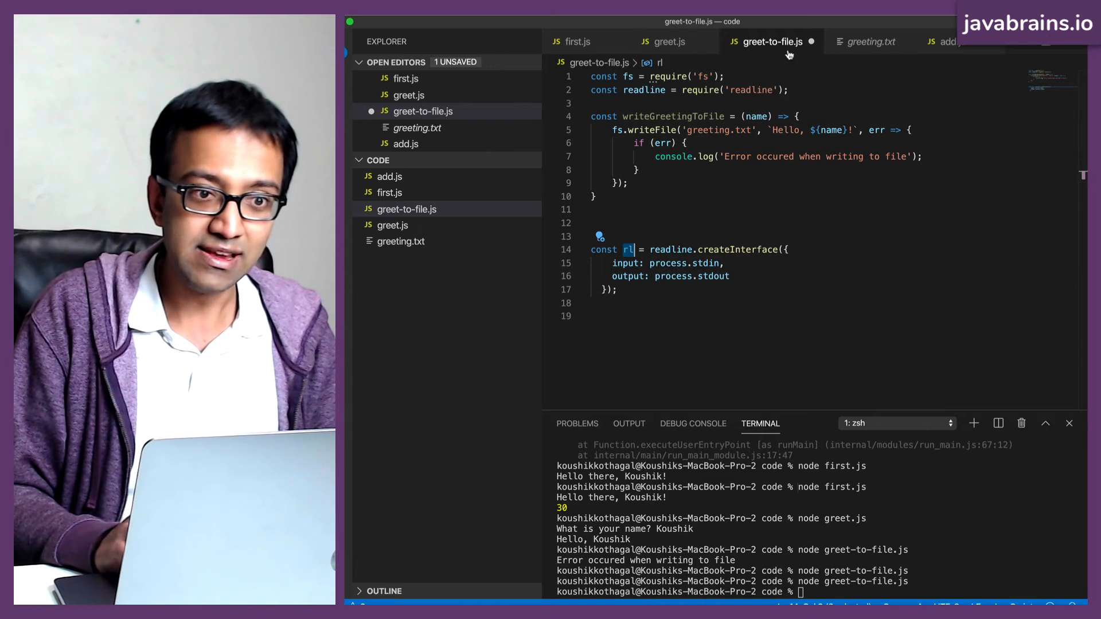
{"action": "left_click", "coordinate": [667, 41]}
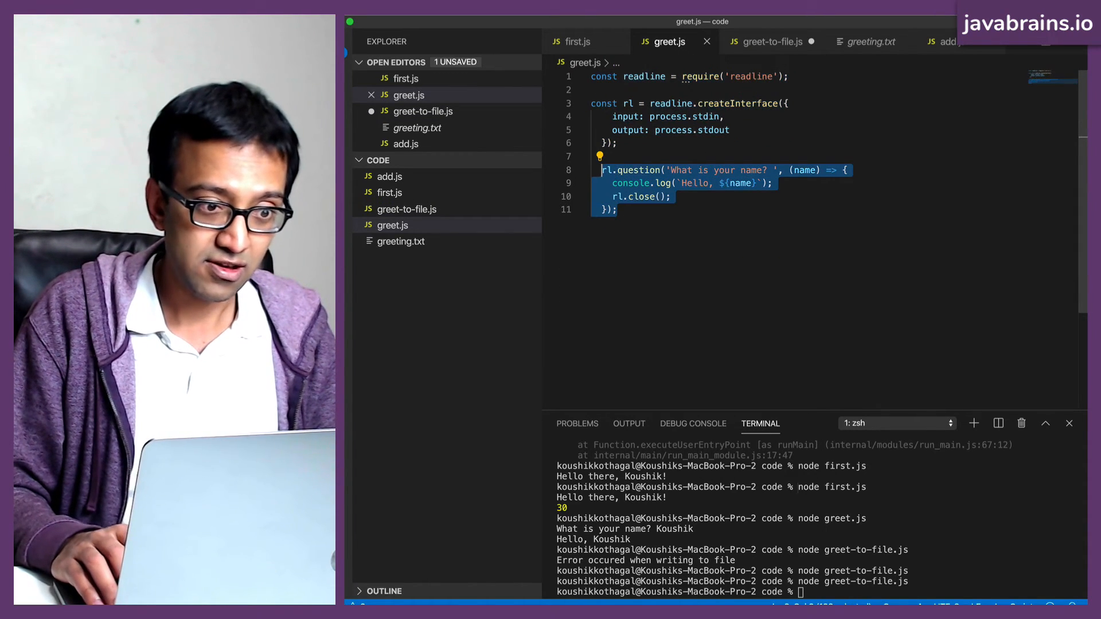
Step: Paste the rl.question('What is your name?') block and remove its console.log line
{"action": "left_click", "coordinate": [770, 41]}
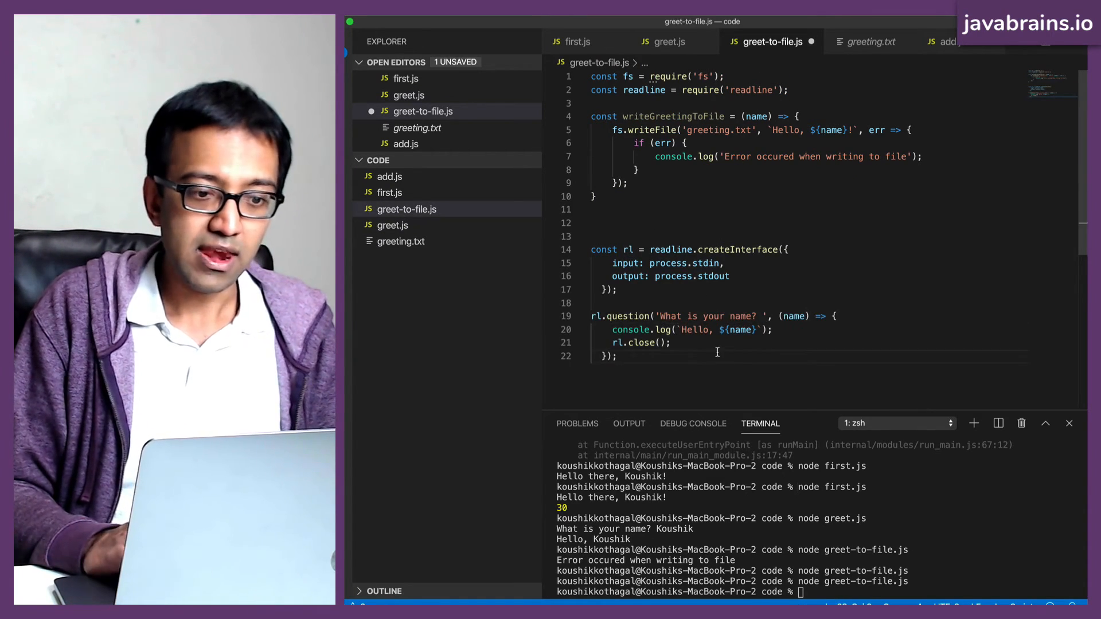
{"action": "left_click", "coordinate": [692, 330]}
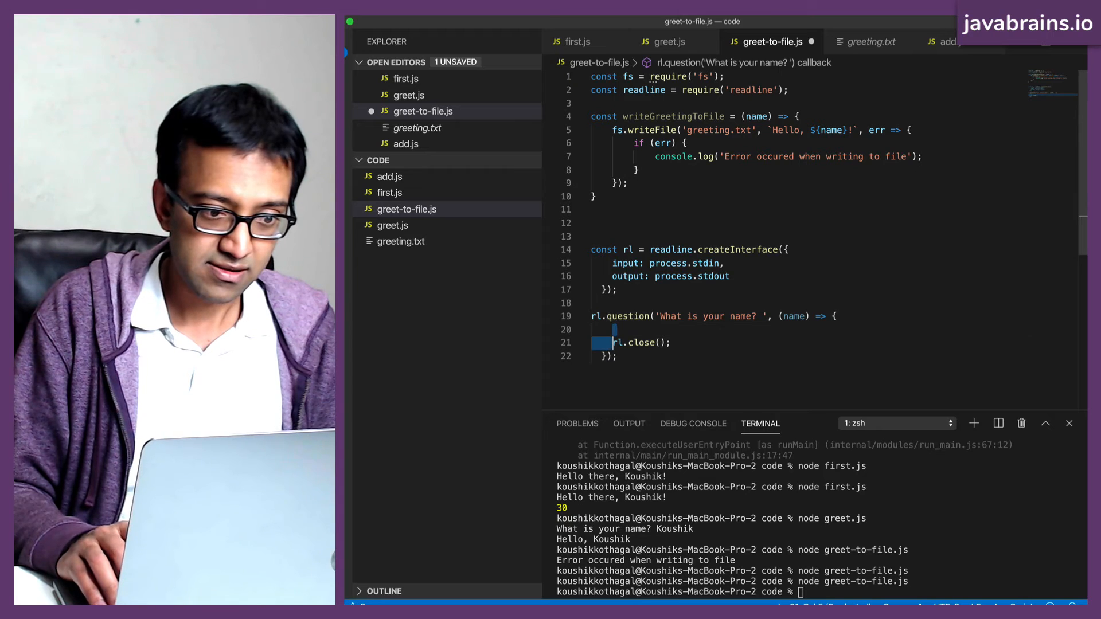
{"action": "key", "text": "Backspace"}
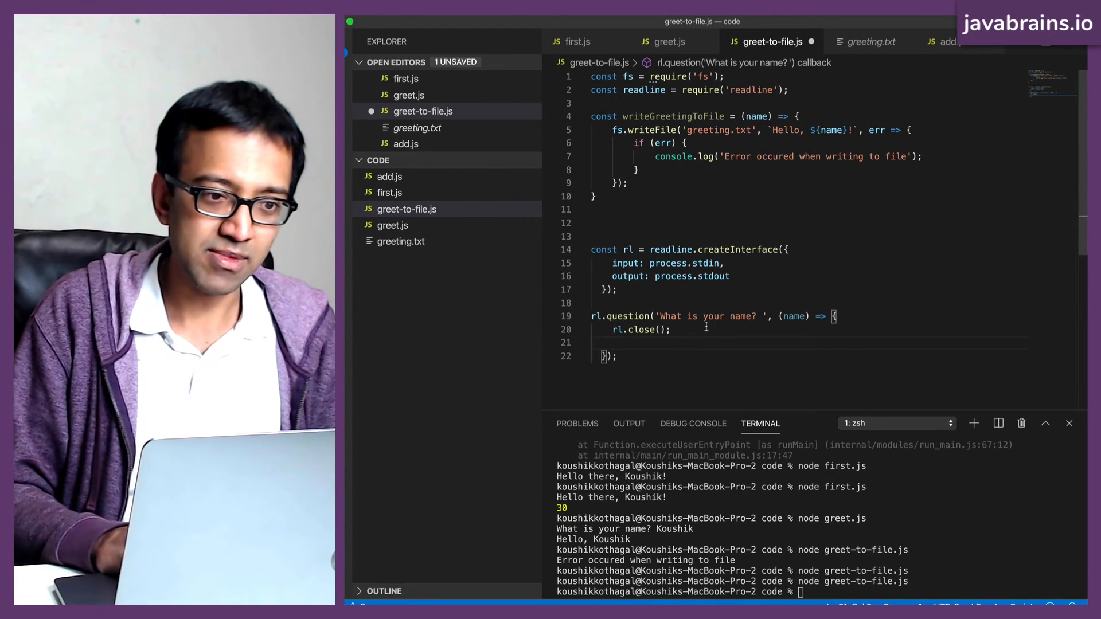
Step: Add writeGreetingToFile(name); inside the callback after rl.close()
{"action": "double_click", "coordinate": [672, 116]}
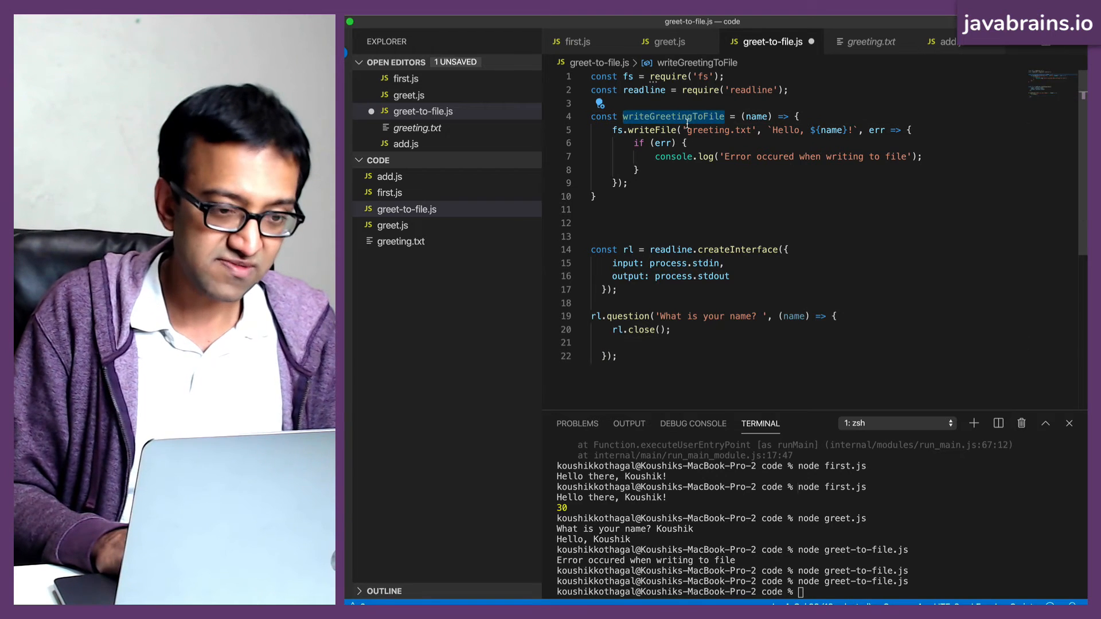
{"action": "type", "text": "writeGreetingToFile"}
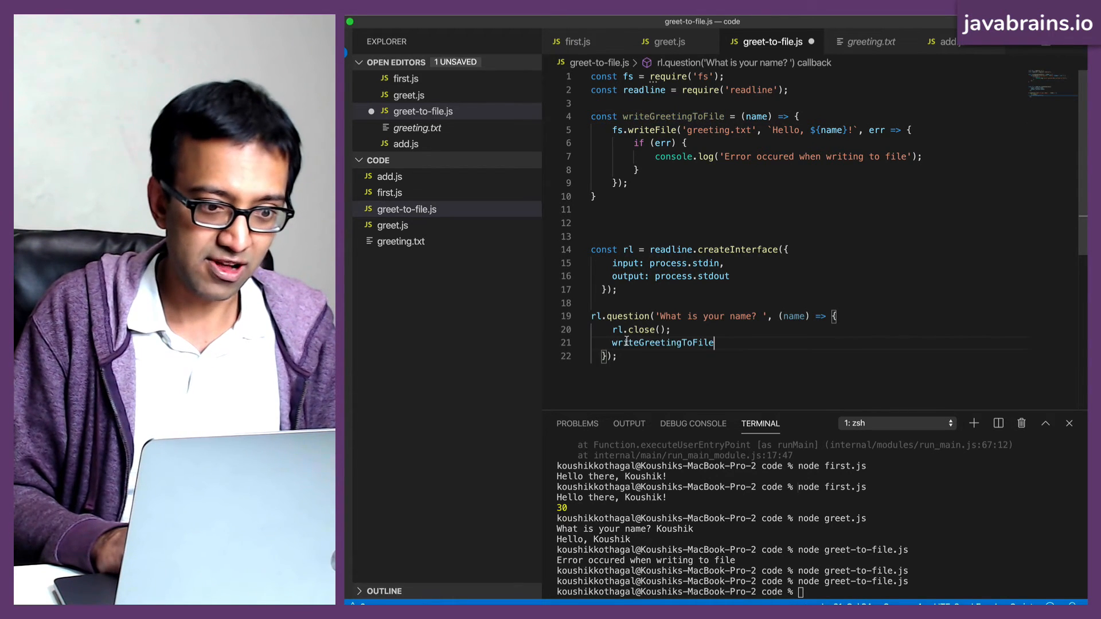
{"action": "type", "text": "(NAME"}
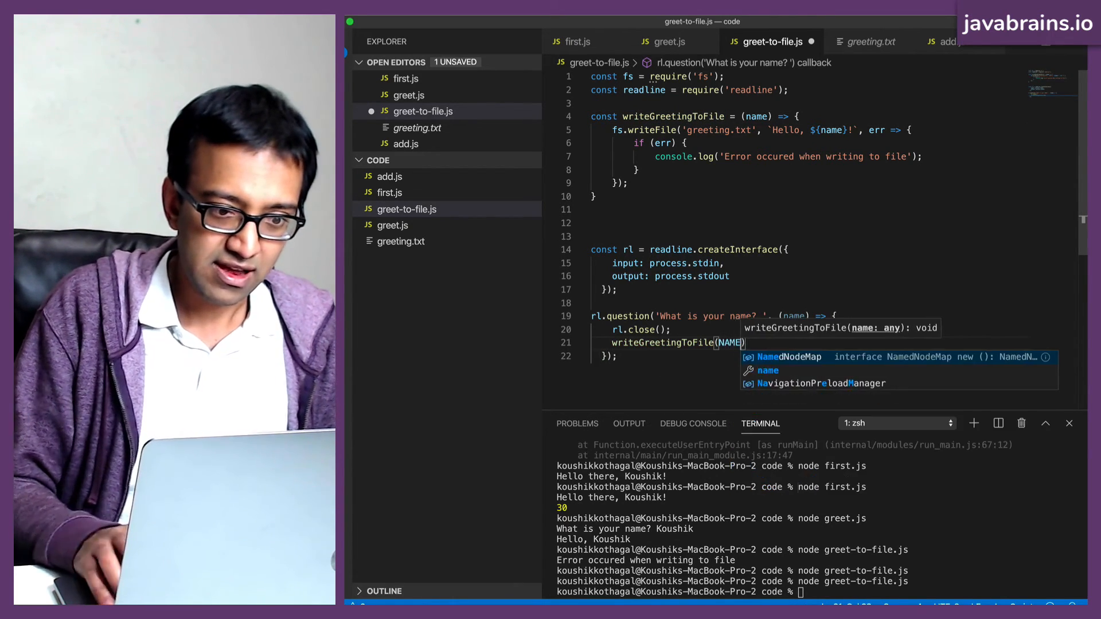
{"action": "key", "text": "Backspace"}
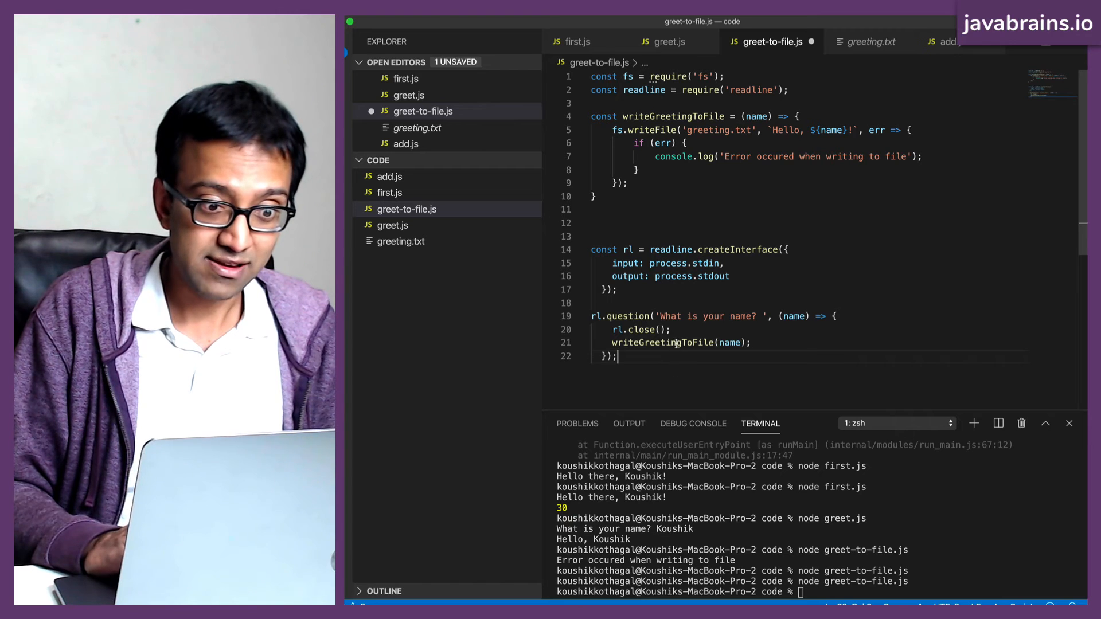
{"action": "mouse_move", "coordinate": [662, 343]}
{"action": "type", "text": "node greet-to-file.js"}
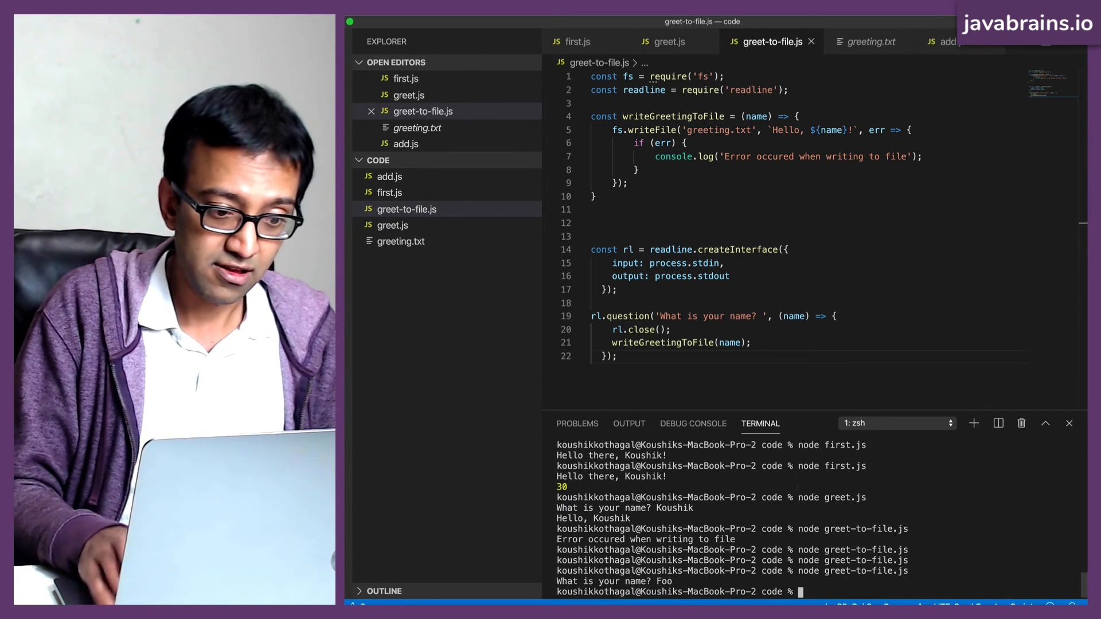
Step: Run the script with the name Foo, confirm greeting.txt reads Hello, Foo!, and tidy blank lines
{"action": "left_click", "coordinate": [401, 242]}
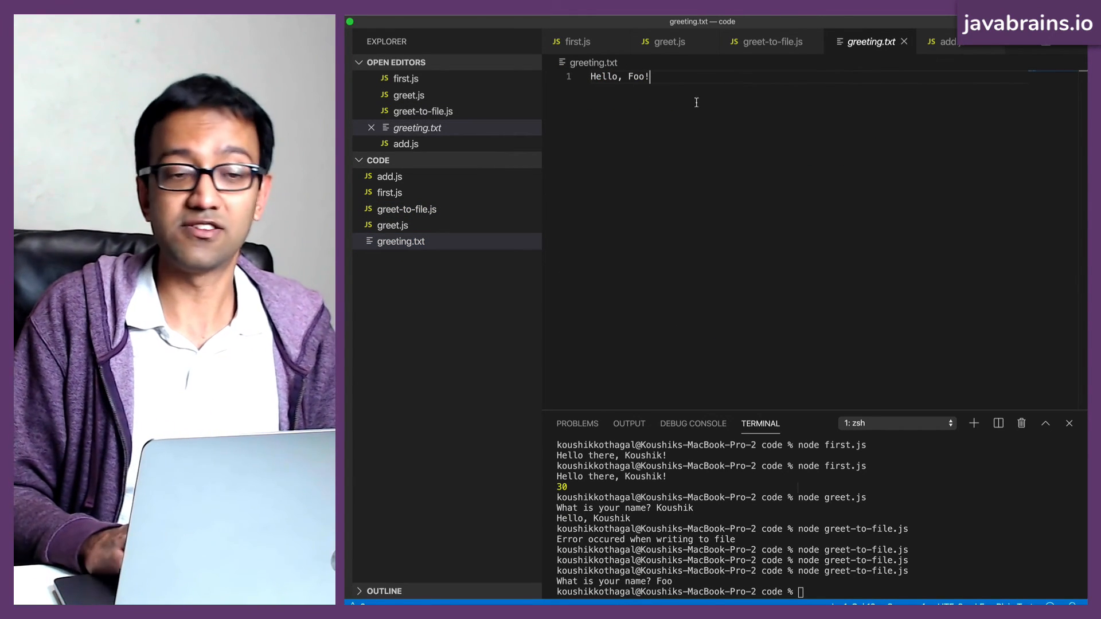
{"action": "left_click", "coordinate": [769, 41]}
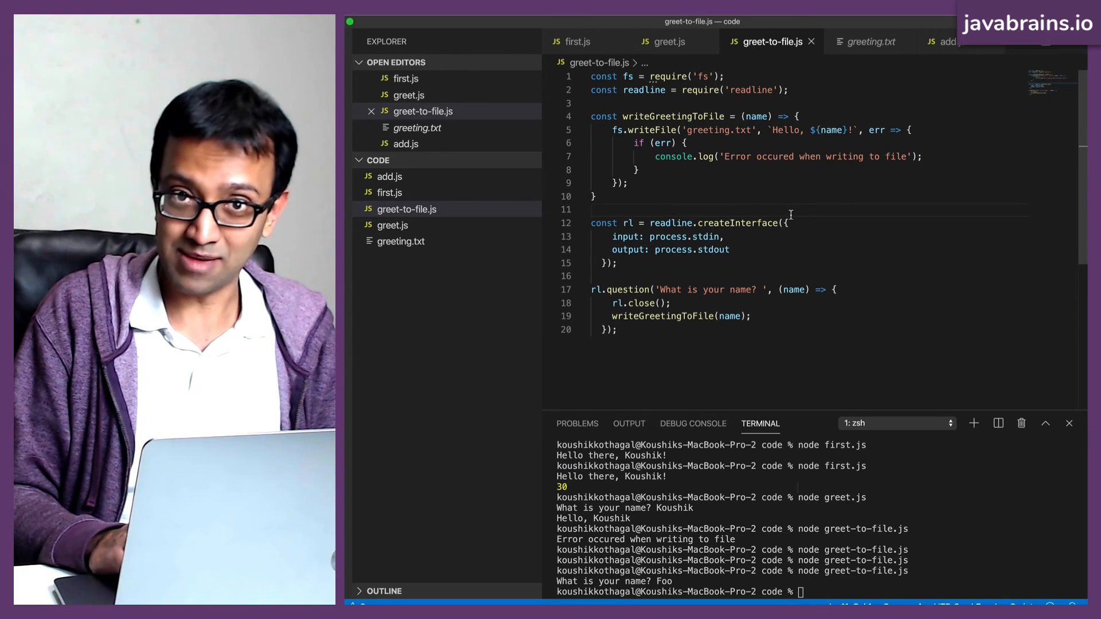
{"action": "double_click", "coordinate": [711, 249]}
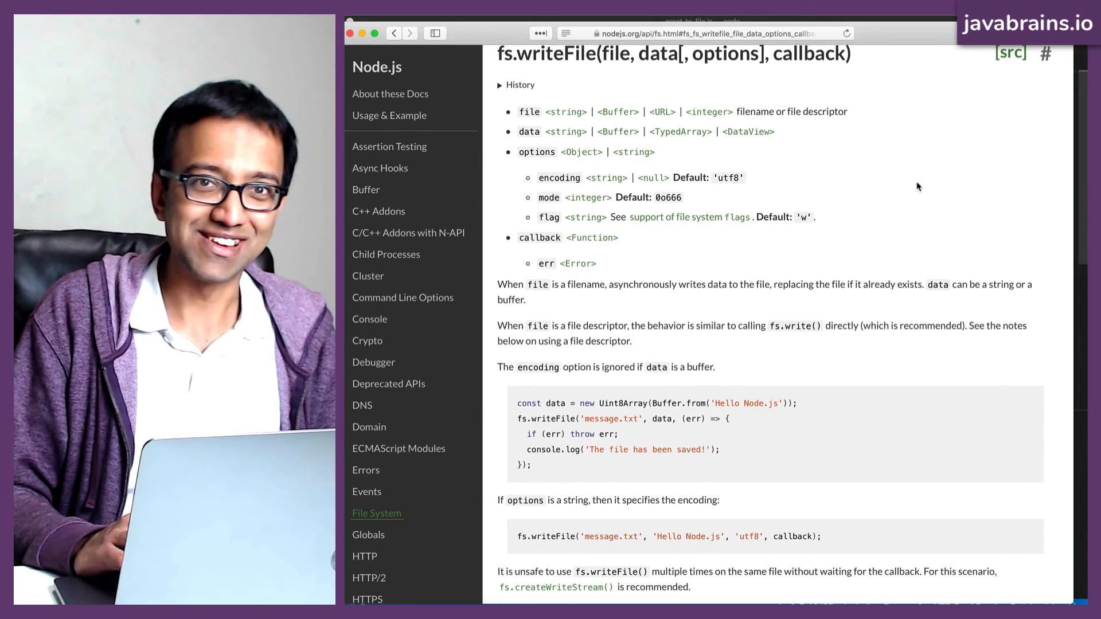
Step: Scroll the Node.js fs docs past fs.writeFile down to the fs.write(fd, buffer, …) section
{"action": "scroll", "scroll_direction": "down", "scroll_amount": 3}
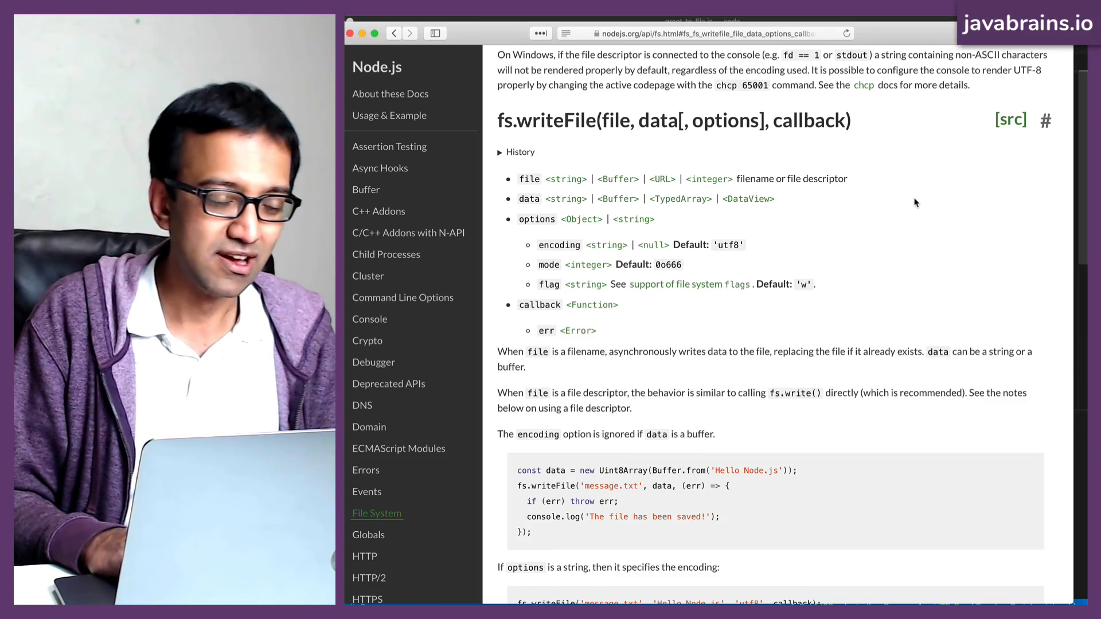
{"action": "scroll", "scroll_direction": "down", "scroll_amount": 3}
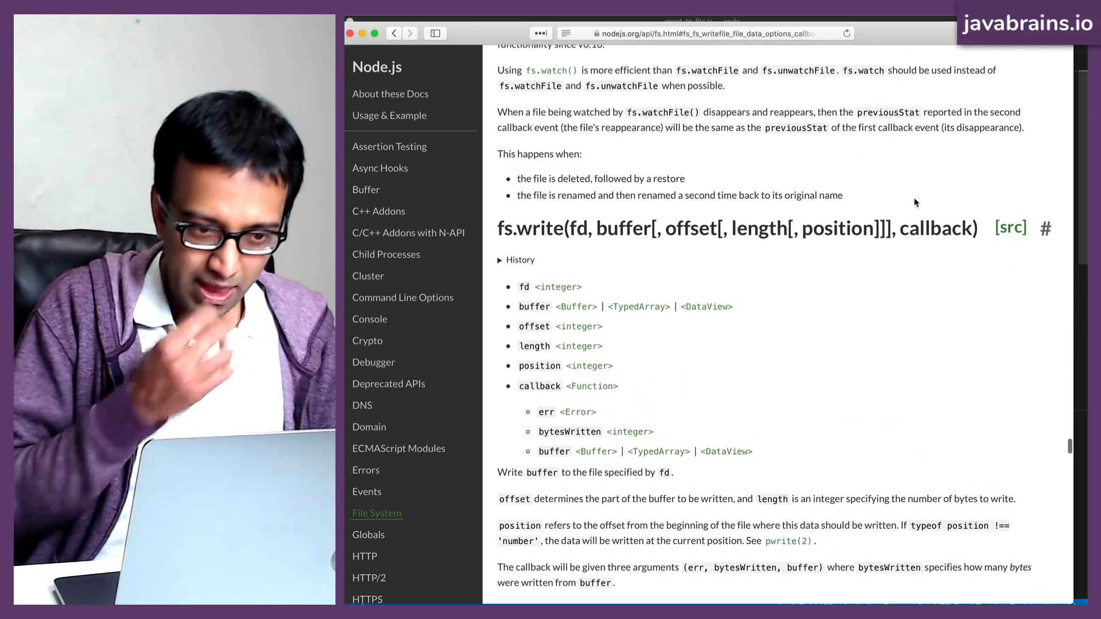